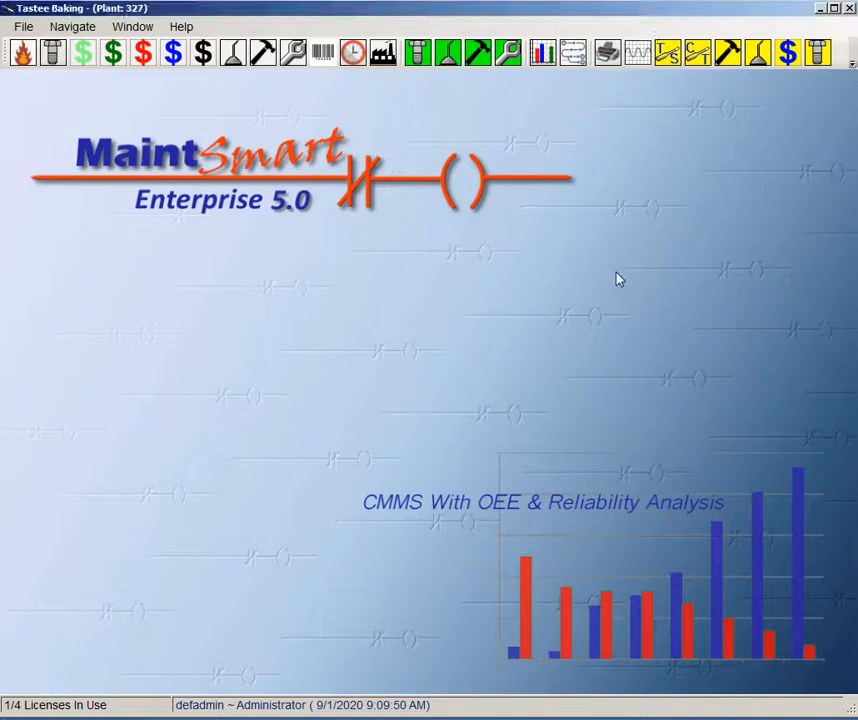
{"action": "mouse_move", "coordinate": [616, 274]}
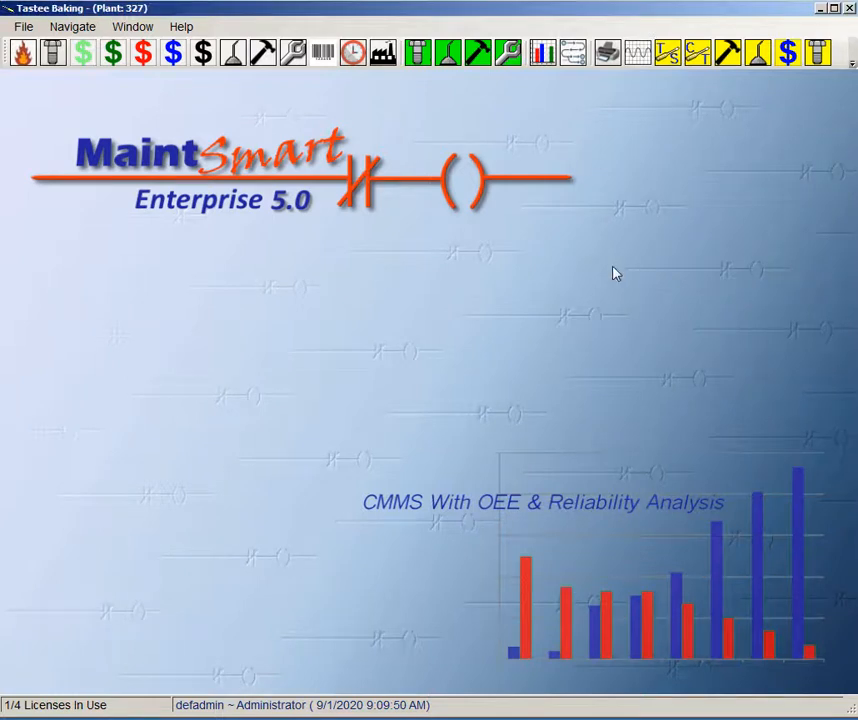
{"action": "mouse_move", "coordinate": [622, 276]}
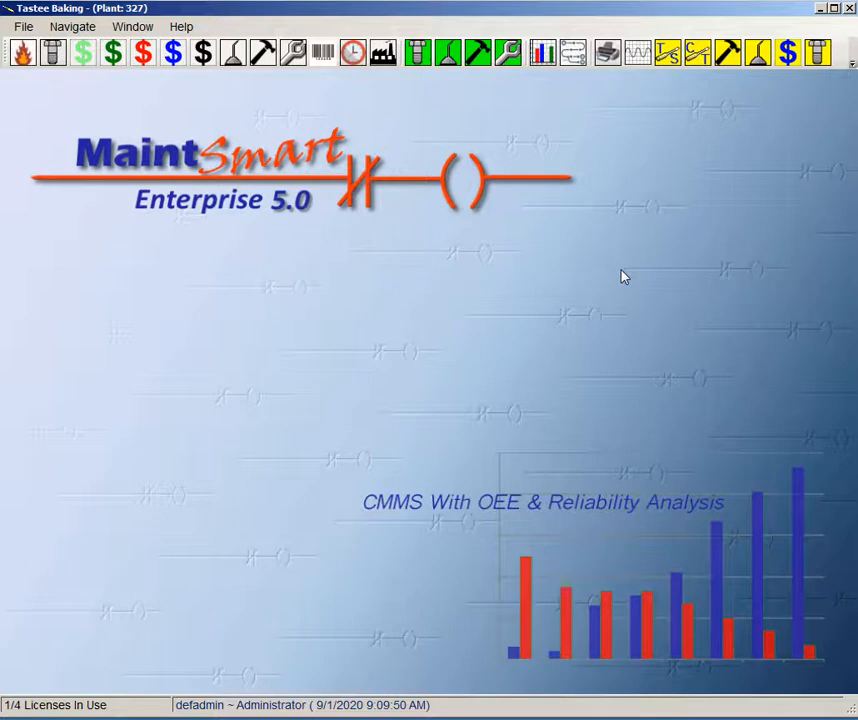
{"action": "mouse_move", "coordinate": [658, 324]}
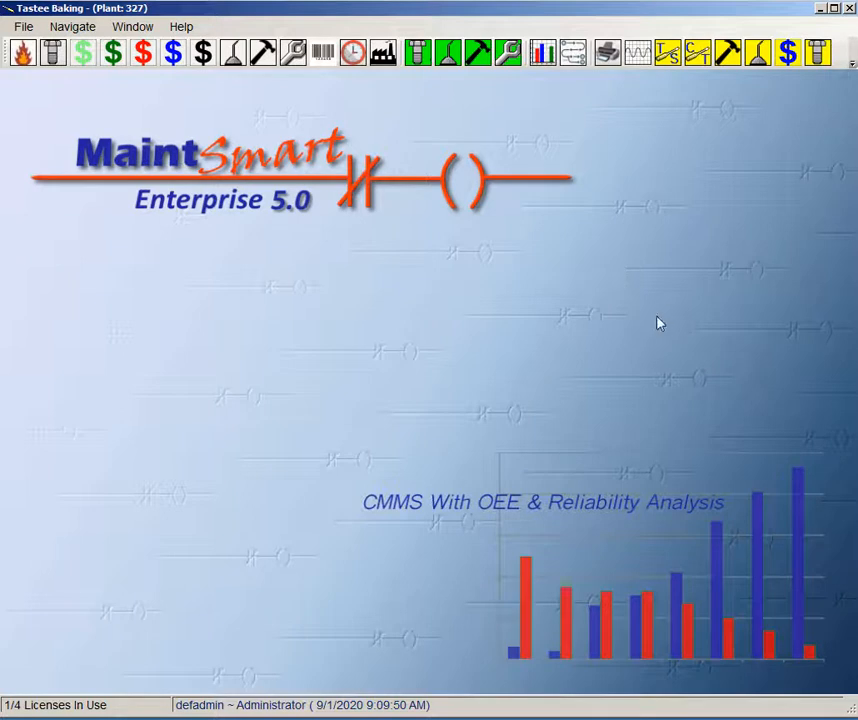
{"action": "mouse_move", "coordinate": [668, 332]}
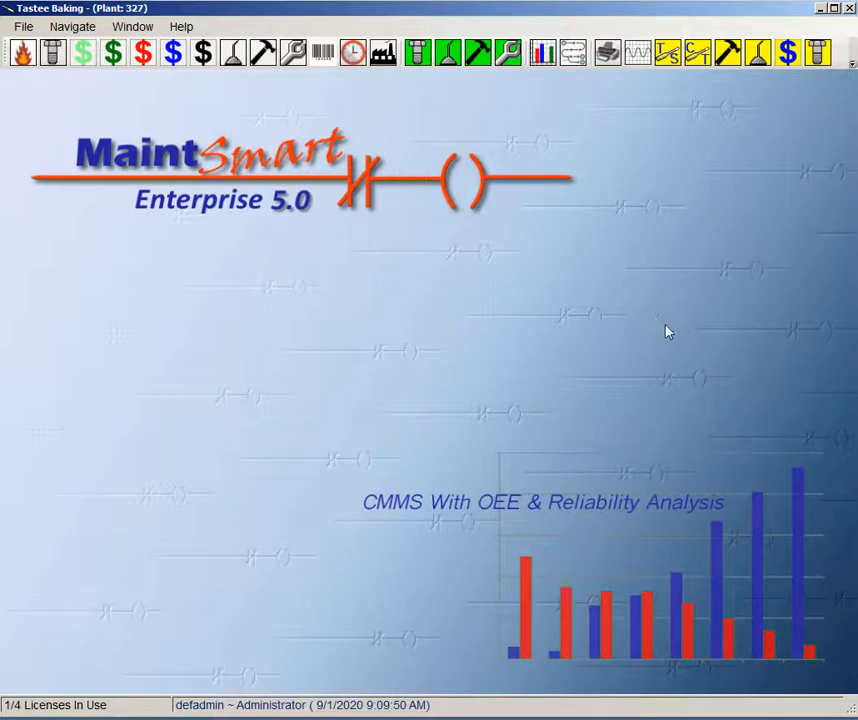
{"action": "mouse_move", "coordinate": [446, 52]}
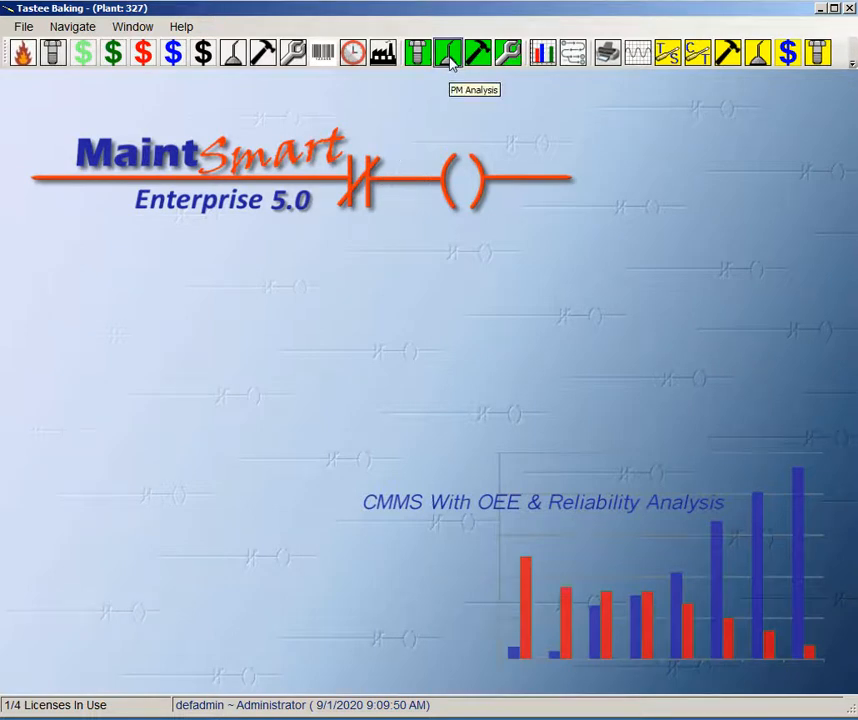
Show the PM query's uncompleted list and reveal its other canned display choices.
{"action": "left_click", "coordinate": [446, 52]}
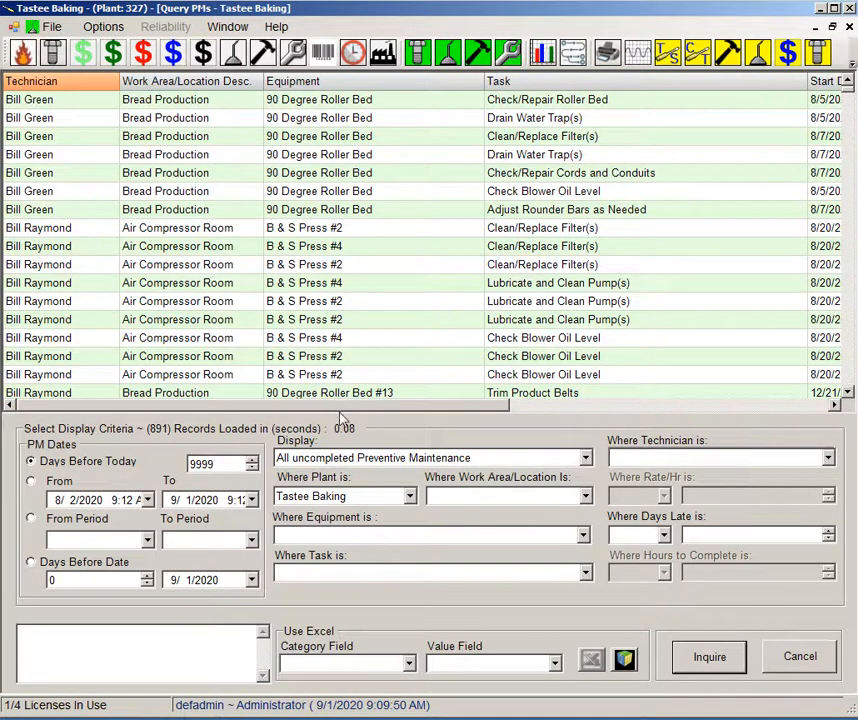
{"action": "mouse_move", "coordinate": [384, 472]}
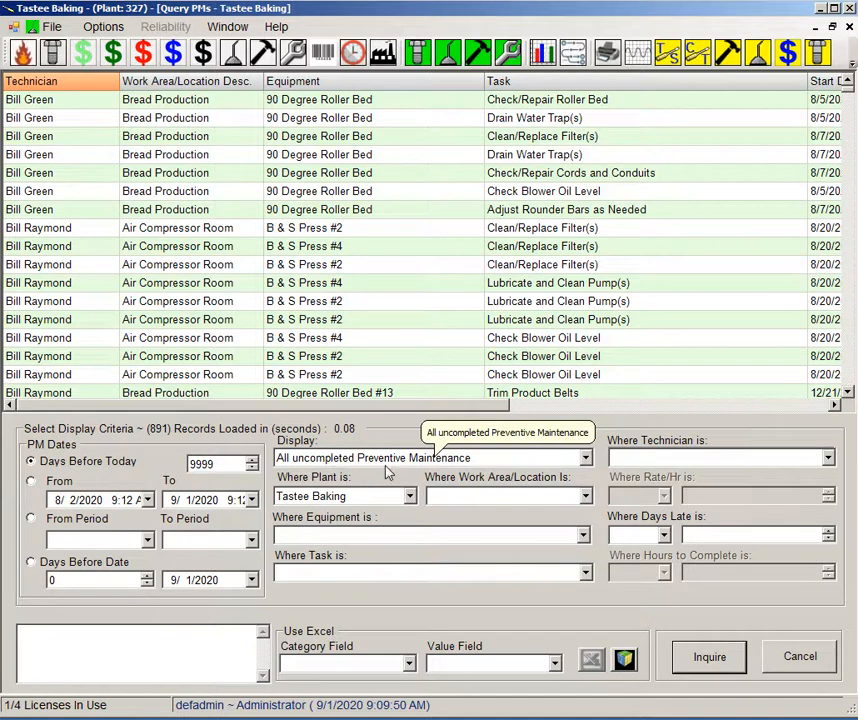
{"action": "mouse_move", "coordinate": [462, 472]}
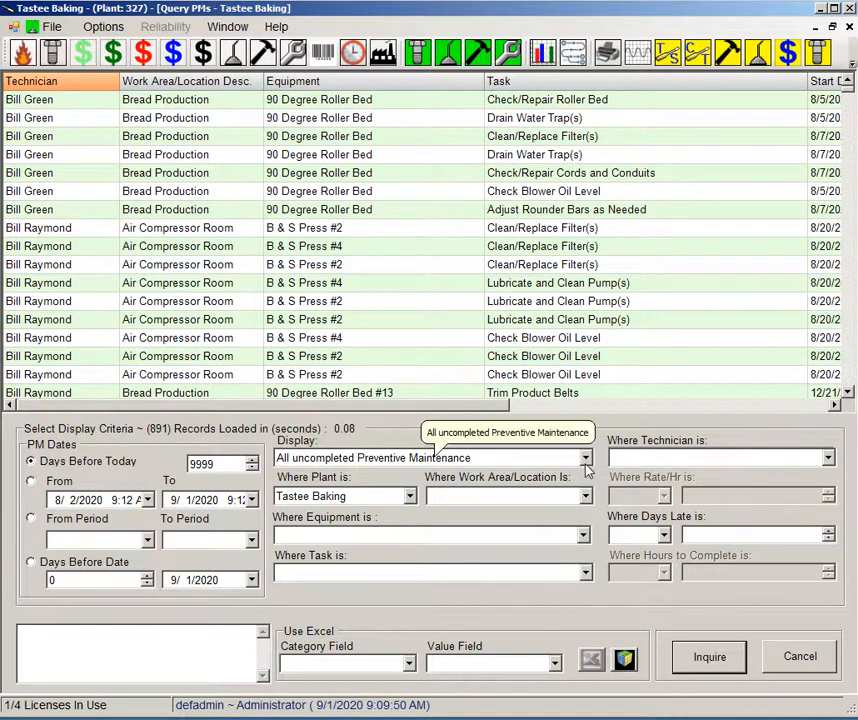
{"action": "mouse_move", "coordinate": [304, 462]}
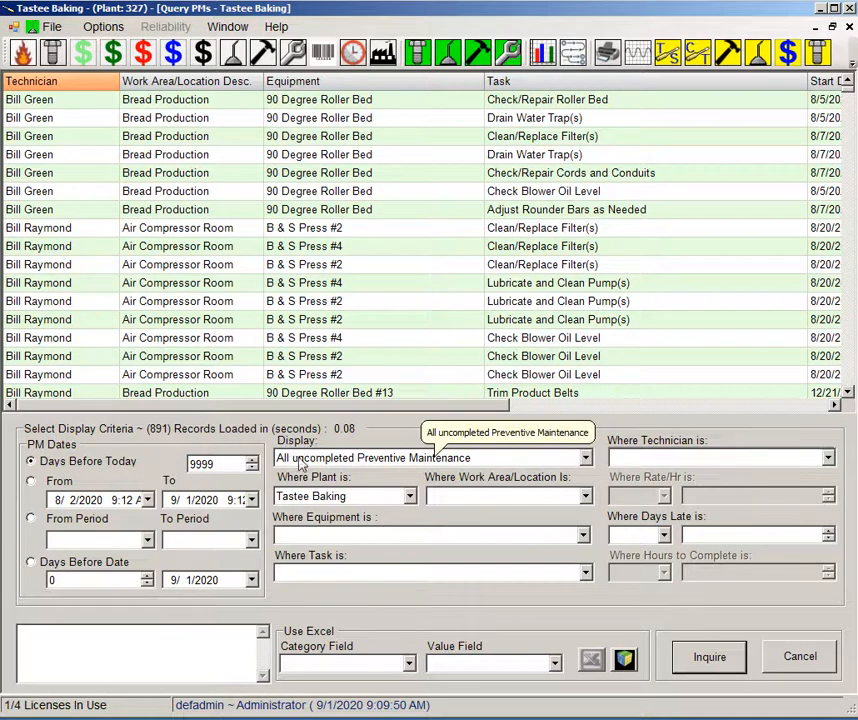
{"action": "left_click", "coordinate": [584, 458]}
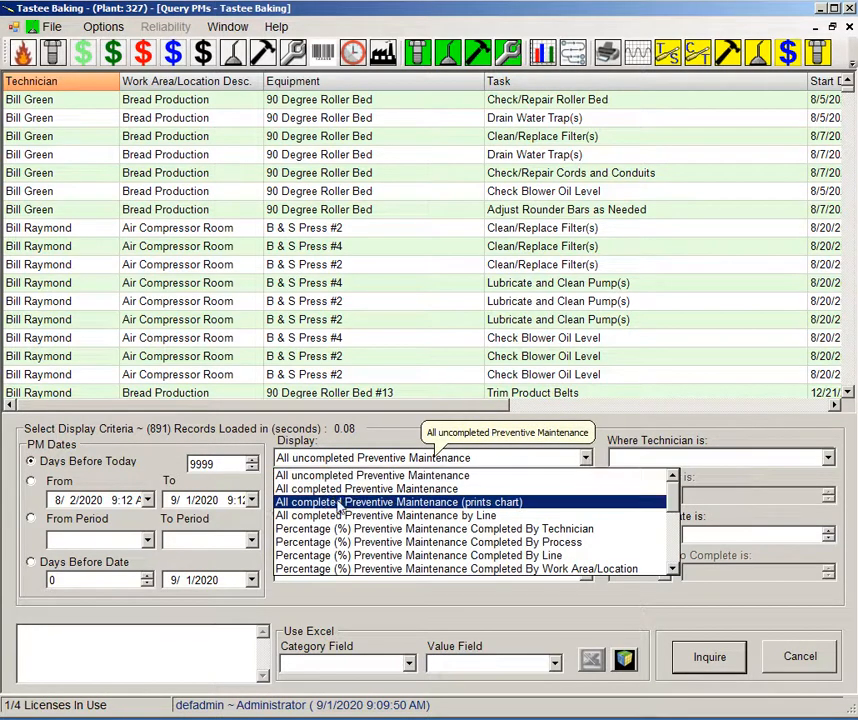
Switch the display to 'All completed Preventive Maintenance', returning 882 records with days-late figures.
{"action": "left_click", "coordinate": [368, 488]}
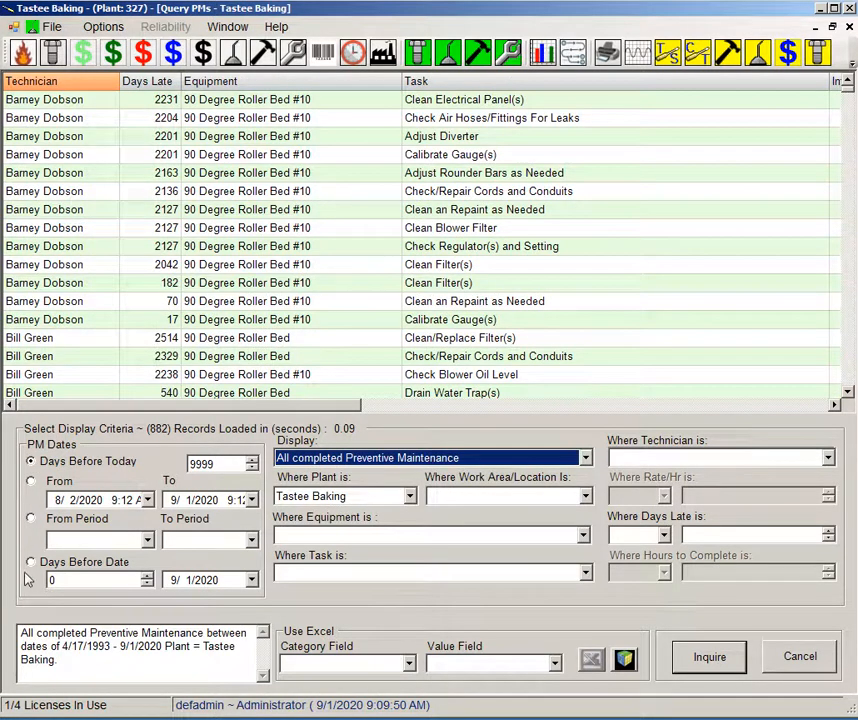
{"action": "mouse_move", "coordinate": [228, 570]}
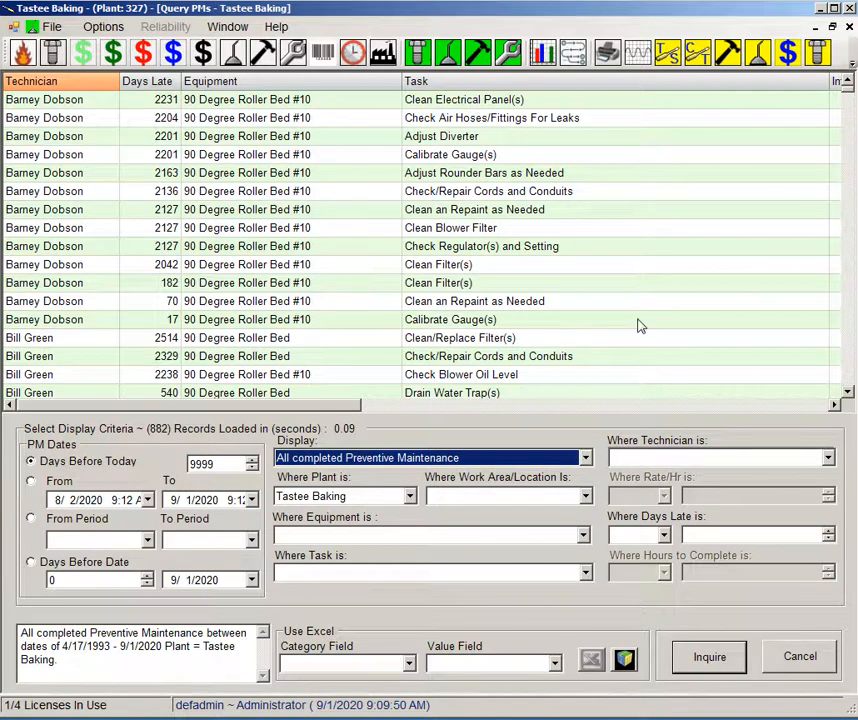
{"action": "mouse_move", "coordinate": [480, 412]}
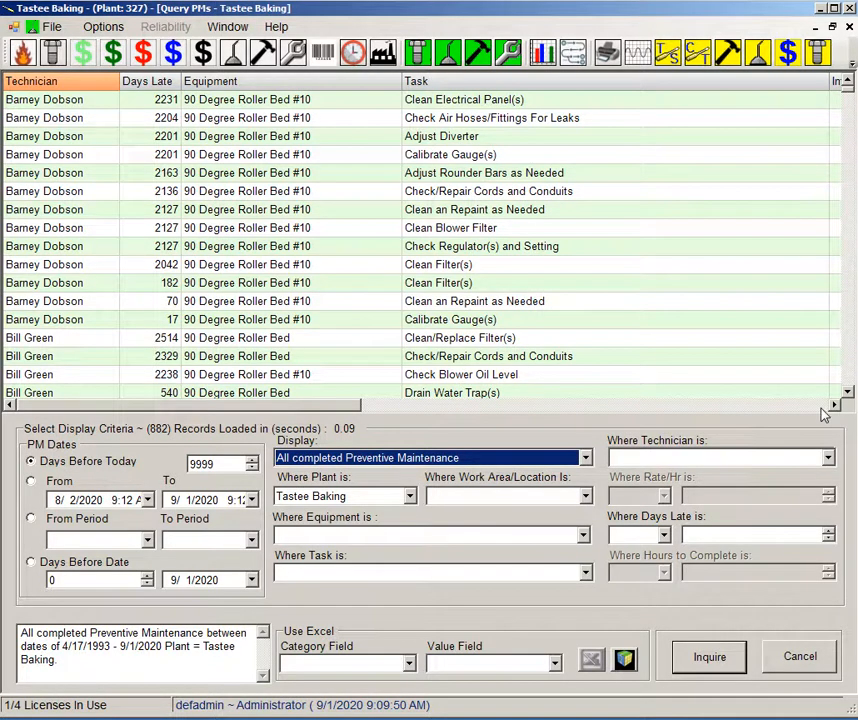
{"action": "scroll", "scroll_direction": "right", "scroll_amount": 3}
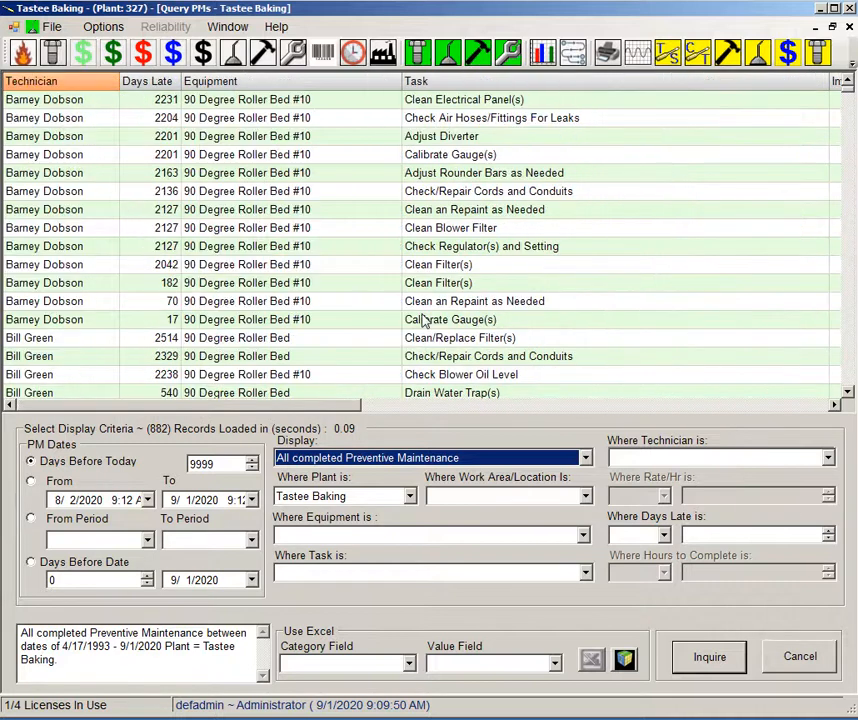
{"action": "mouse_move", "coordinate": [584, 396]}
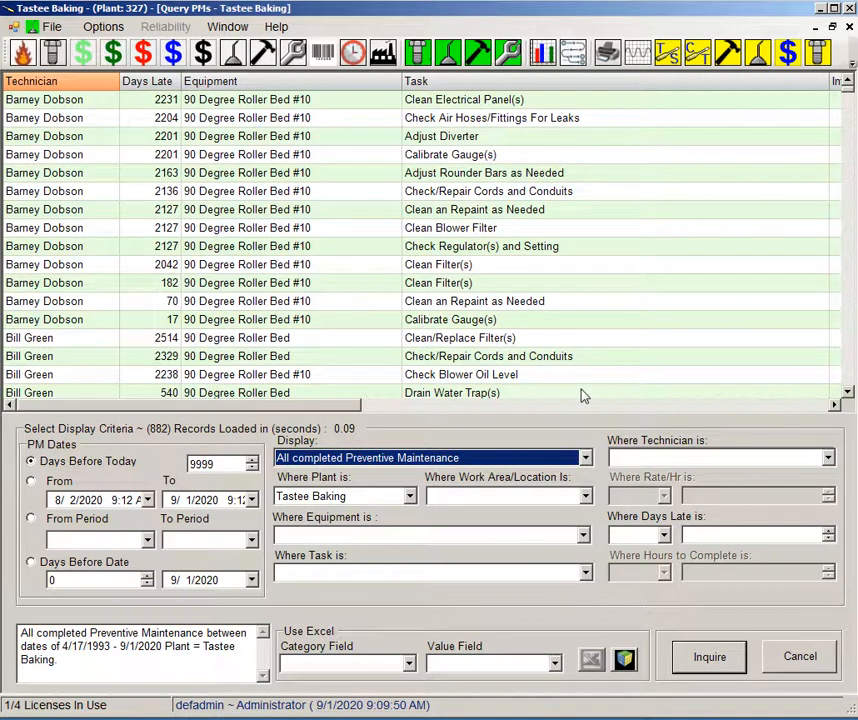
{"action": "mouse_move", "coordinate": [480, 470]}
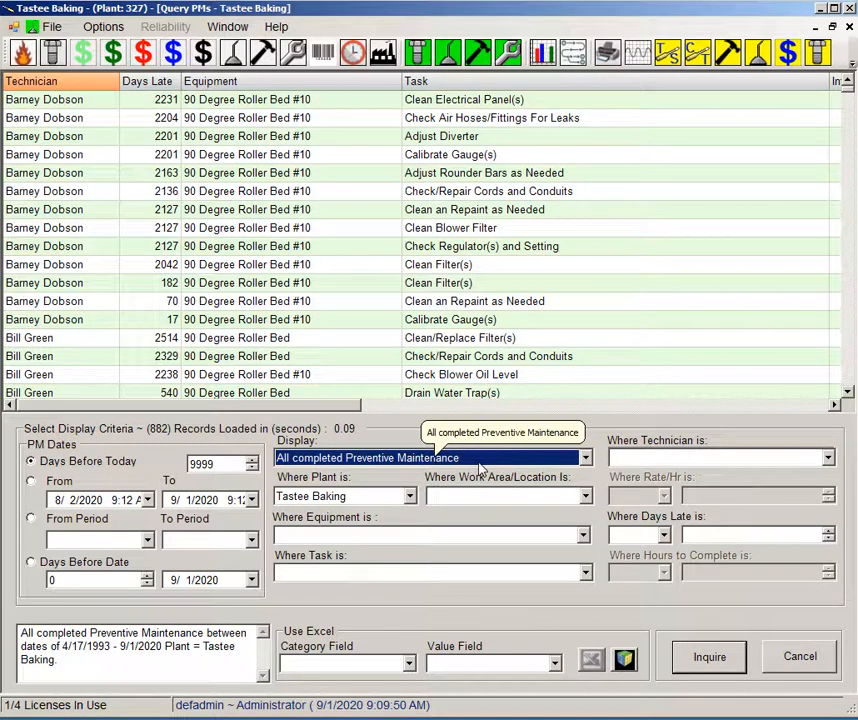
{"action": "mouse_move", "coordinate": [692, 466]}
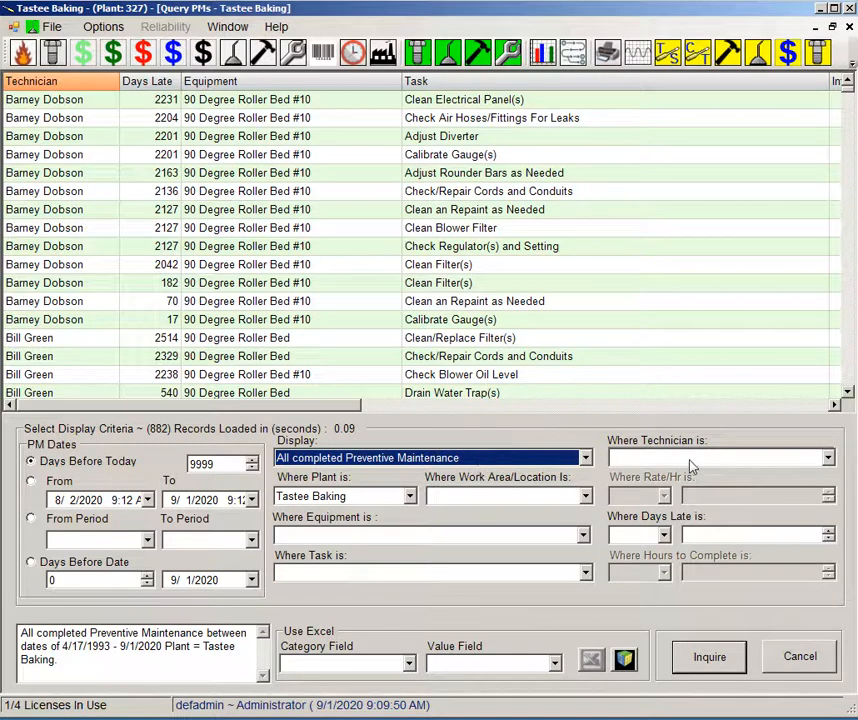
{"action": "mouse_move", "coordinate": [660, 544]}
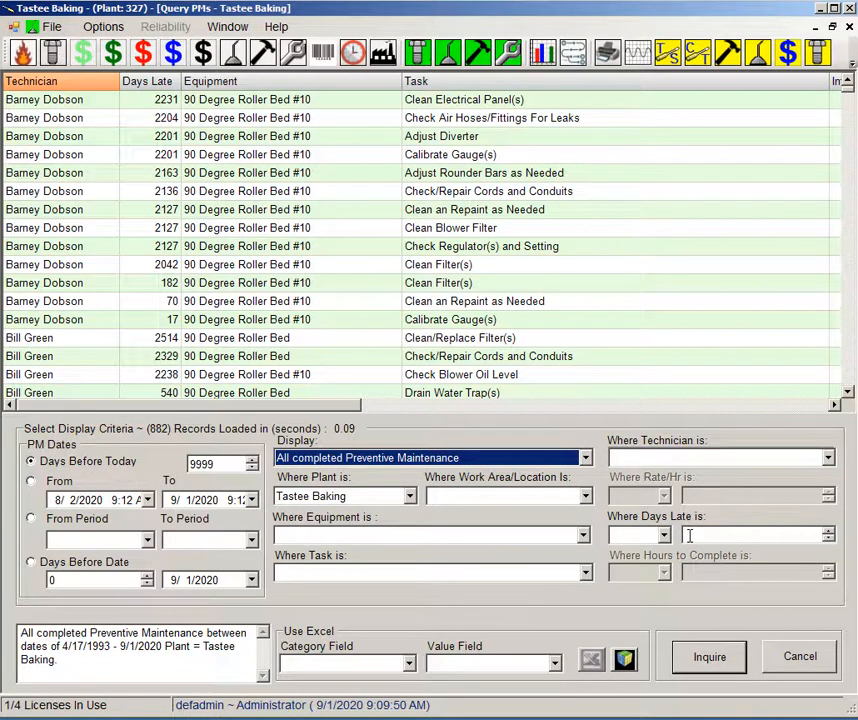
{"action": "mouse_move", "coordinate": [620, 360]}
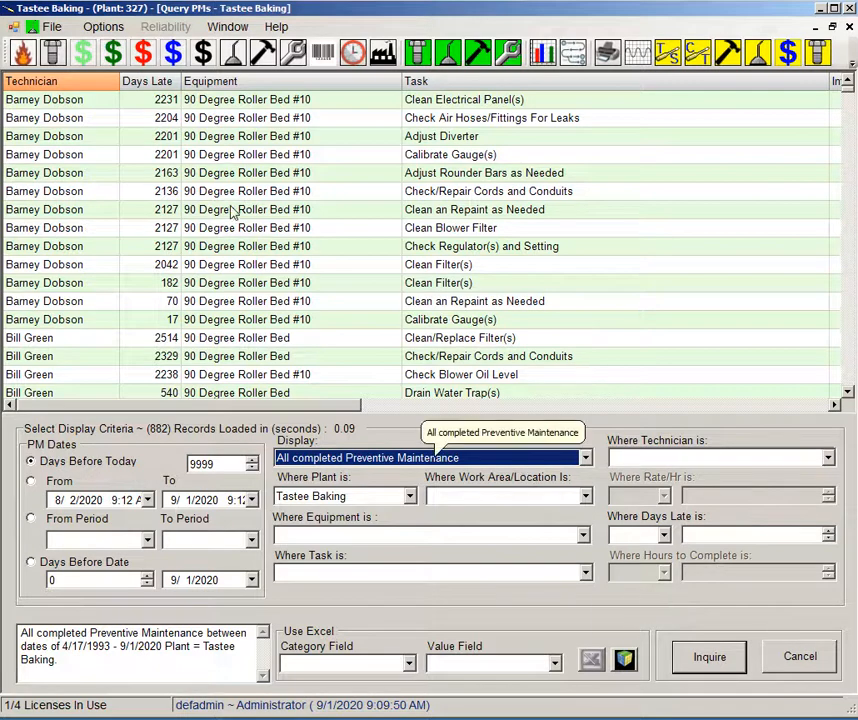
{"action": "left_click", "coordinate": [104, 26]}
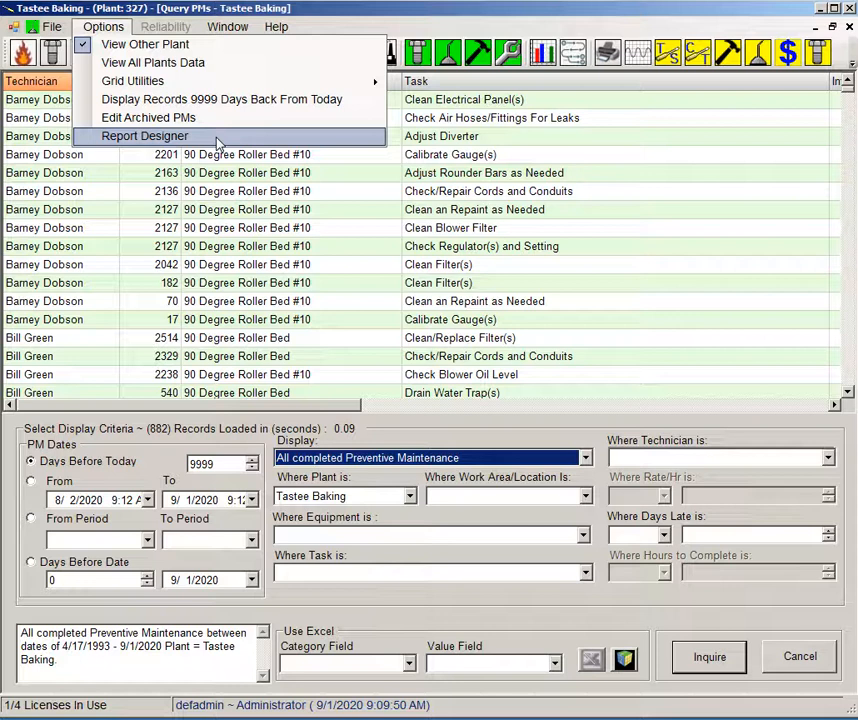
{"action": "mouse_move", "coordinate": [144, 148]}
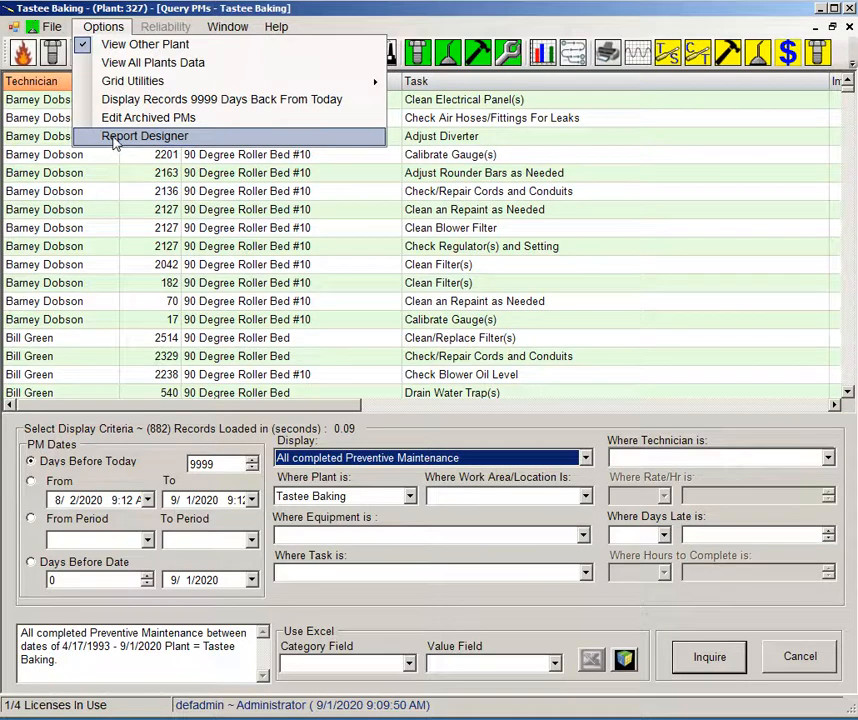
{"action": "mouse_move", "coordinate": [434, 66]}
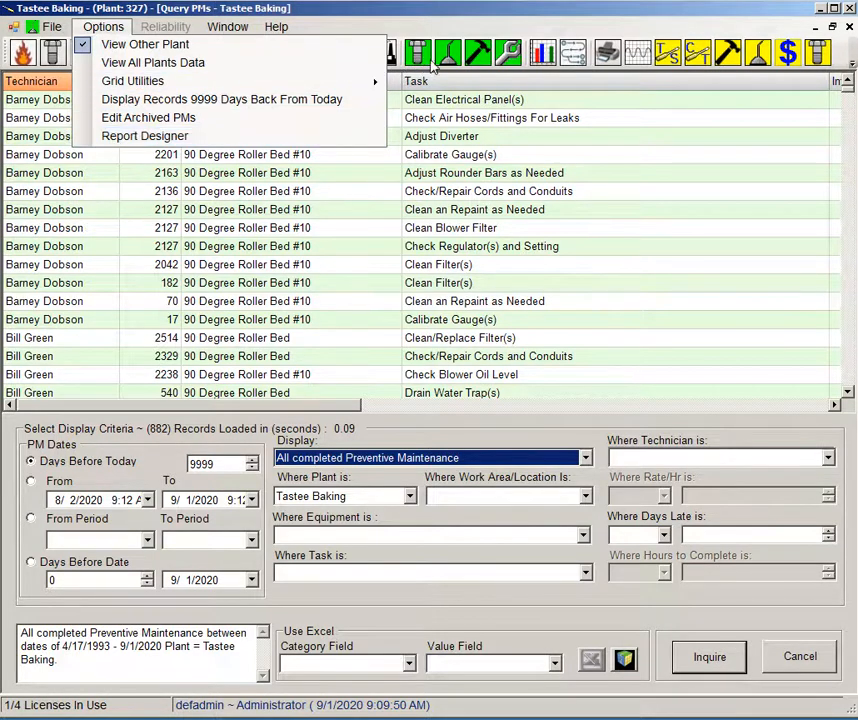
{"action": "mouse_move", "coordinate": [490, 64]}
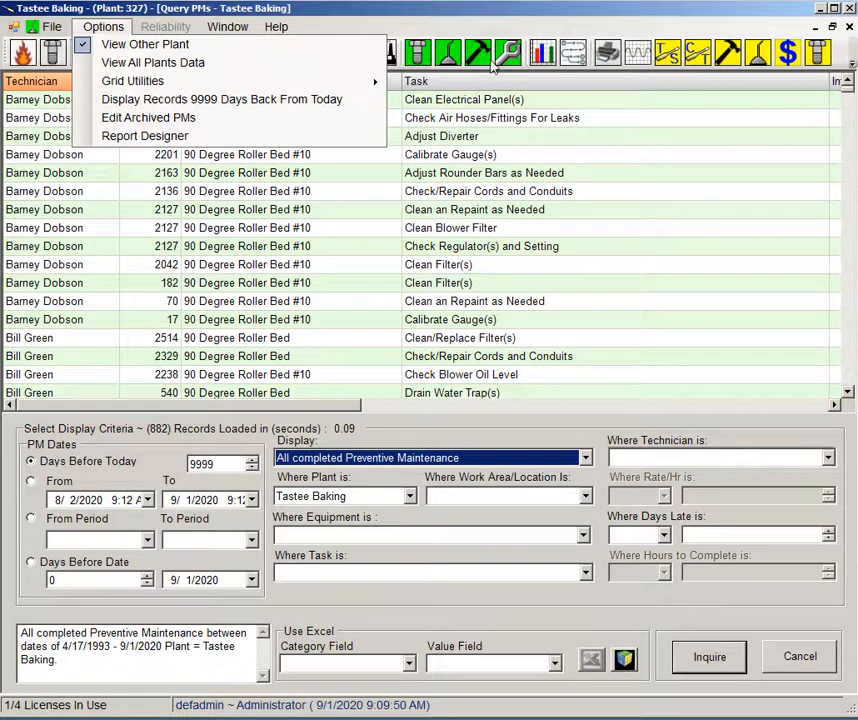
{"action": "mouse_move", "coordinate": [632, 672]}
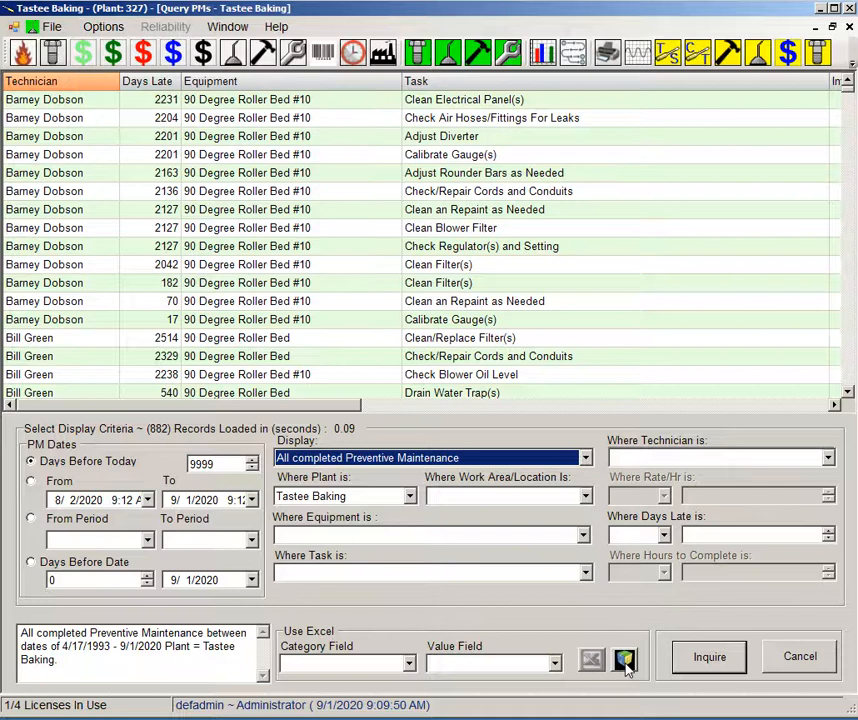
Summarize the 882 completed PM records as total hours per equipment in the Report Designer.
{"action": "left_click", "coordinate": [624, 660]}
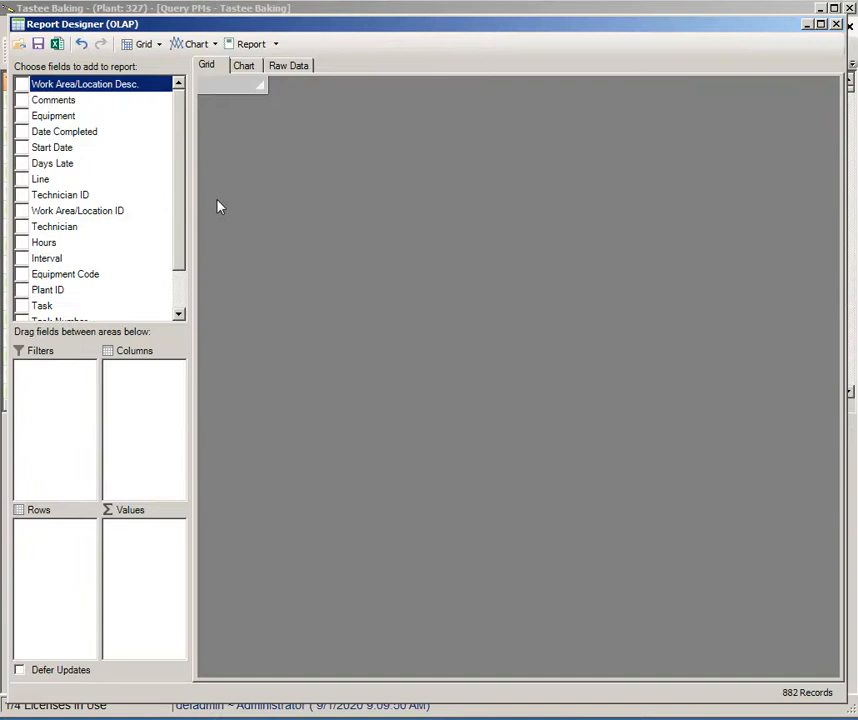
{"action": "mouse_move", "coordinate": [84, 152]}
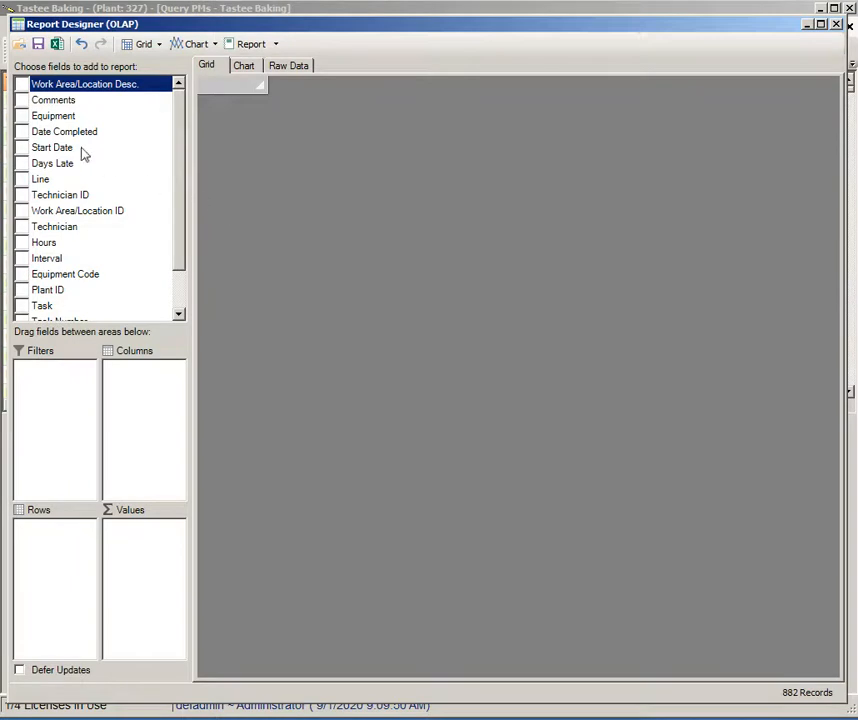
{"action": "left_click_drag", "start_coordinate": [52, 114], "coordinate": [54, 562]}
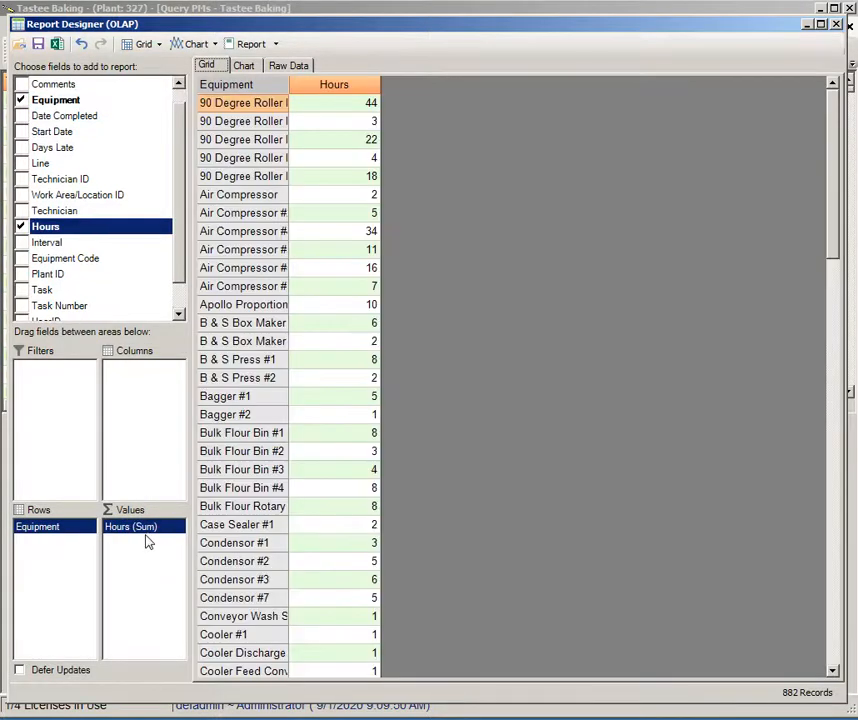
{"action": "mouse_move", "coordinate": [360, 202]}
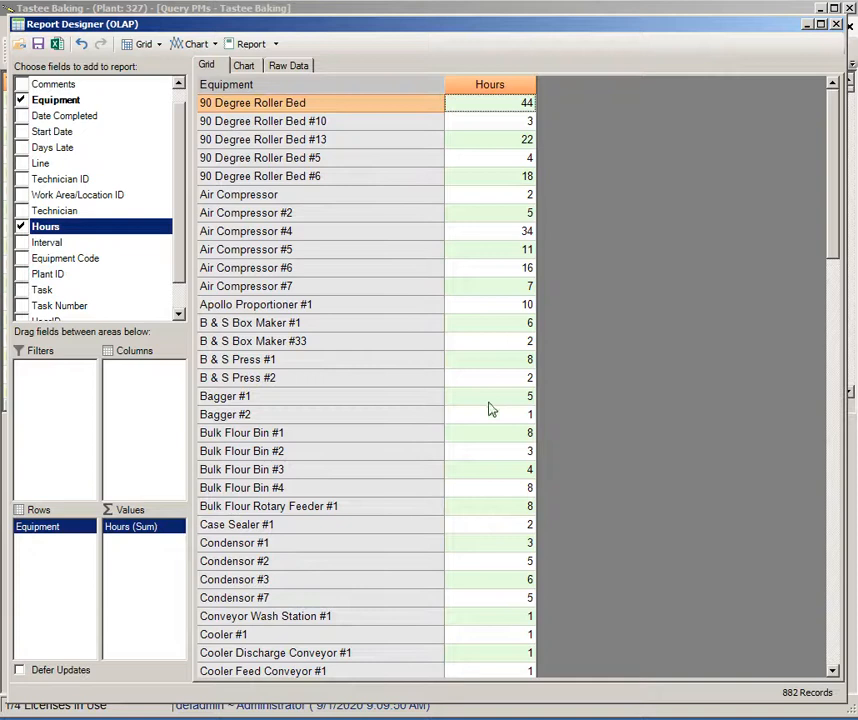
{"action": "mouse_move", "coordinate": [504, 400]}
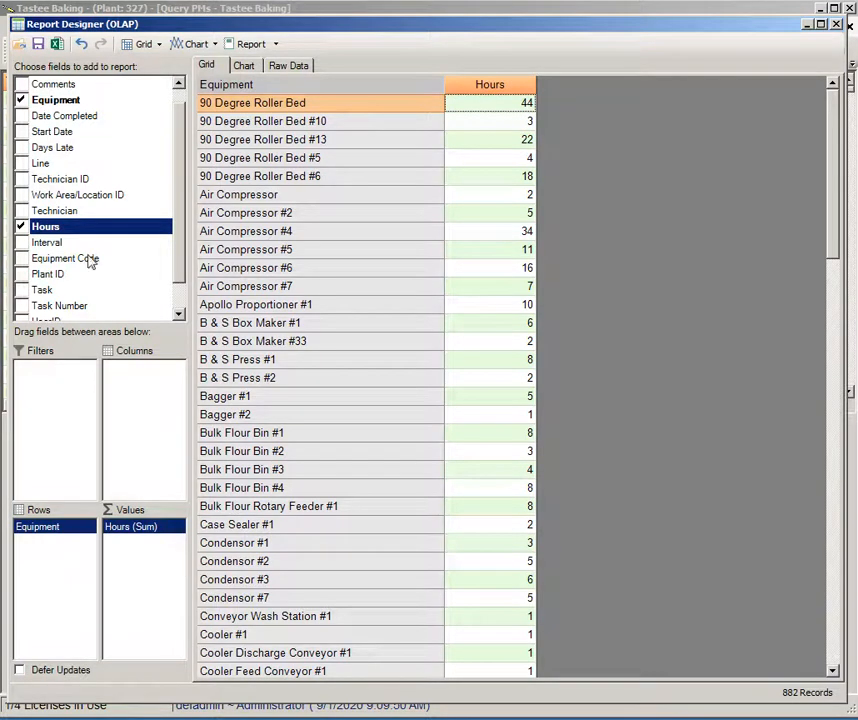
Group hours by Task under each Equipment with a column per Technician, and review the totals.
{"action": "left_click_drag", "start_coordinate": [42, 288], "coordinate": [38, 552]}
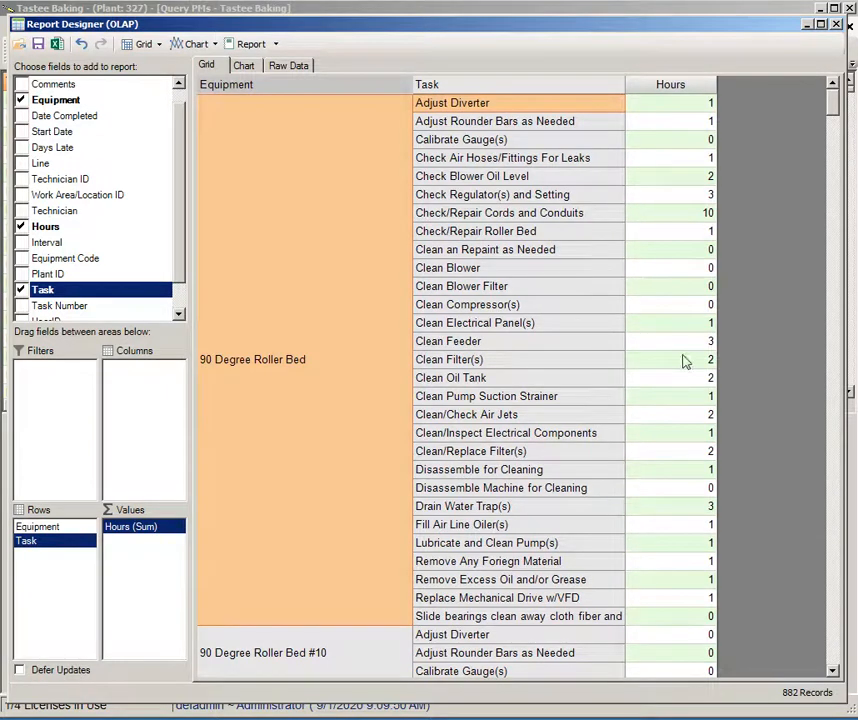
{"action": "mouse_move", "coordinate": [800, 118]}
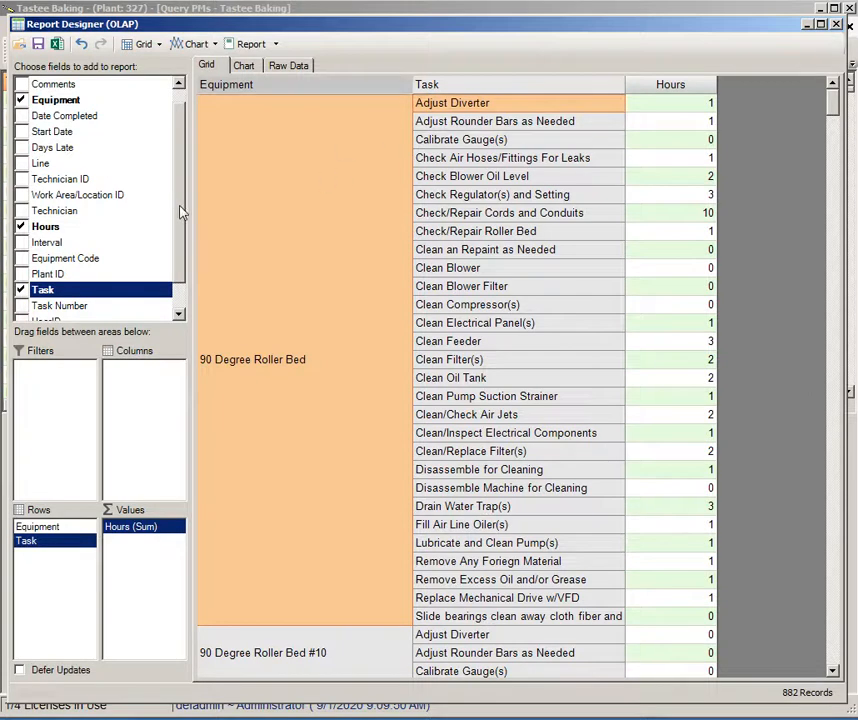
{"action": "mouse_move", "coordinate": [52, 212]}
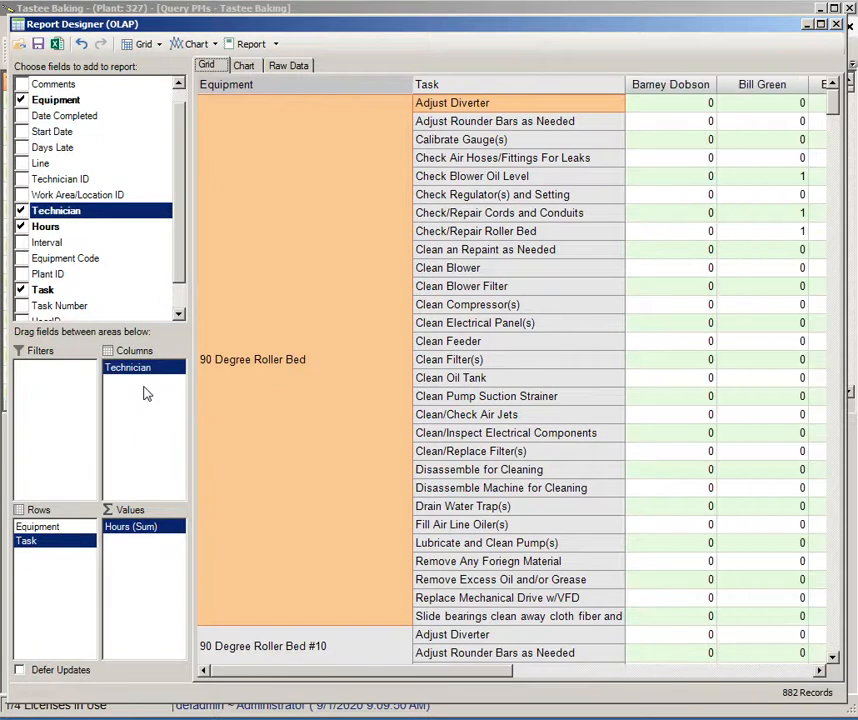
{"action": "mouse_move", "coordinate": [138, 390]}
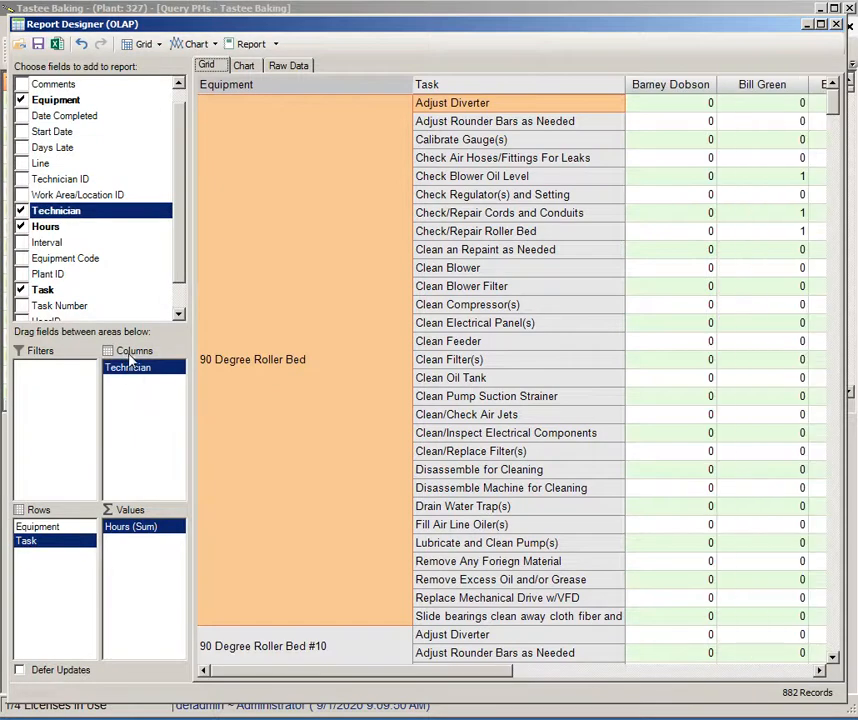
{"action": "mouse_move", "coordinate": [378, 580]}
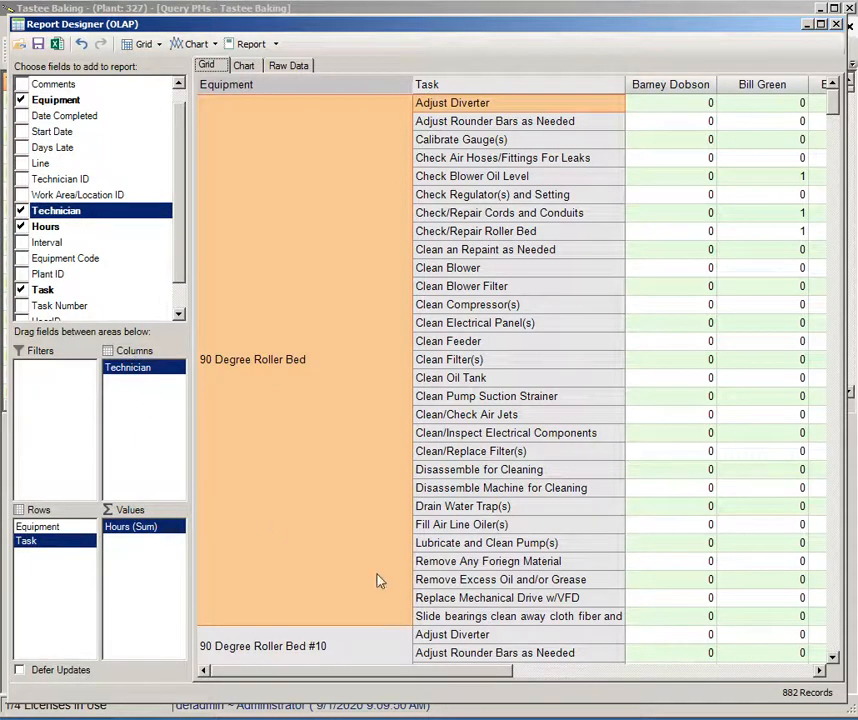
{"action": "scroll", "scroll_direction": "right", "scroll_amount": 3}
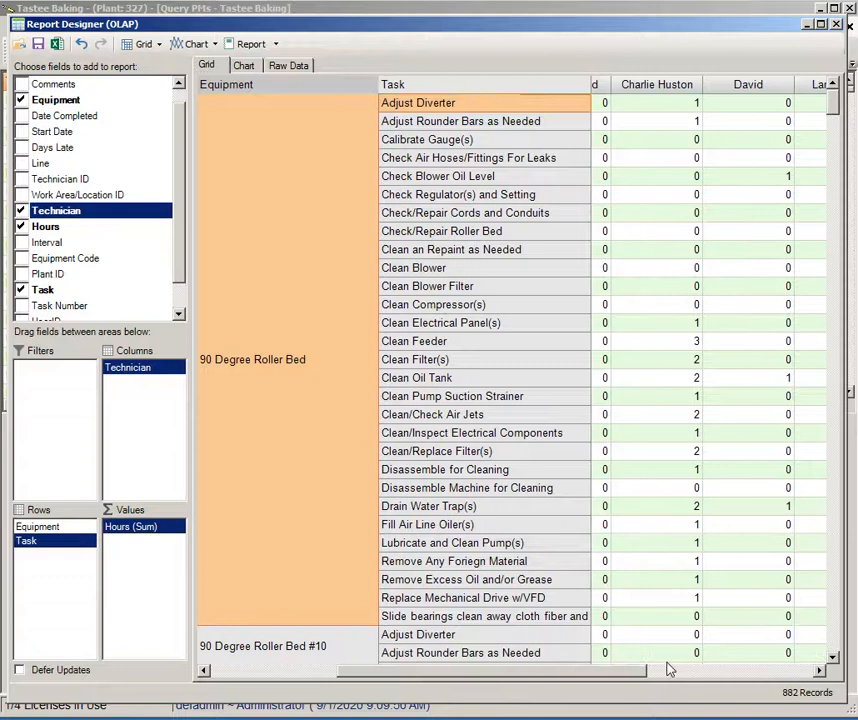
{"action": "scroll", "scroll_direction": "right", "scroll_amount": 3}
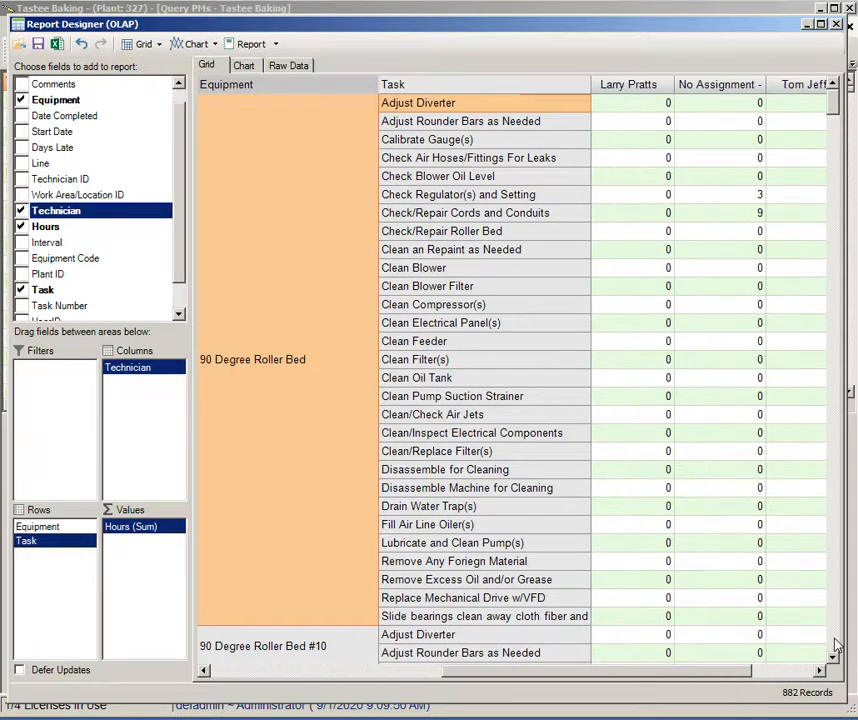
{"action": "scroll", "scroll_direction": "down", "scroll_amount": 3}
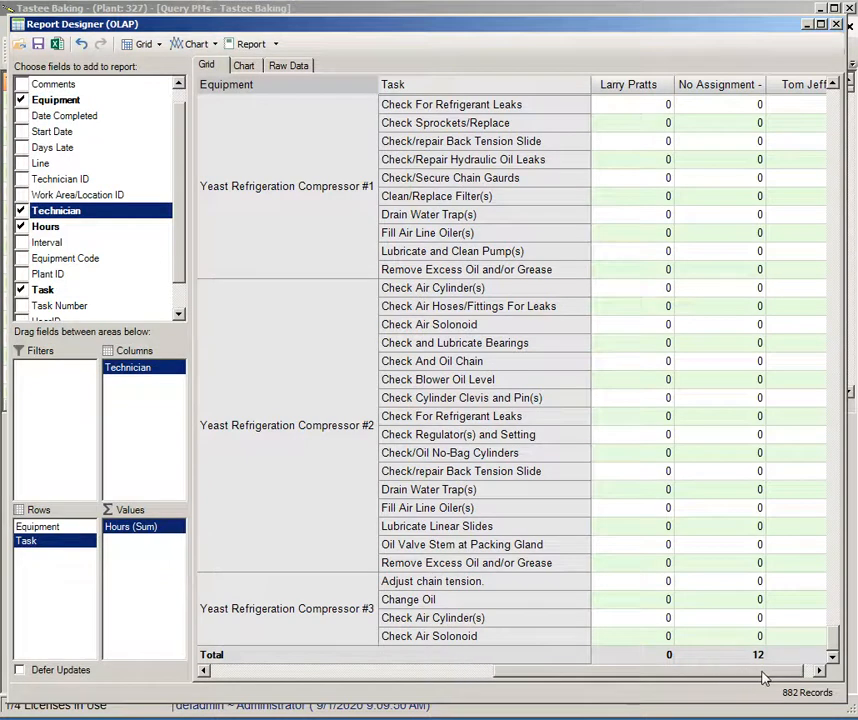
{"action": "scroll", "scroll_direction": "right", "scroll_amount": 3}
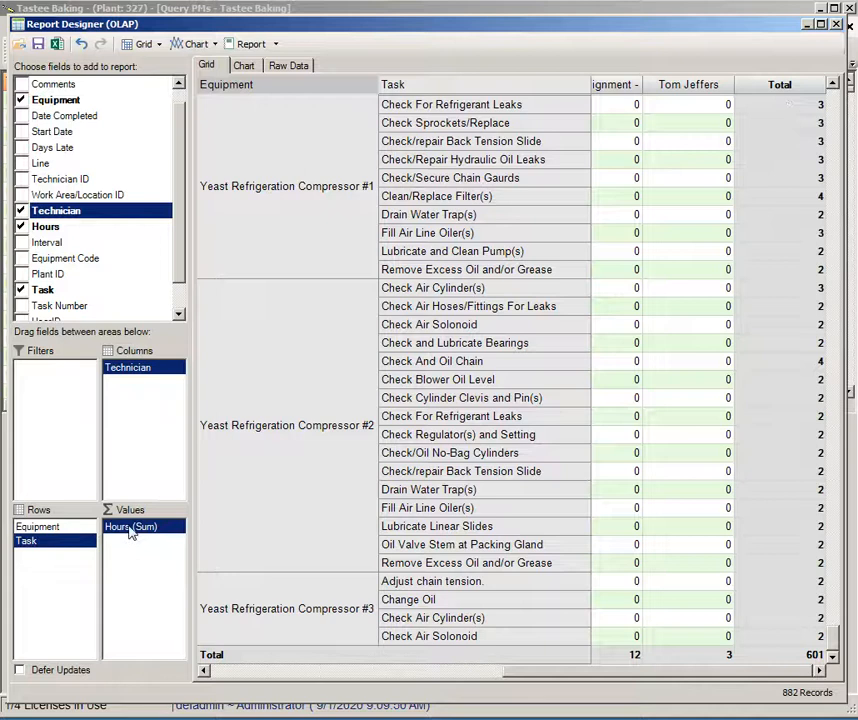
Format the Hours (Sum) field to 2 decimal places, e.g. a 600.84 grand total.
{"action": "right_click", "coordinate": [130, 526]}
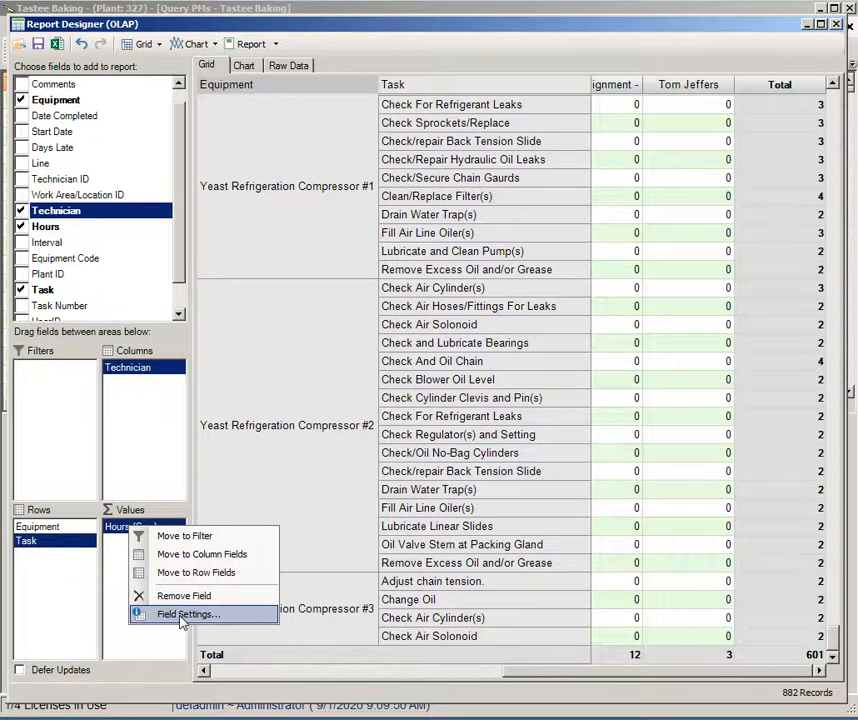
{"action": "left_click", "coordinate": [188, 614]}
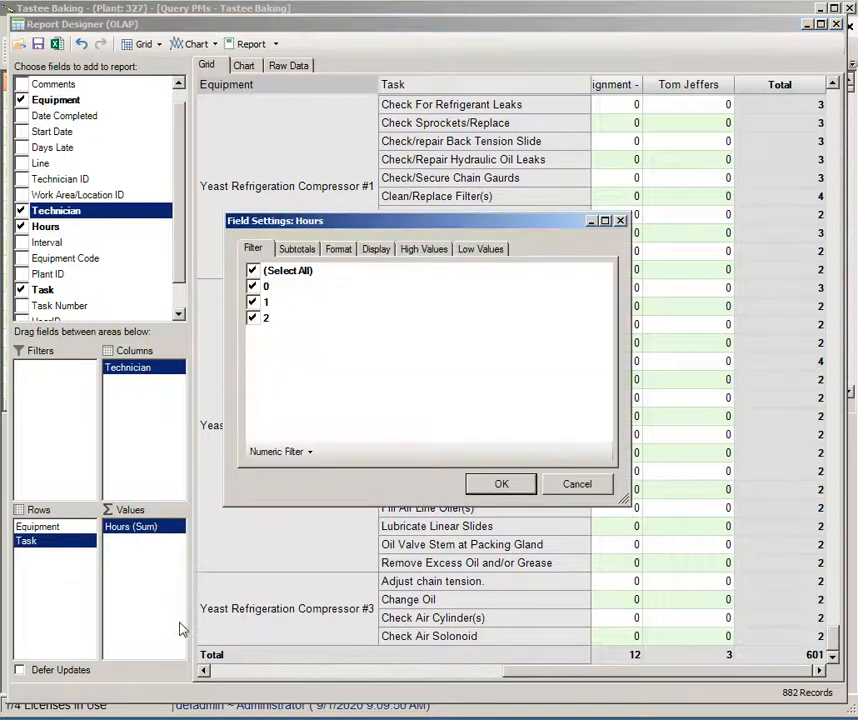
{"action": "left_click", "coordinate": [338, 248]}
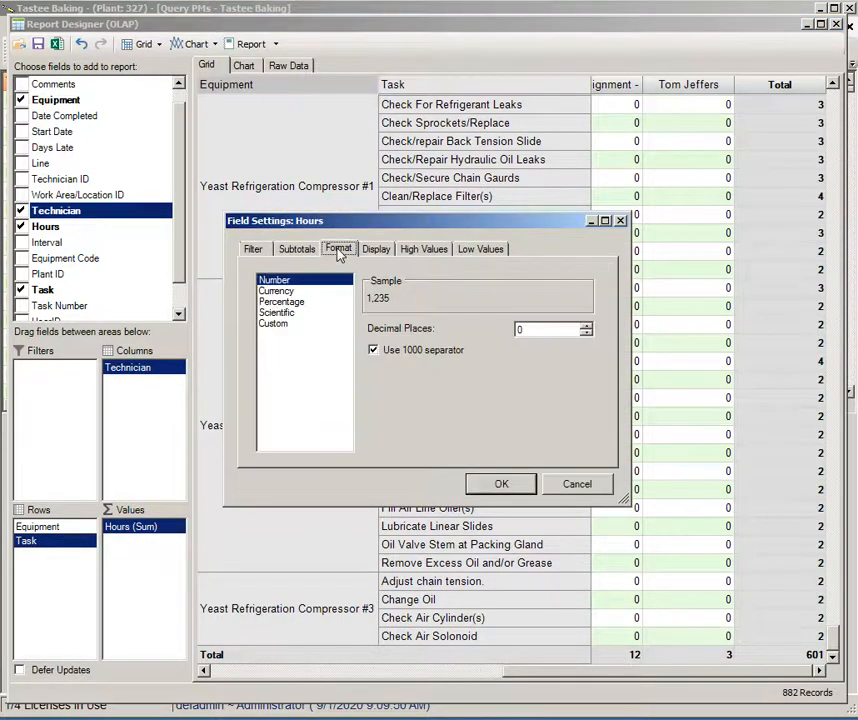
{"action": "left_click", "coordinate": [588, 324]}
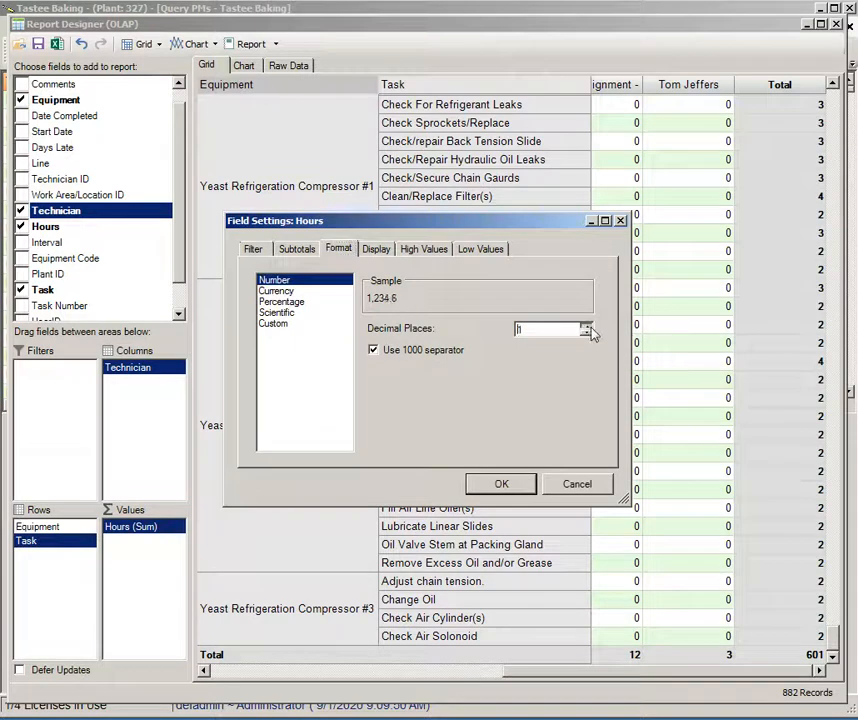
{"action": "left_click", "coordinate": [502, 482]}
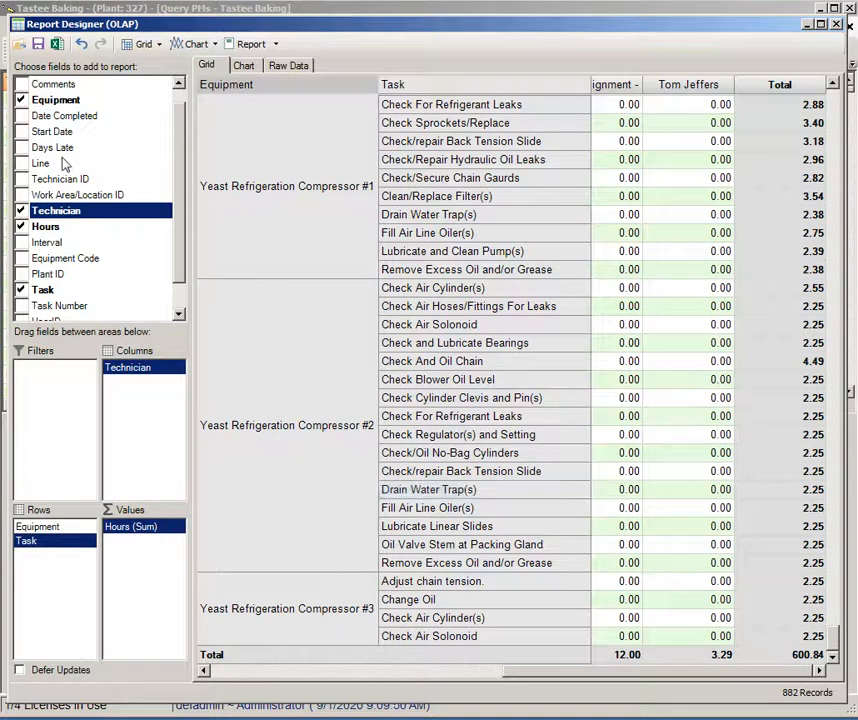
Add Days Late as a summed value field beside Hours for each technician.
{"action": "left_click_drag", "start_coordinate": [52, 148], "coordinate": [124, 384]}
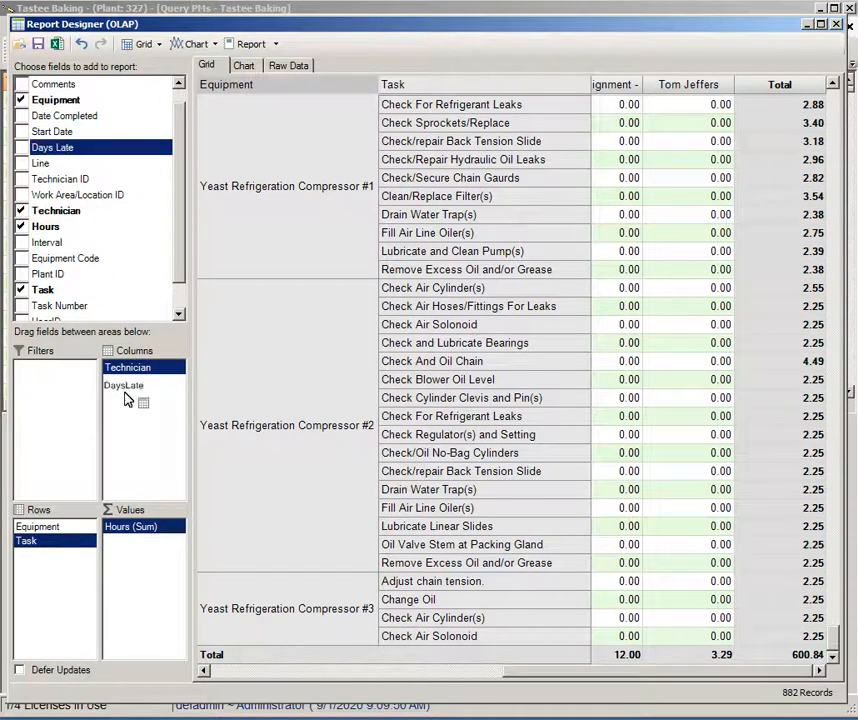
{"action": "left_click_drag", "start_coordinate": [124, 384], "coordinate": [140, 540]}
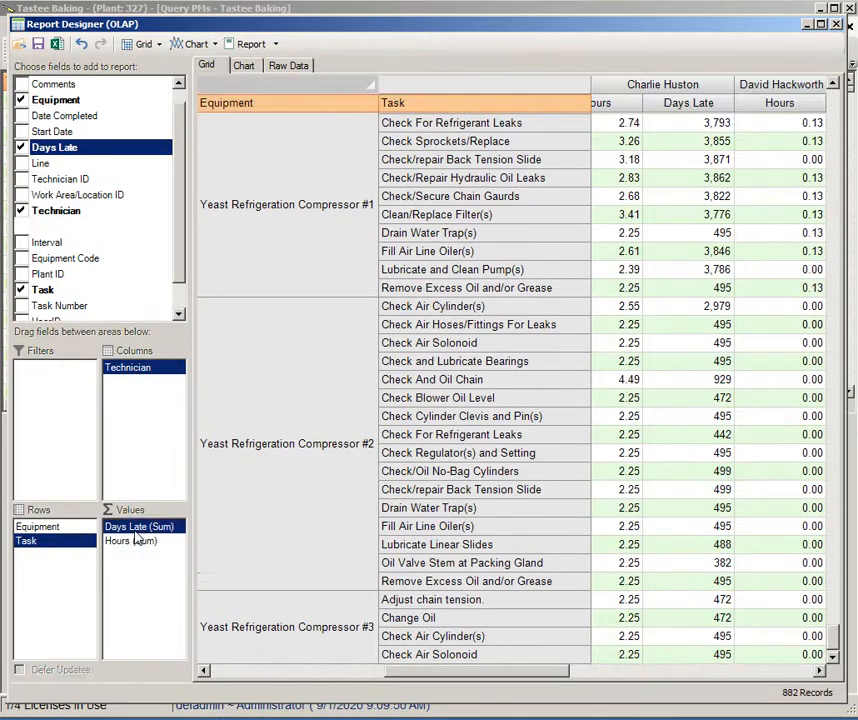
{"action": "left_click", "coordinate": [22, 228]}
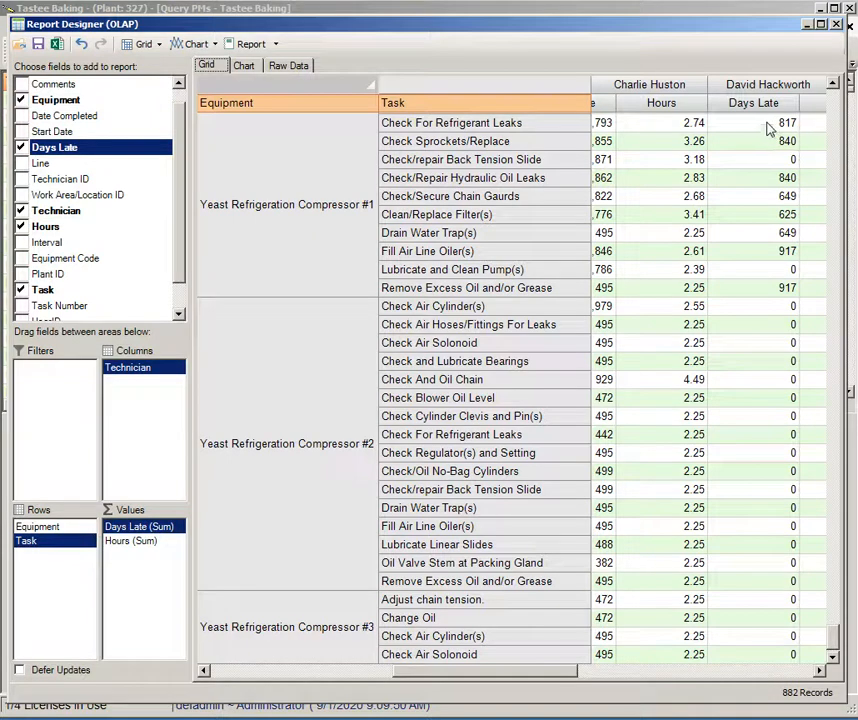
{"action": "mouse_move", "coordinate": [784, 132]}
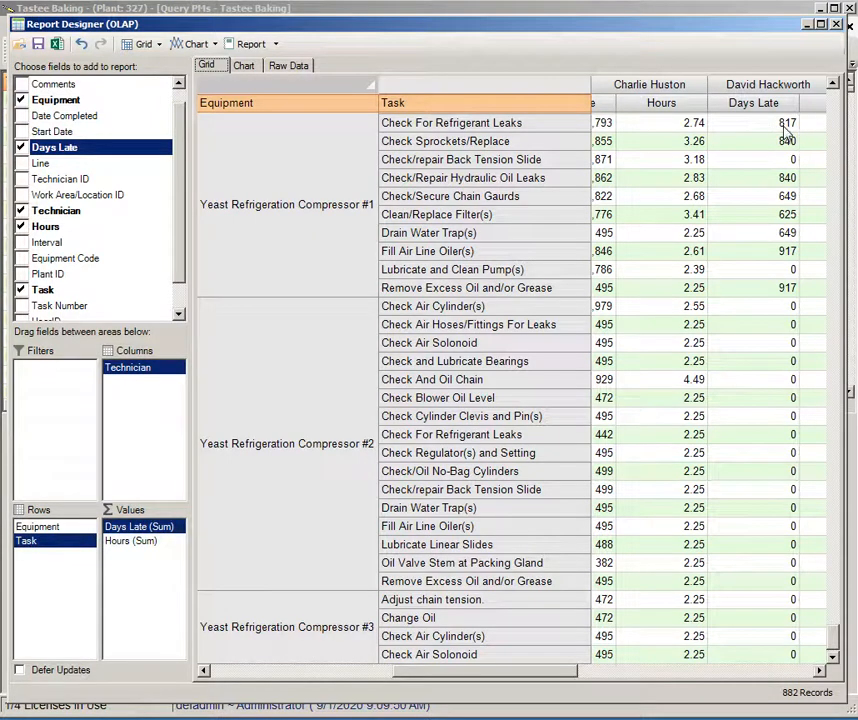
{"action": "mouse_move", "coordinate": [170, 630]}
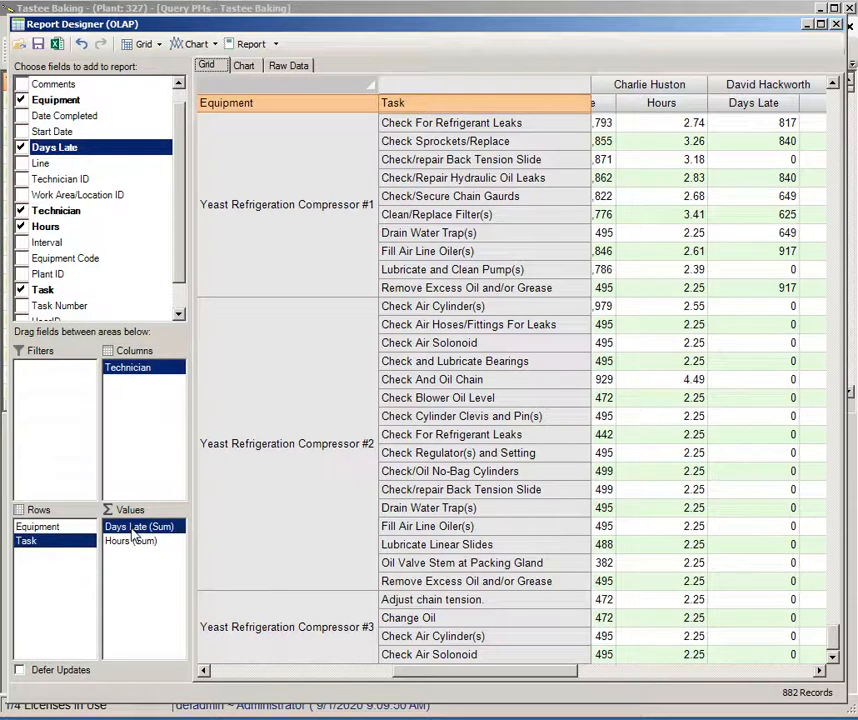
Change the Days Late field's summary from Sum to Average with 2 decimals.
{"action": "right_click", "coordinate": [140, 526]}
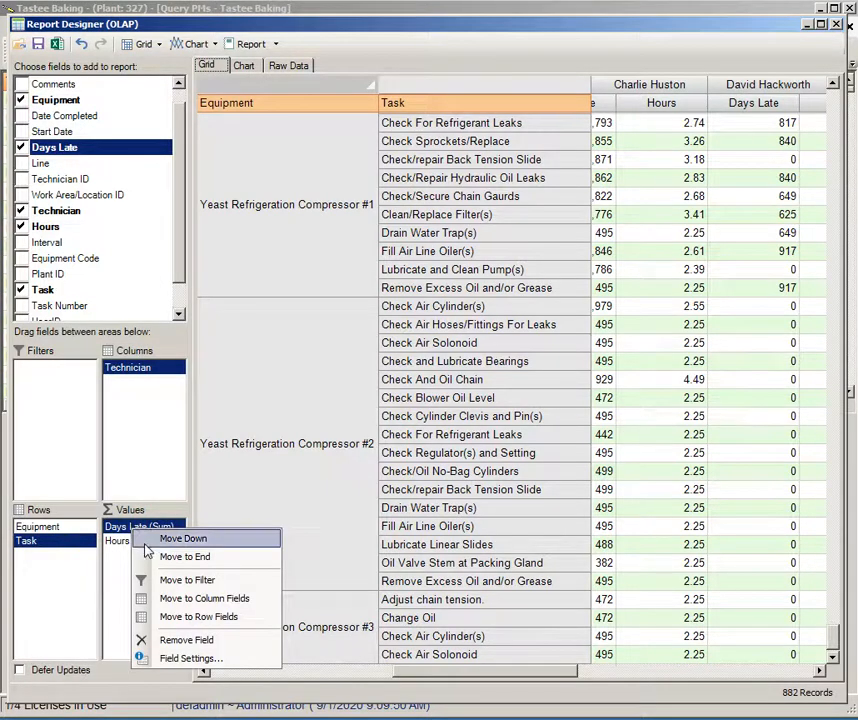
{"action": "left_click", "coordinate": [190, 658]}
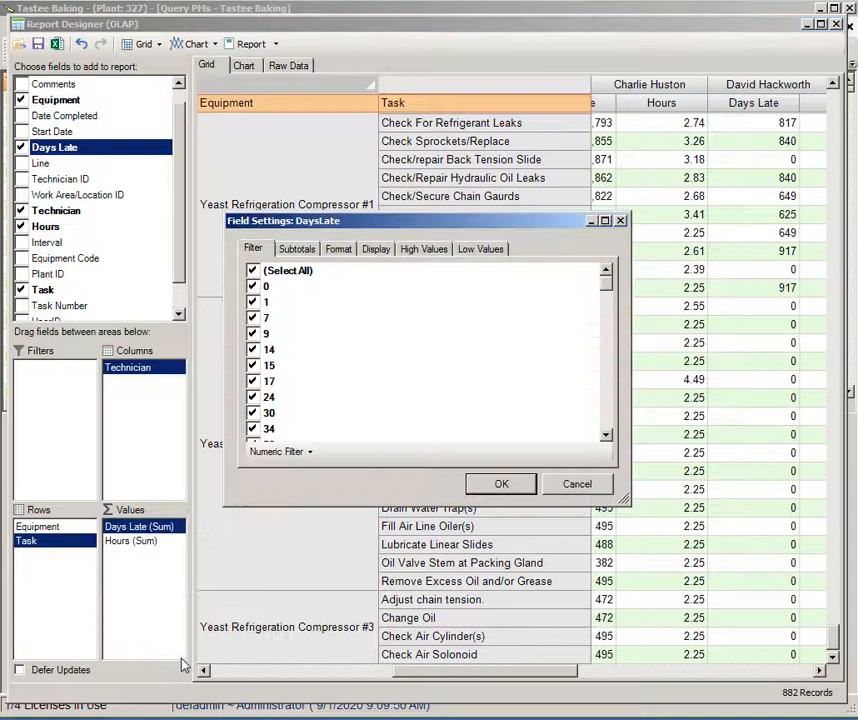
{"action": "mouse_move", "coordinate": [318, 418]}
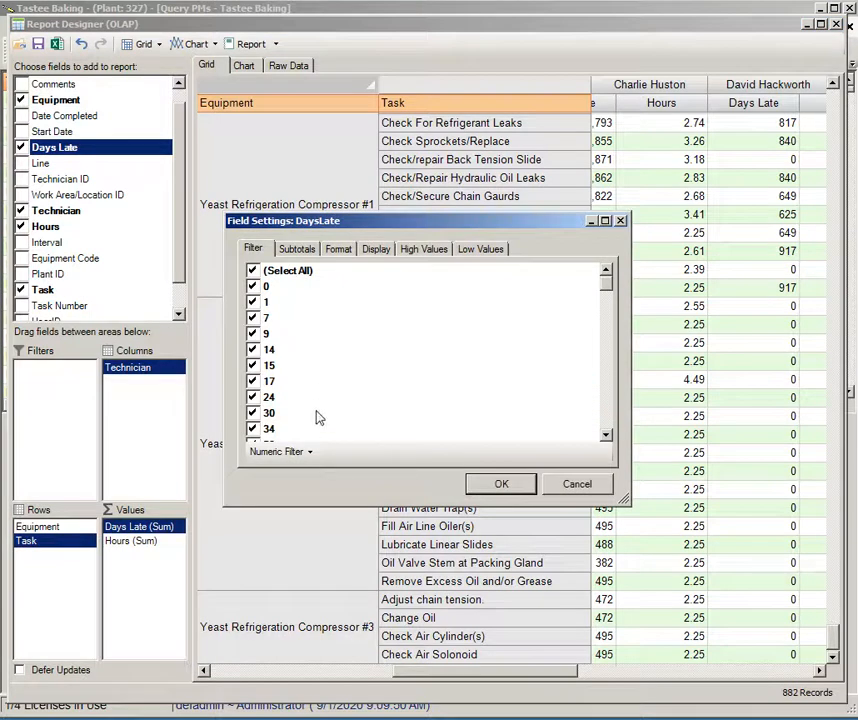
{"action": "left_click", "coordinate": [296, 248]}
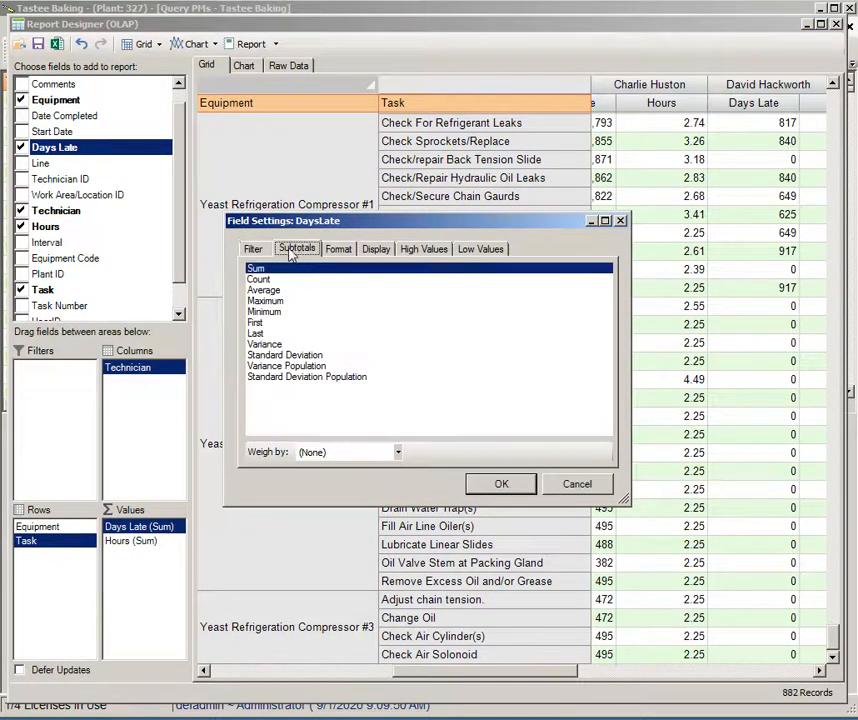
{"action": "mouse_move", "coordinate": [296, 252]}
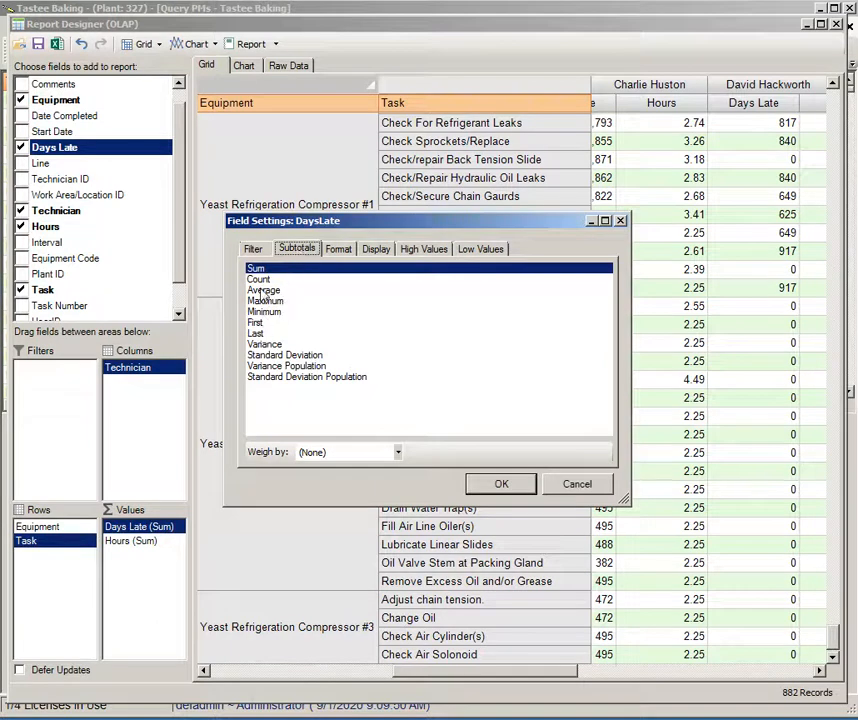
{"action": "left_click", "coordinate": [264, 288]}
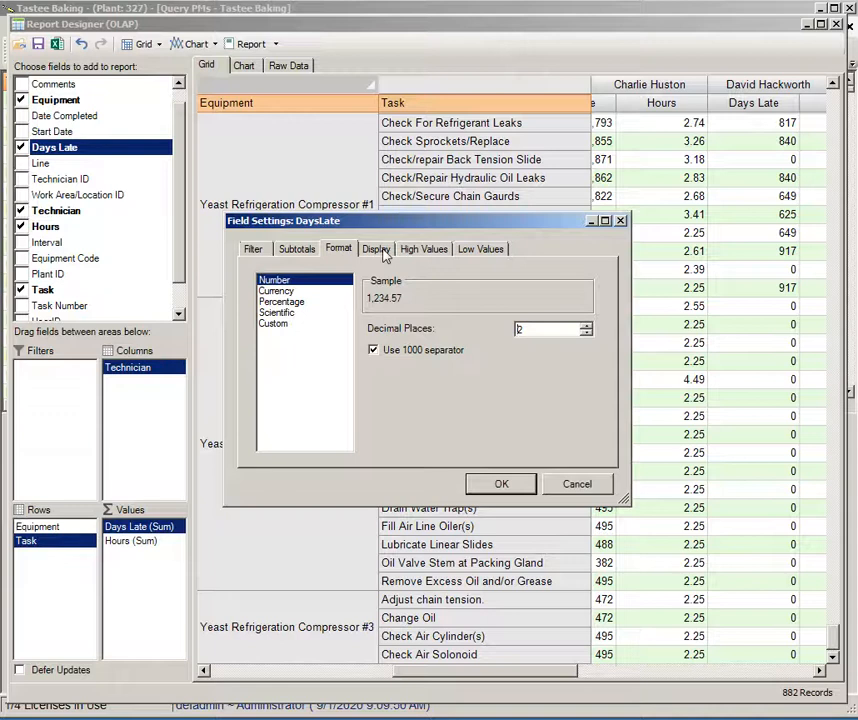
Review the Display settings and pick a highlight colour for high Days Late values.
{"action": "left_click", "coordinate": [376, 248]}
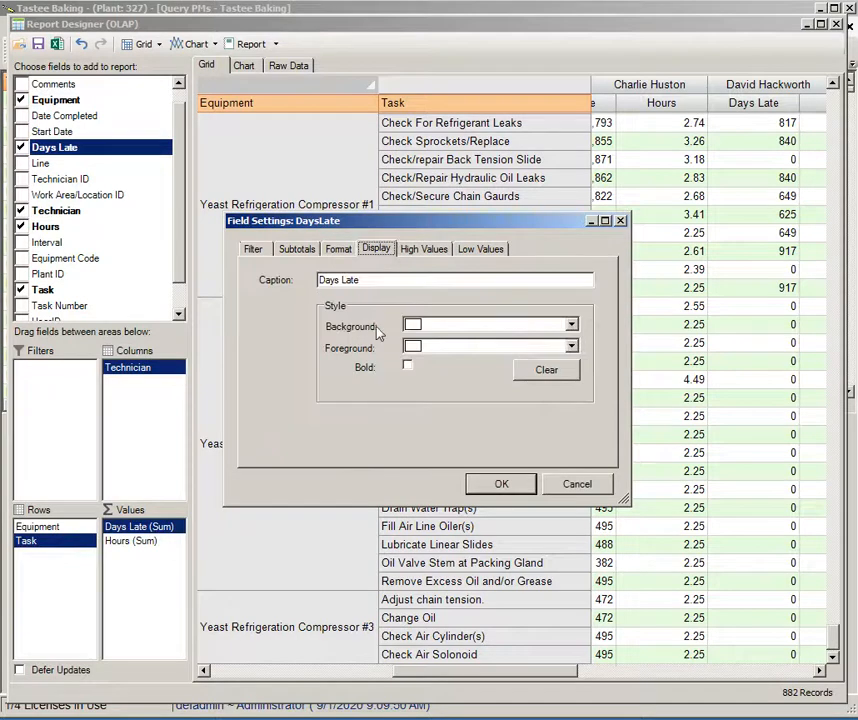
{"action": "left_click", "coordinate": [424, 248]}
{"action": "type", "text": "10"}
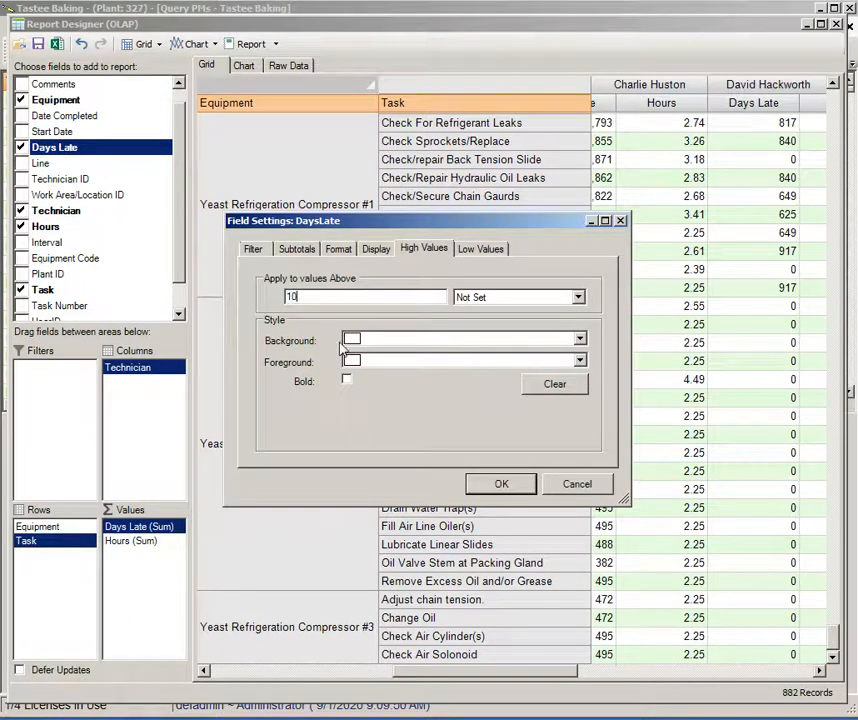
{"action": "left_click", "coordinate": [580, 340]}
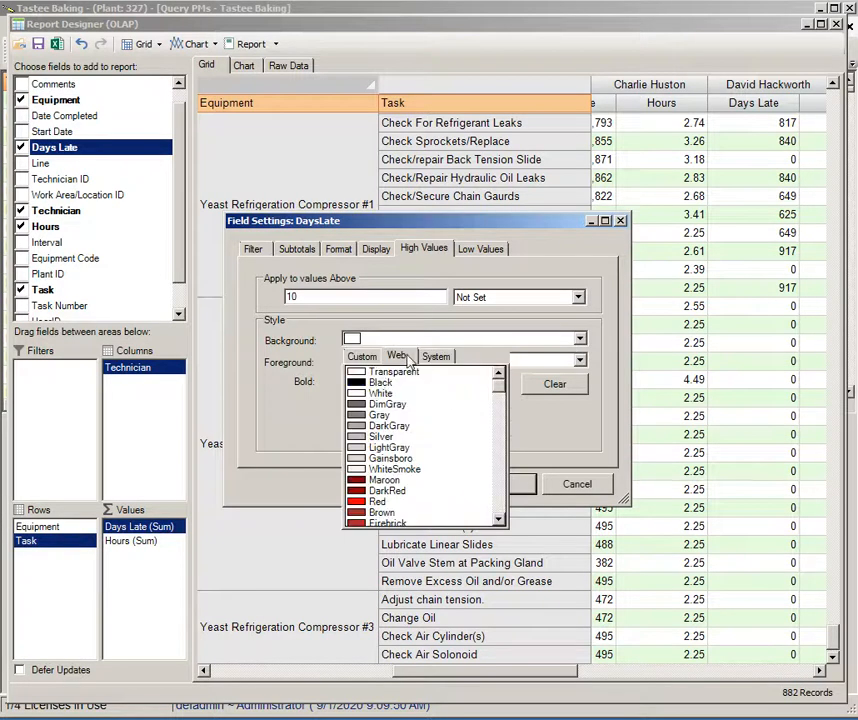
{"action": "left_click", "coordinate": [376, 500]}
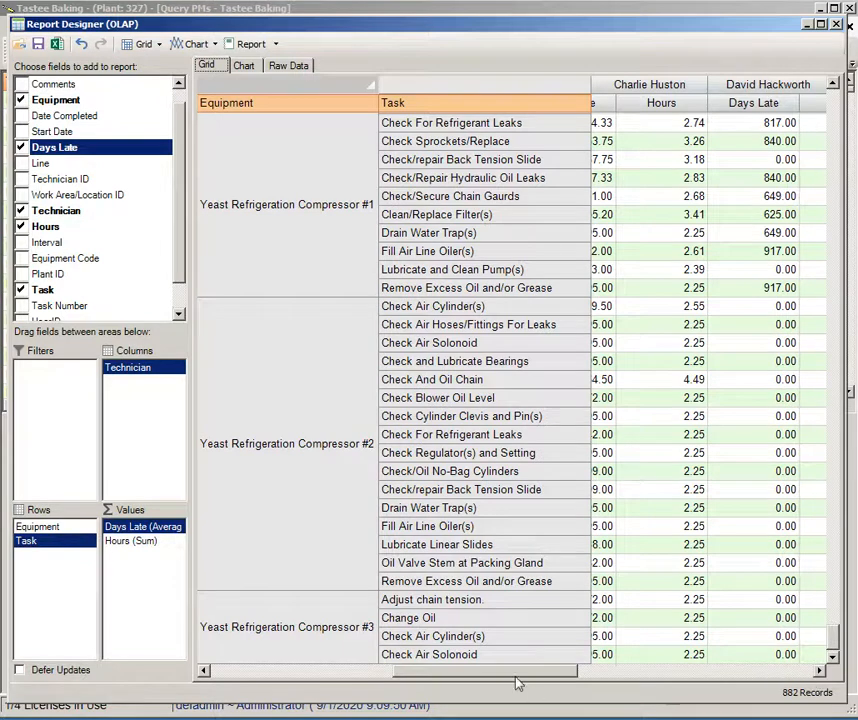
{"action": "scroll", "scroll_direction": "right", "scroll_amount": 3}
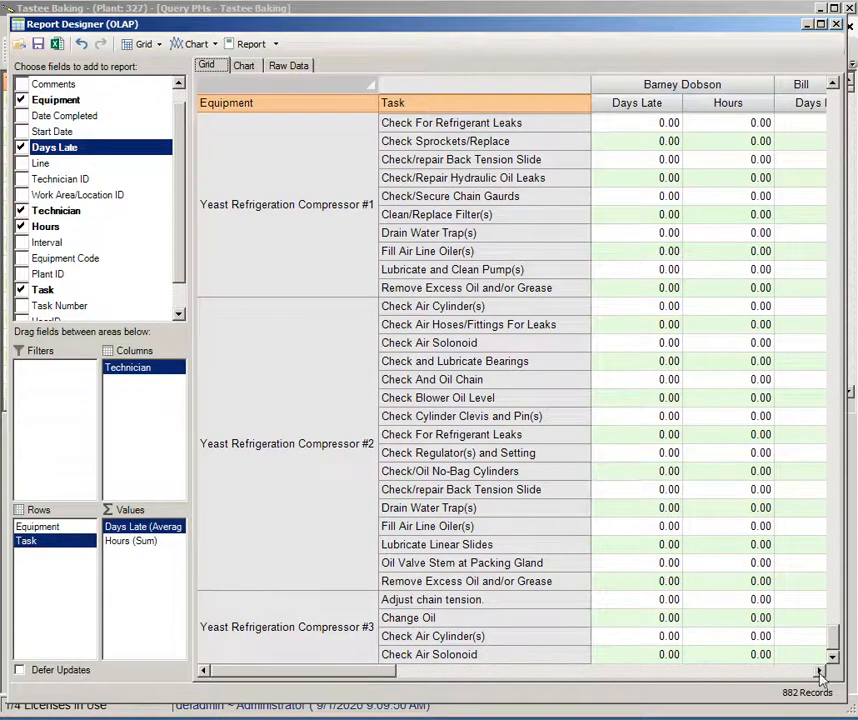
{"action": "scroll", "scroll_direction": "right", "scroll_amount": 3}
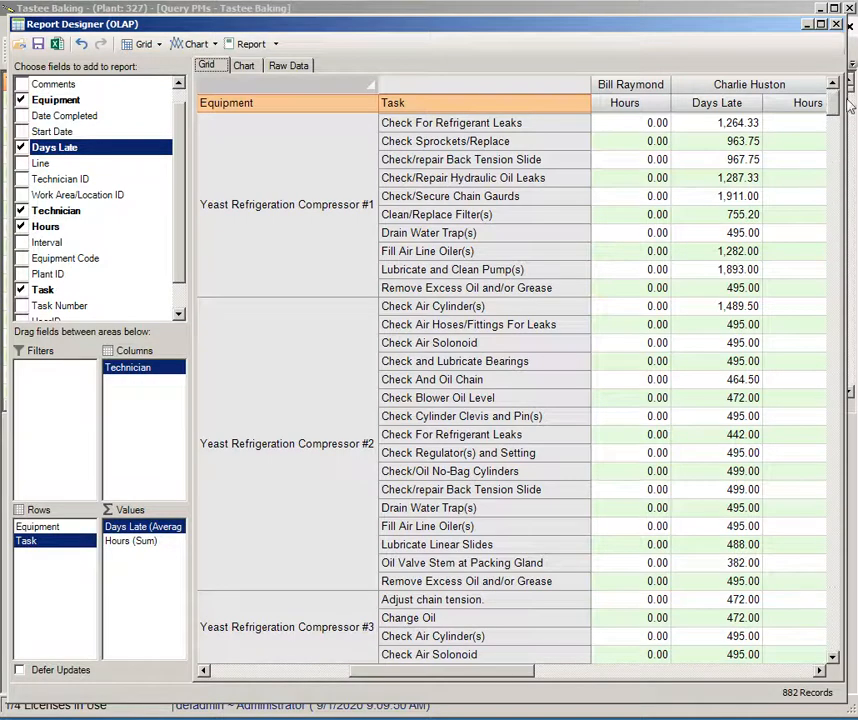
{"action": "scroll", "scroll_direction": "down", "scroll_amount": 3}
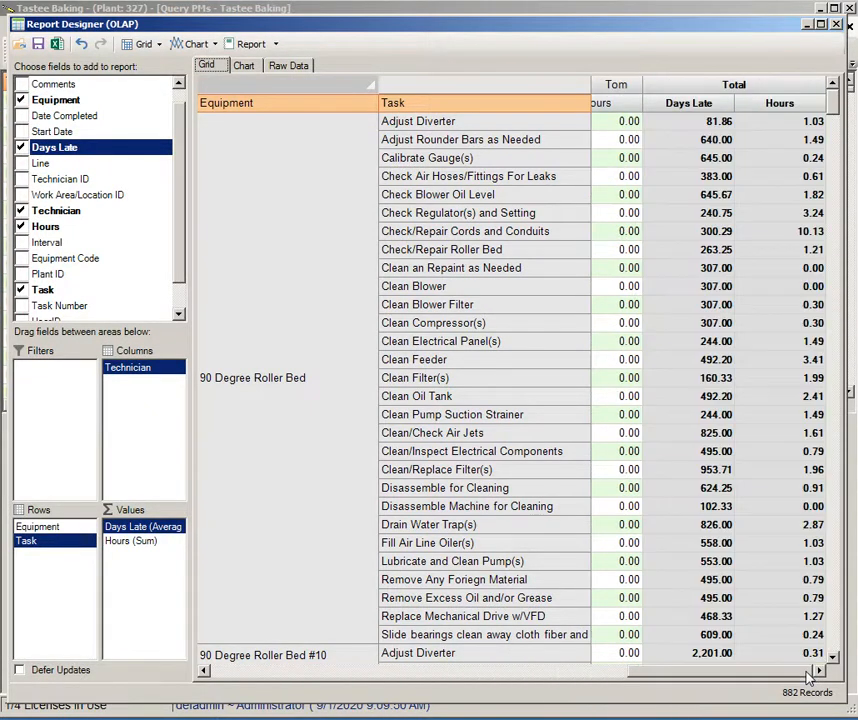
{"action": "scroll", "scroll_direction": "down", "scroll_amount": 3}
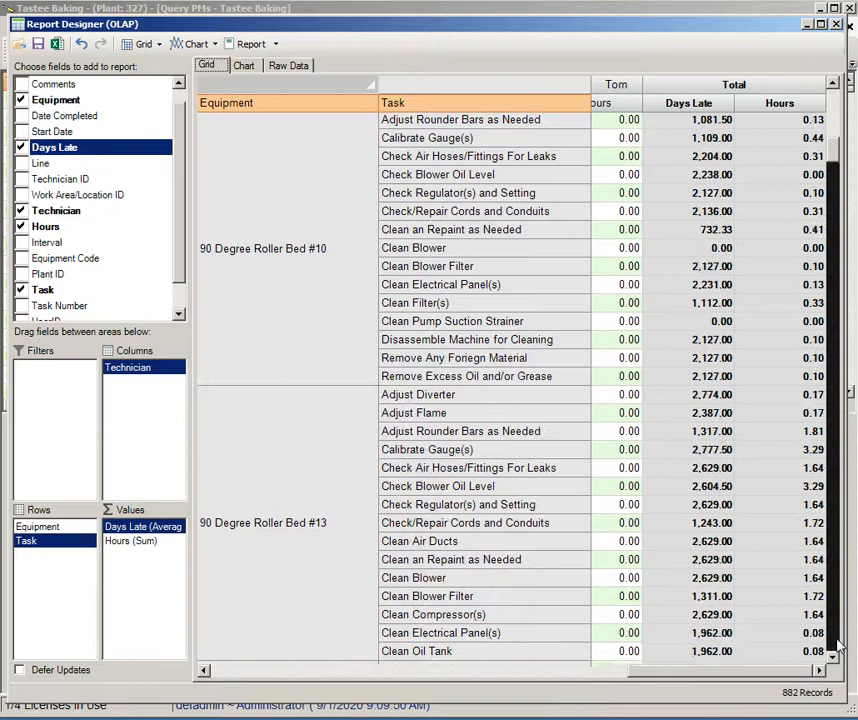
{"action": "scroll", "scroll_direction": "down", "scroll_amount": 3}
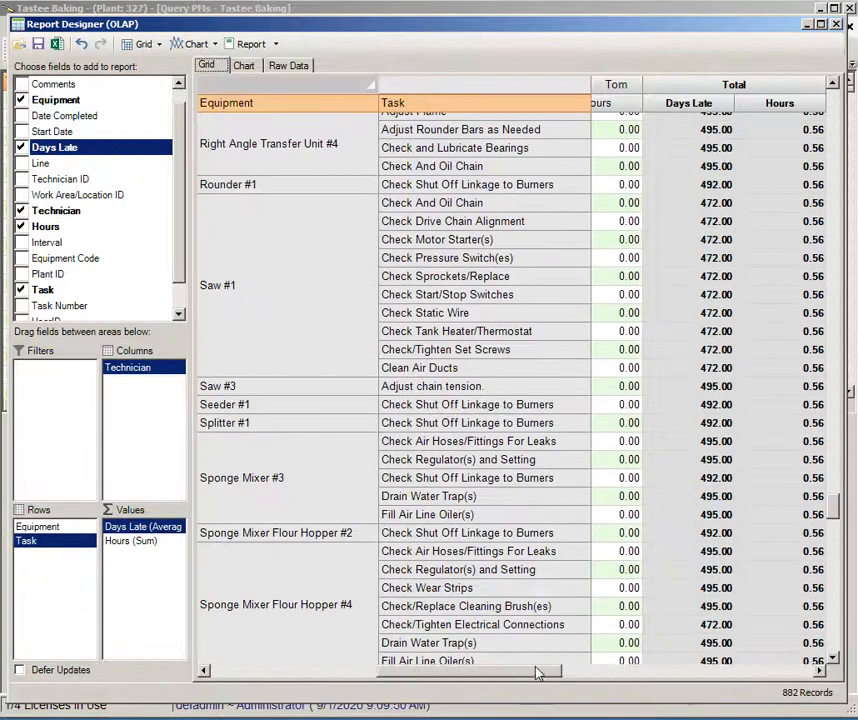
{"action": "scroll", "scroll_direction": "right", "scroll_amount": 3}
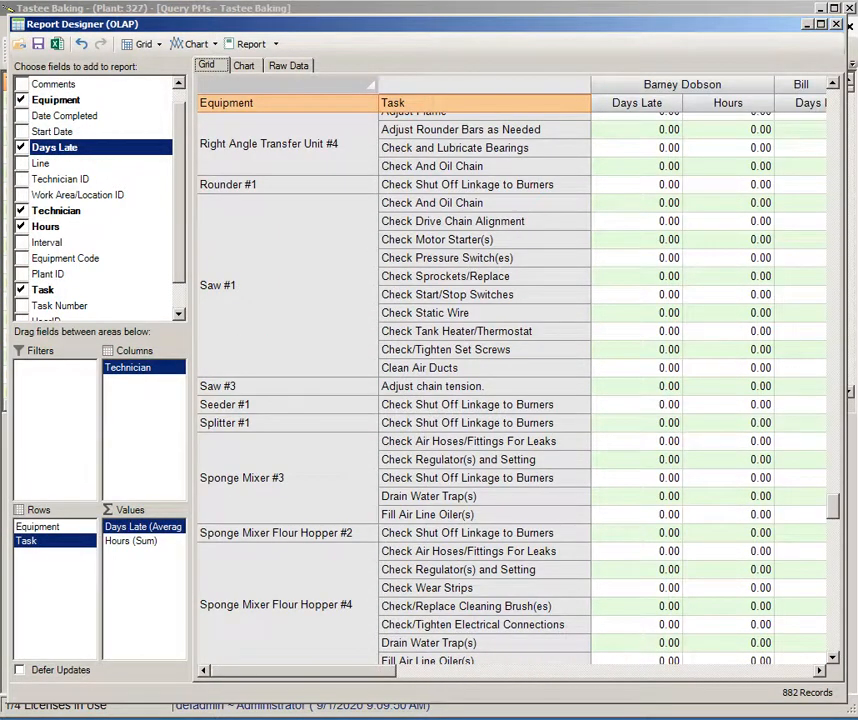
{"action": "mouse_move", "coordinate": [560, 332]}
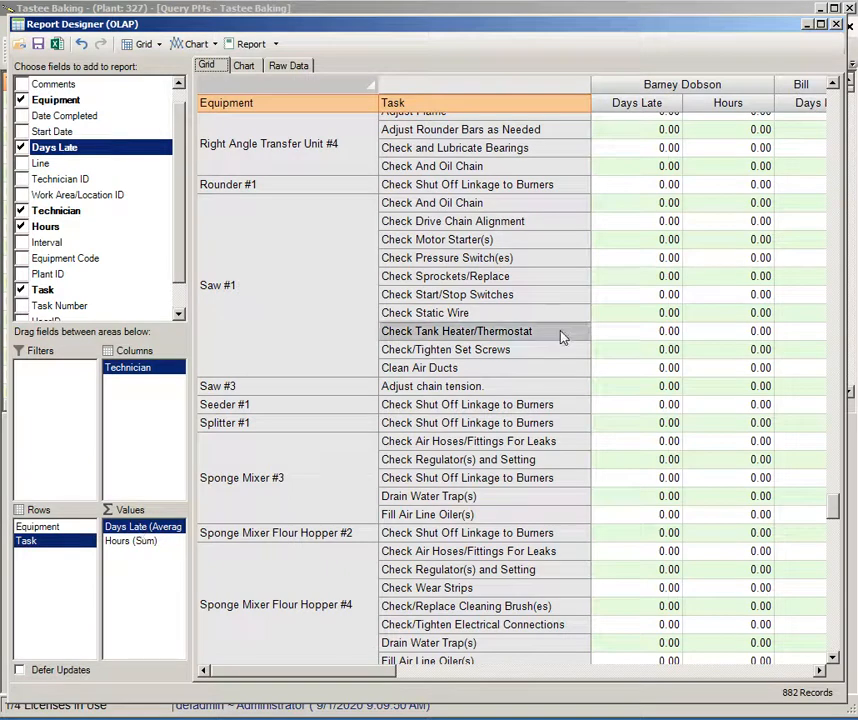
{"action": "mouse_move", "coordinate": [368, 162]}
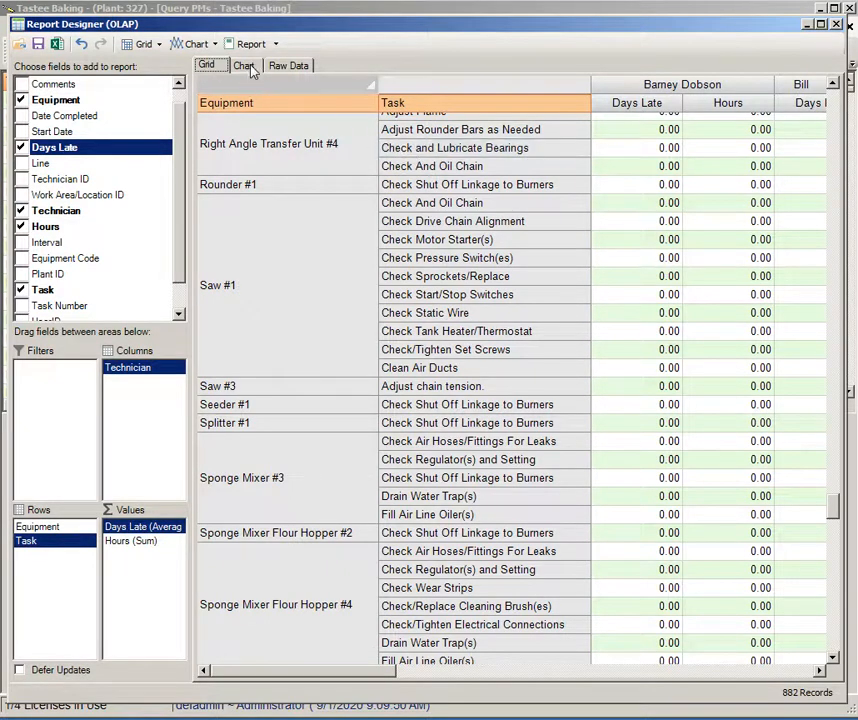
View the days-late and hours pivot as a chart, then return to the grid.
{"action": "left_click", "coordinate": [244, 64]}
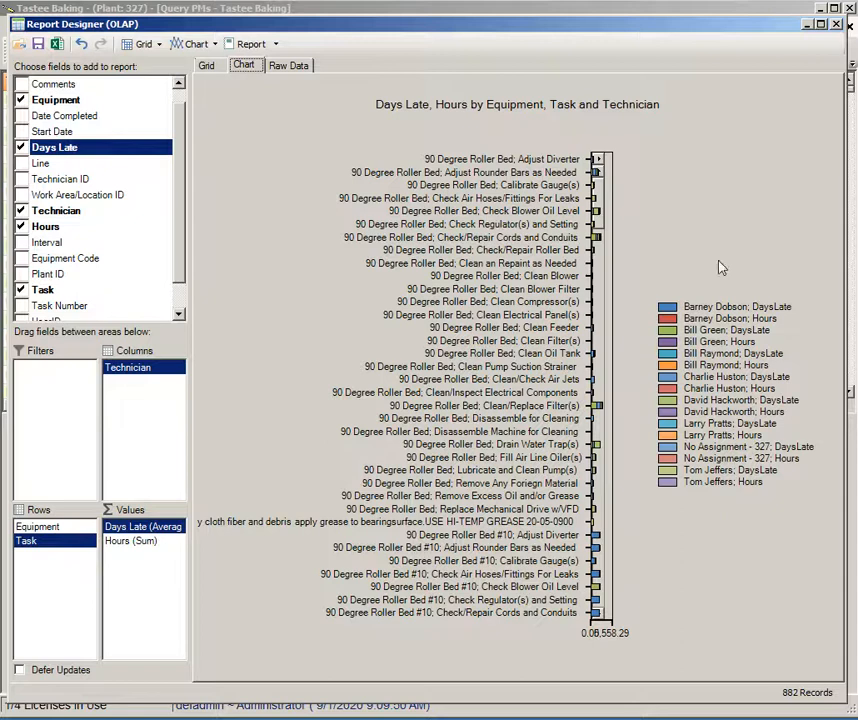
{"action": "mouse_move", "coordinate": [284, 184]}
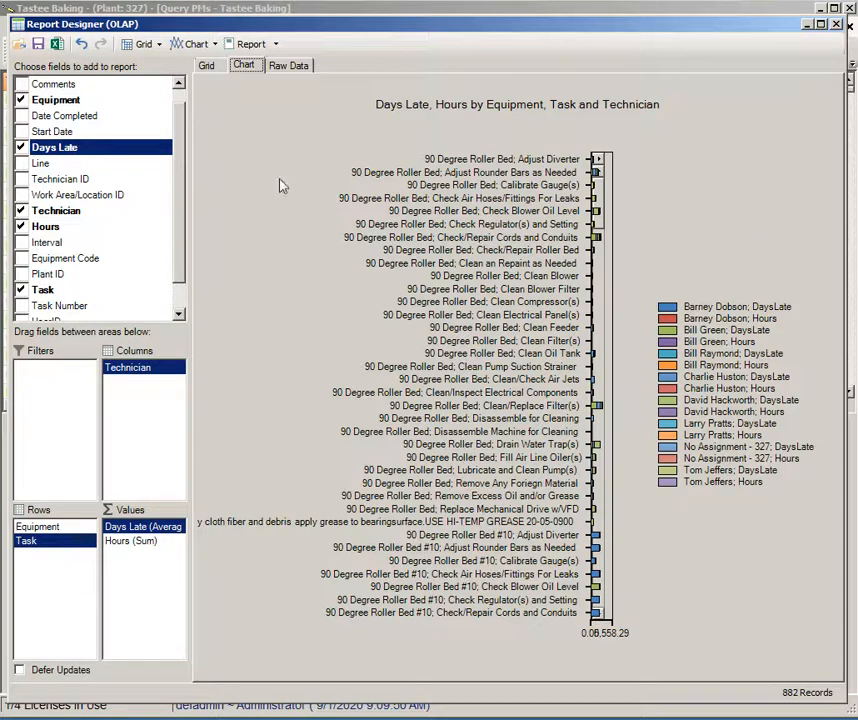
{"action": "left_click", "coordinate": [206, 64]}
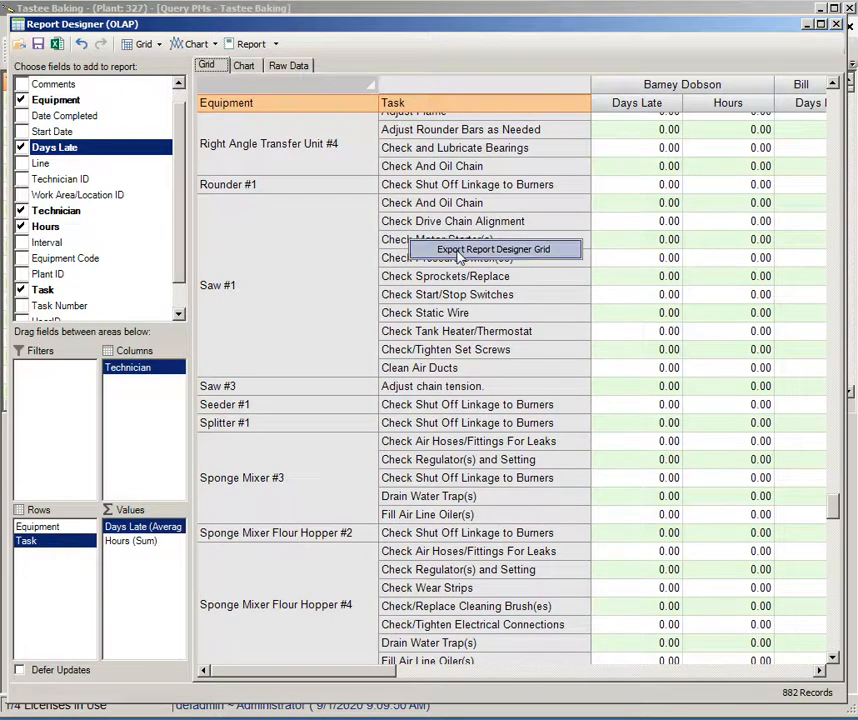
{"action": "mouse_move", "coordinate": [494, 258]}
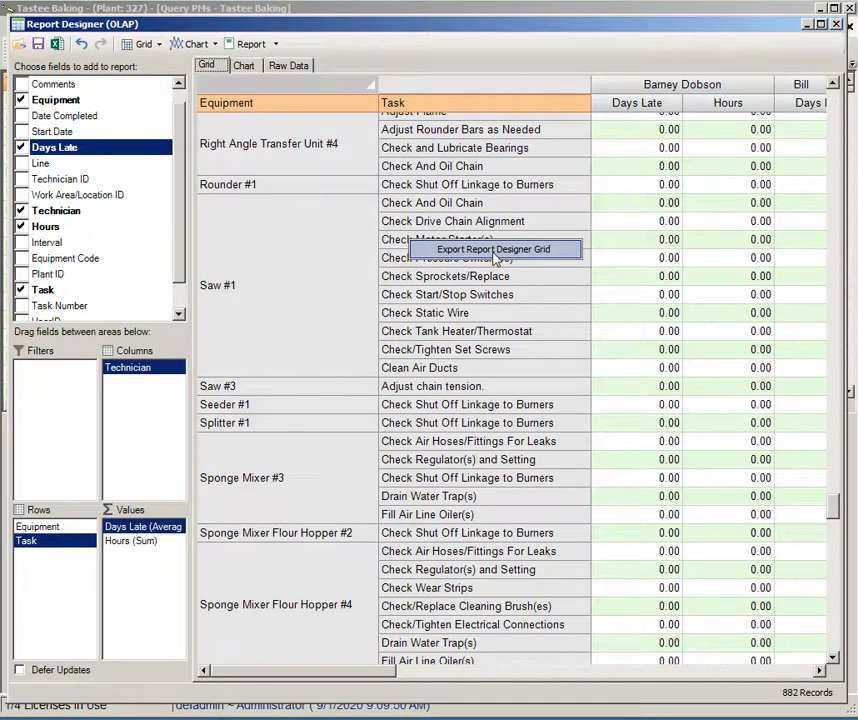
Export the pivot grid as Report Designer Data.xls in the Access folder.
{"action": "left_click", "coordinate": [492, 248]}
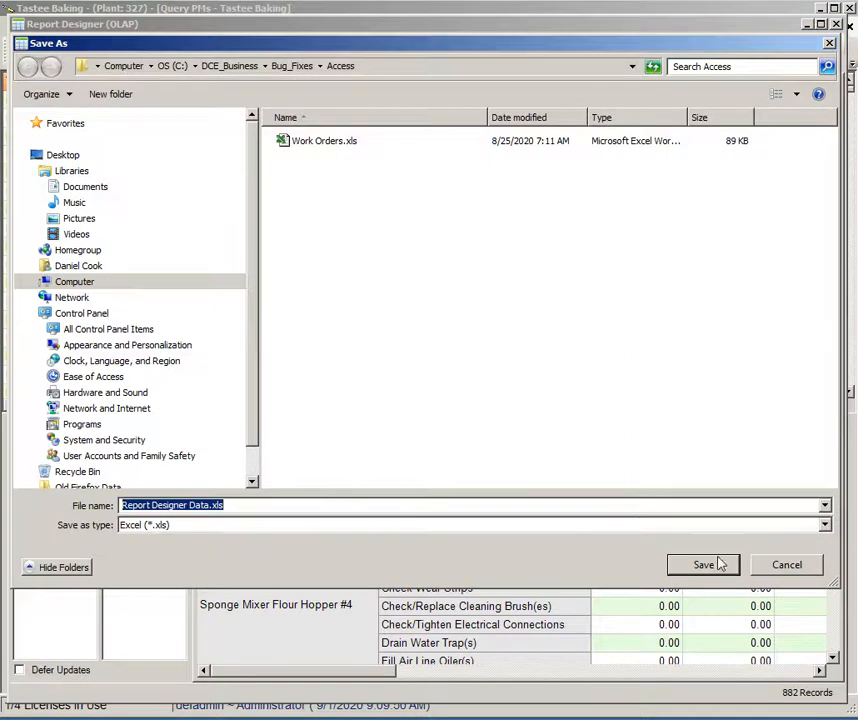
{"action": "left_click", "coordinate": [702, 564]}
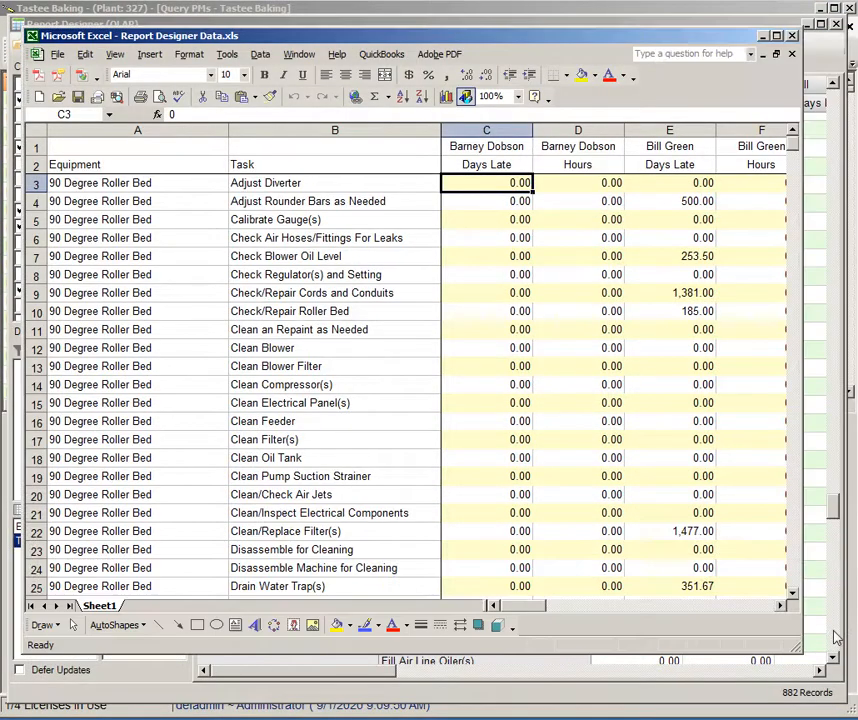
Scroll the exported sheet across to its Total Days Late and Hours columns.
{"action": "scroll", "scroll_direction": "right", "scroll_amount": 3}
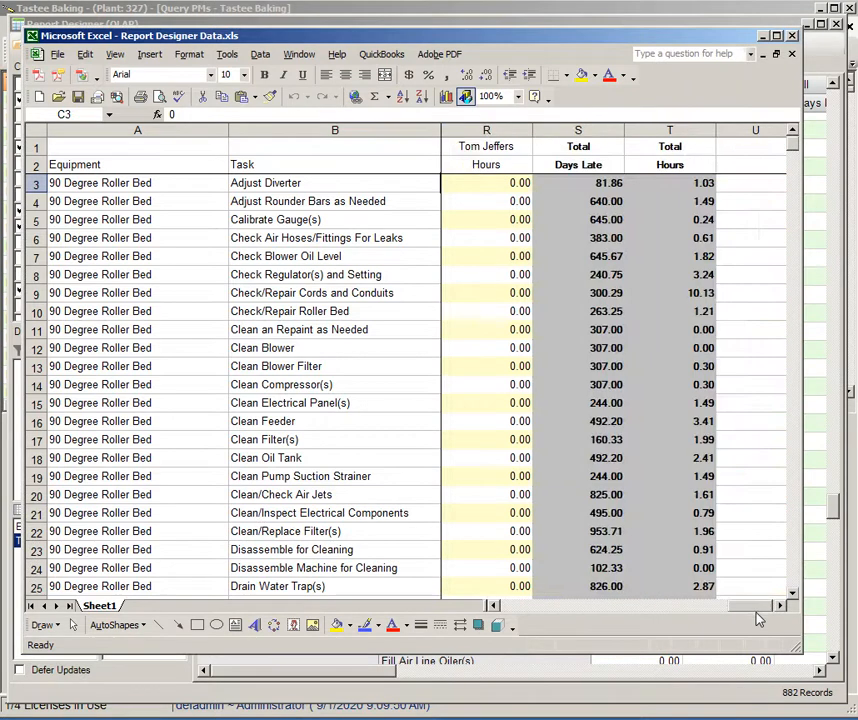
{"action": "scroll", "scroll_direction": "right", "scroll_amount": 3}
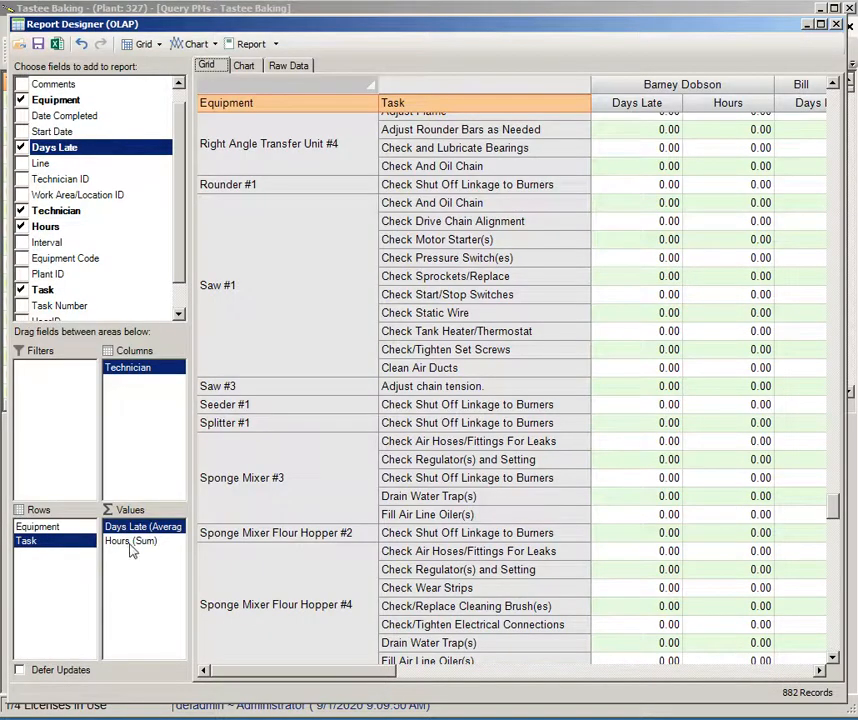
{"action": "right_click", "coordinate": [130, 526]}
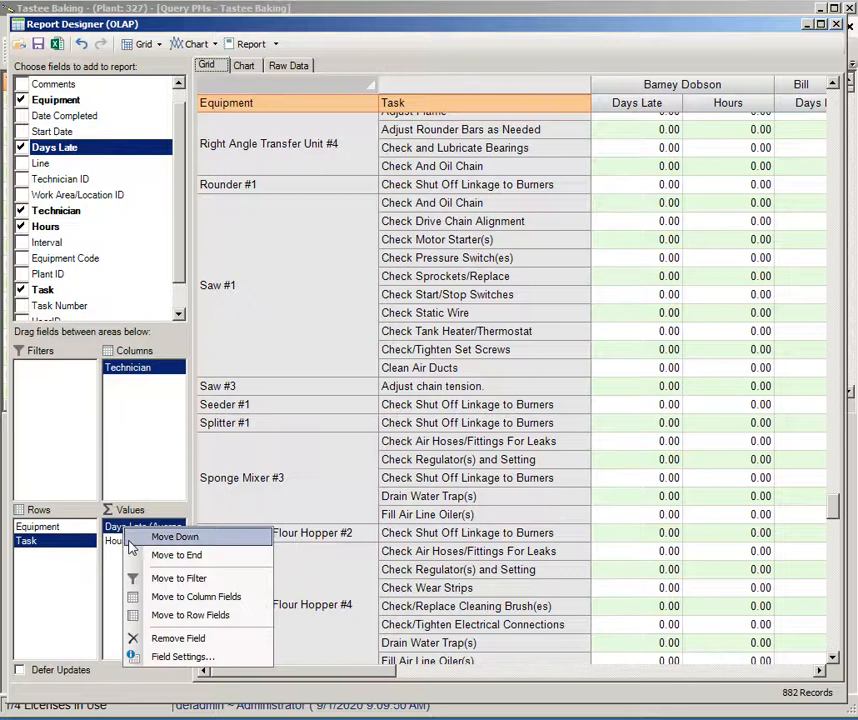
{"action": "left_click", "coordinate": [184, 656]}
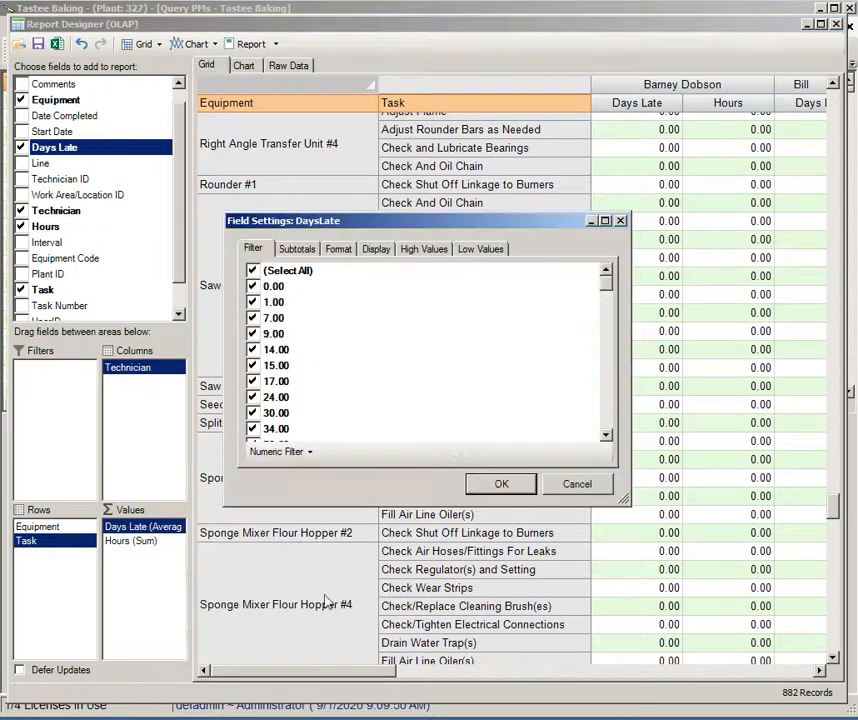
{"action": "left_click", "coordinate": [424, 248]}
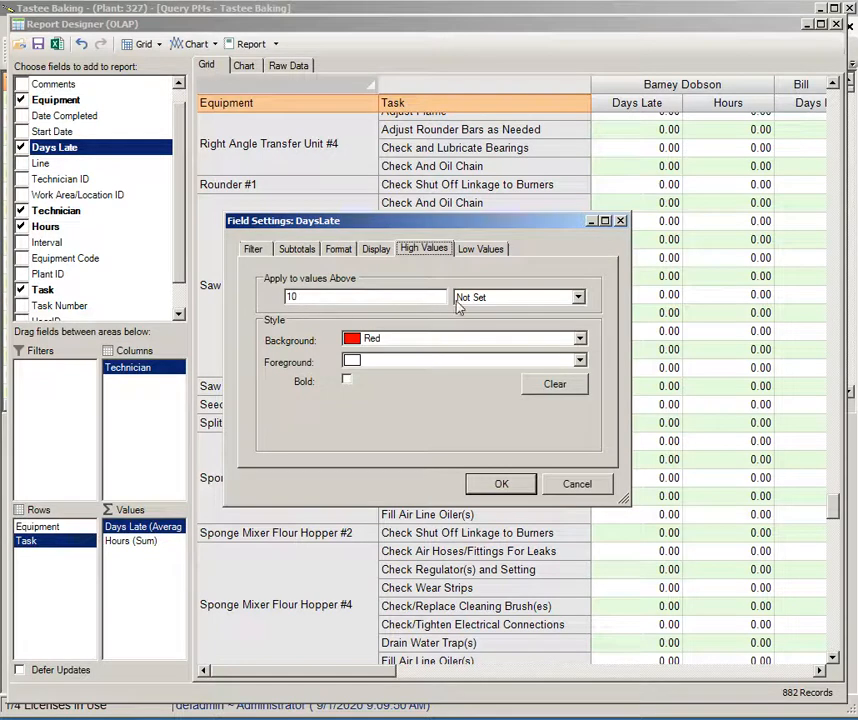
{"action": "mouse_move", "coordinate": [584, 312]}
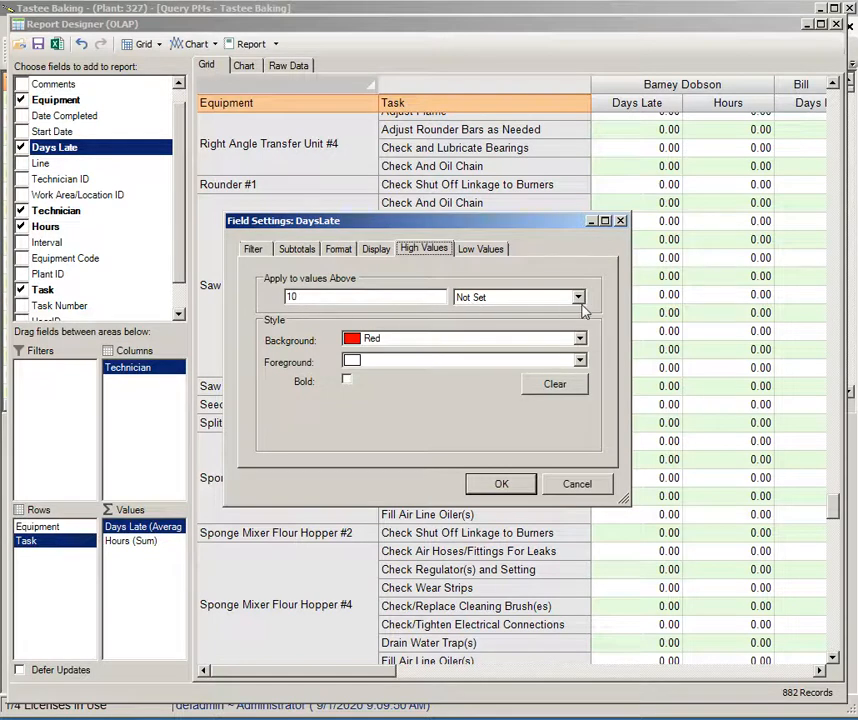
{"action": "left_click", "coordinate": [576, 296]}
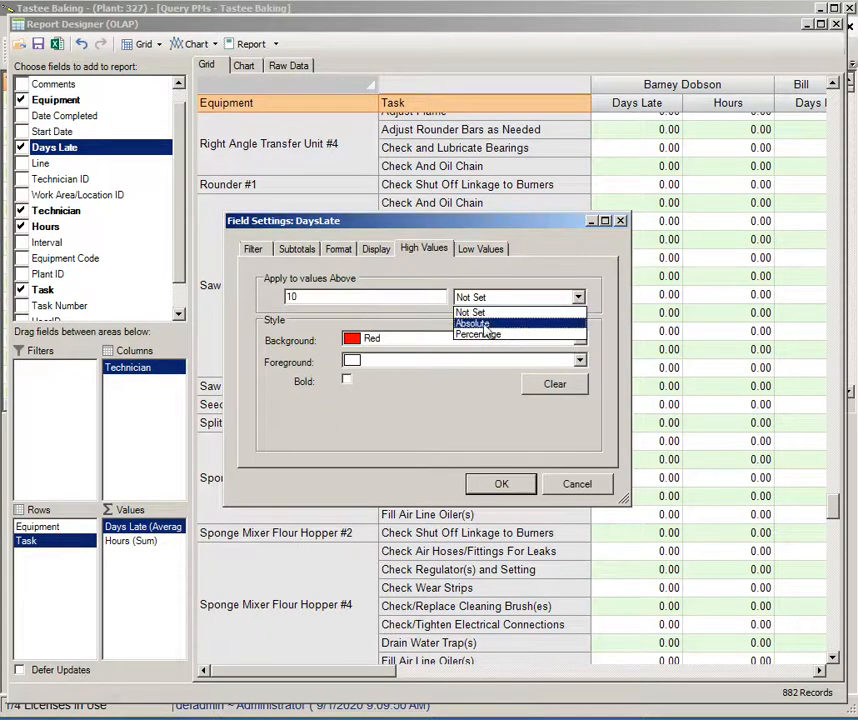
{"action": "left_click", "coordinate": [472, 324]}
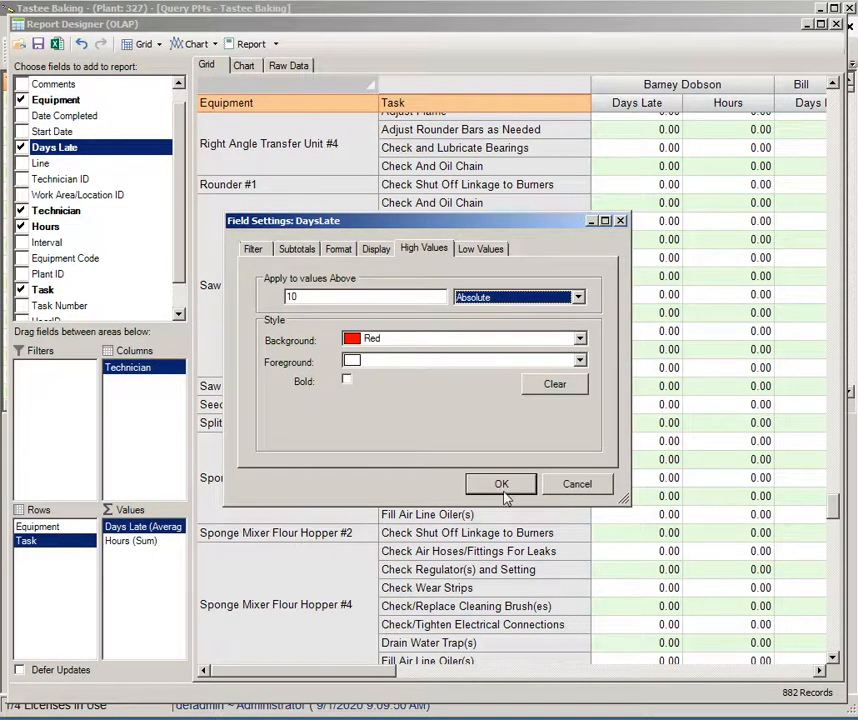
{"action": "left_click", "coordinate": [502, 484]}
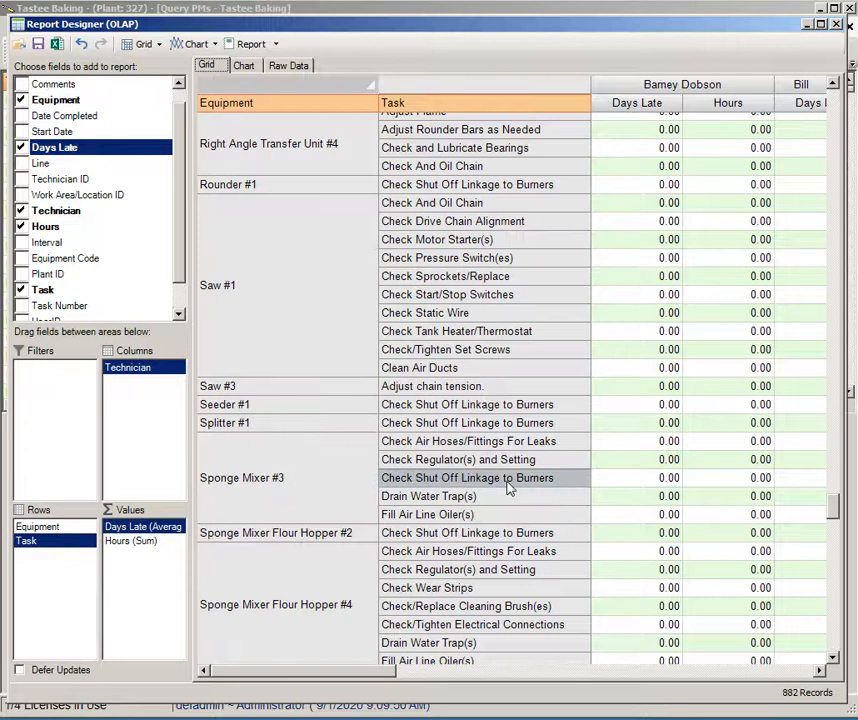
{"action": "scroll", "scroll_direction": "right", "scroll_amount": 3}
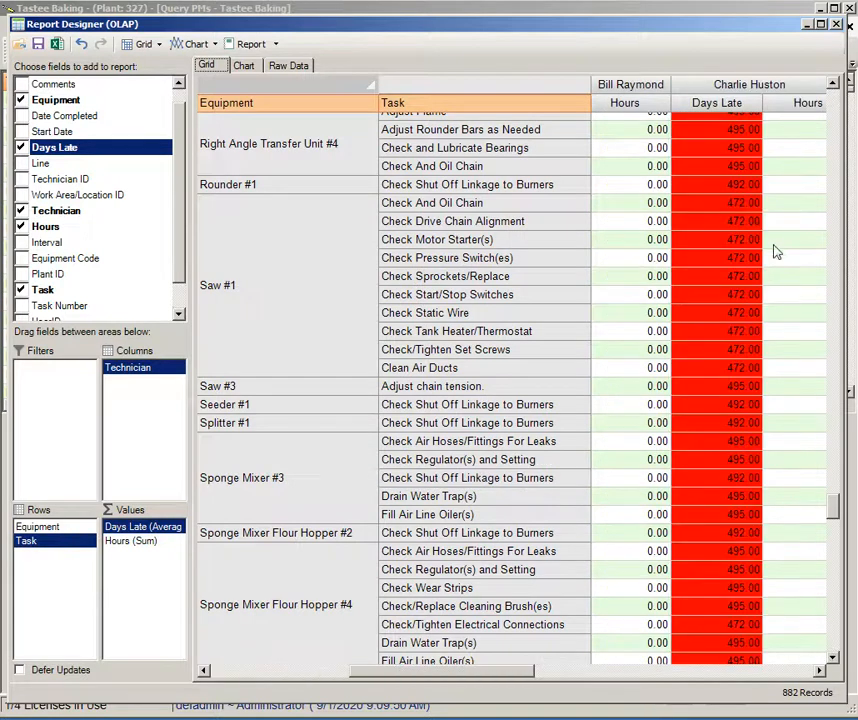
{"action": "scroll", "scroll_direction": "down", "scroll_amount": 3}
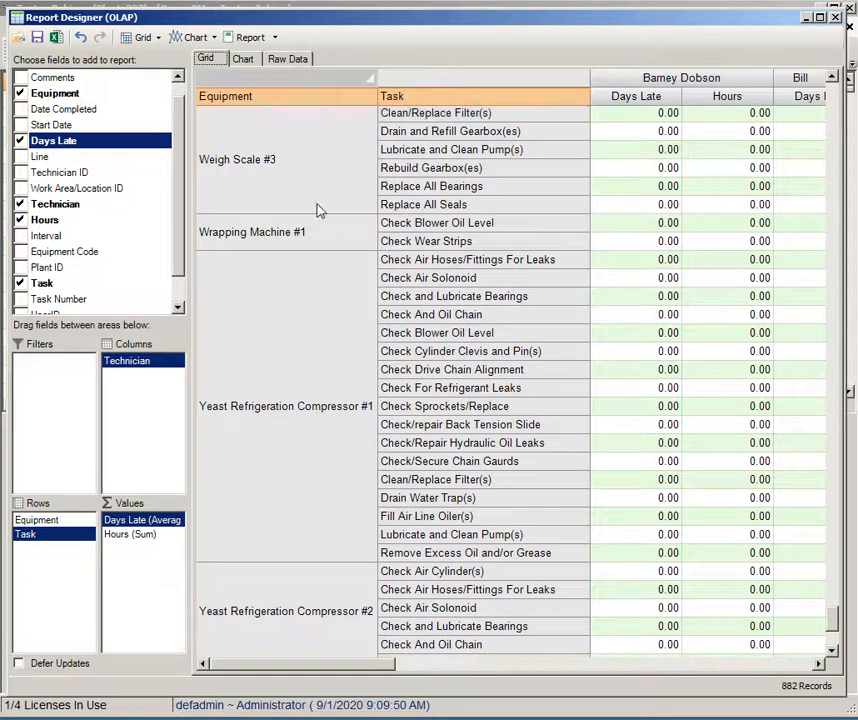
{"action": "mouse_move", "coordinate": [344, 30]}
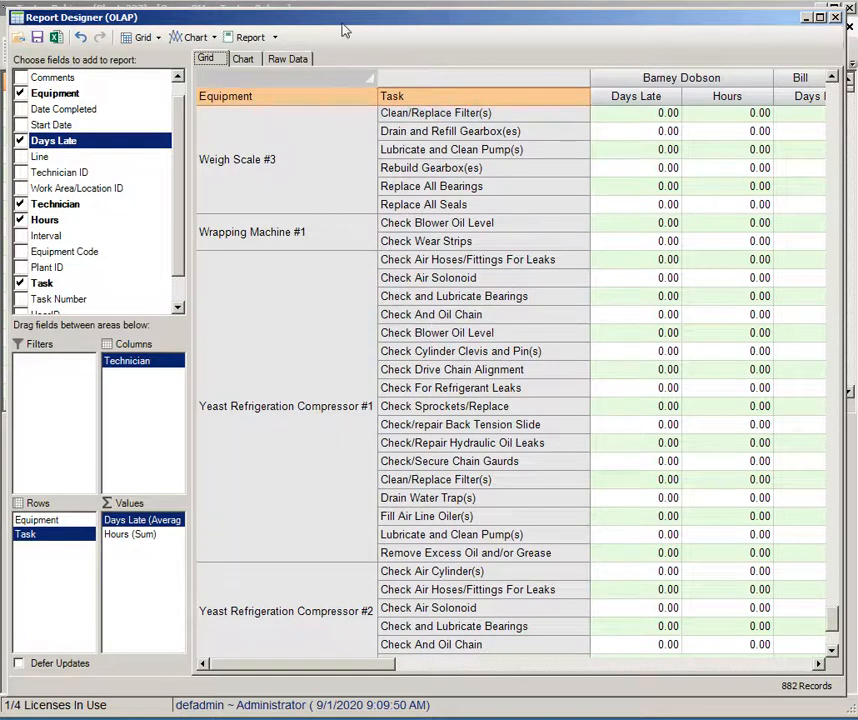
{"action": "mouse_move", "coordinate": [338, 30]}
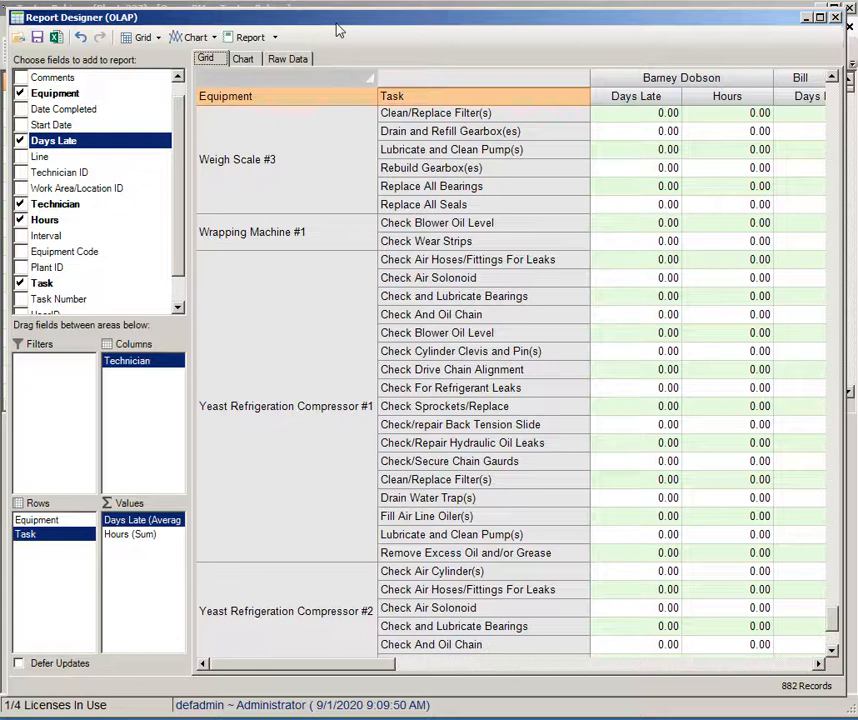
{"action": "mouse_move", "coordinate": [336, 26]}
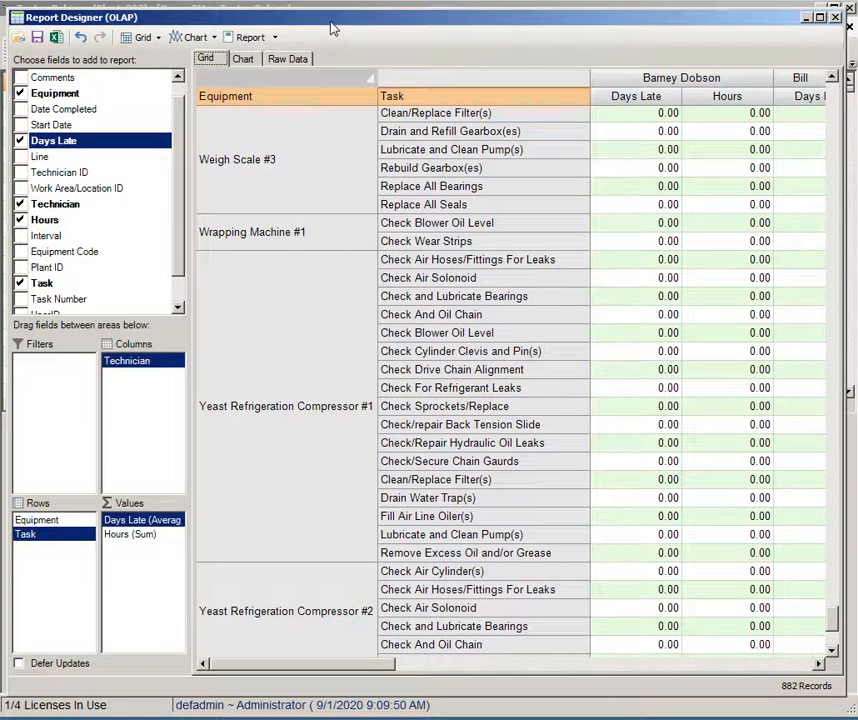
{"action": "mouse_move", "coordinate": [324, 210]}
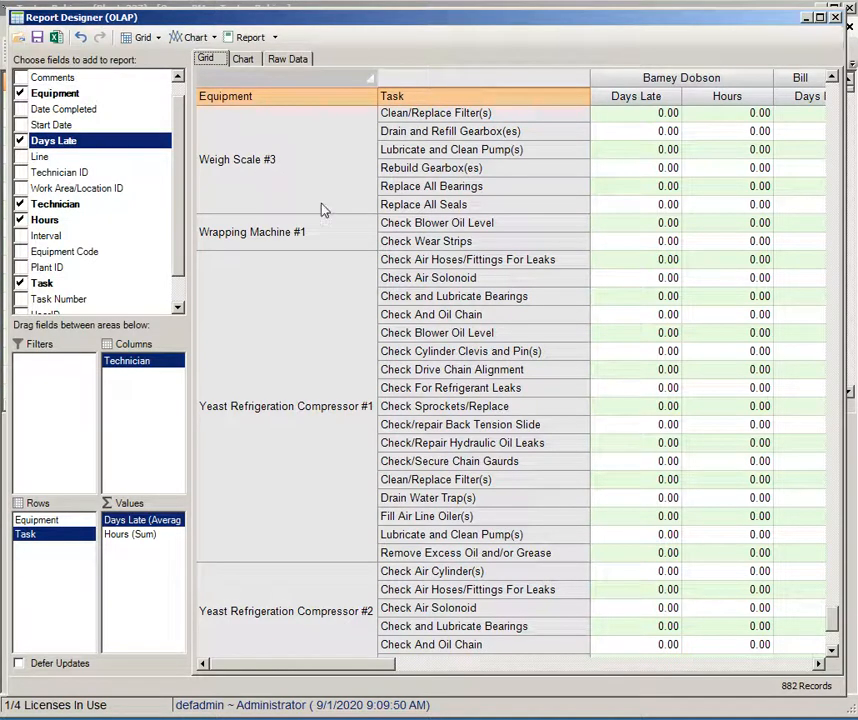
{"action": "mouse_move", "coordinate": [480, 332]}
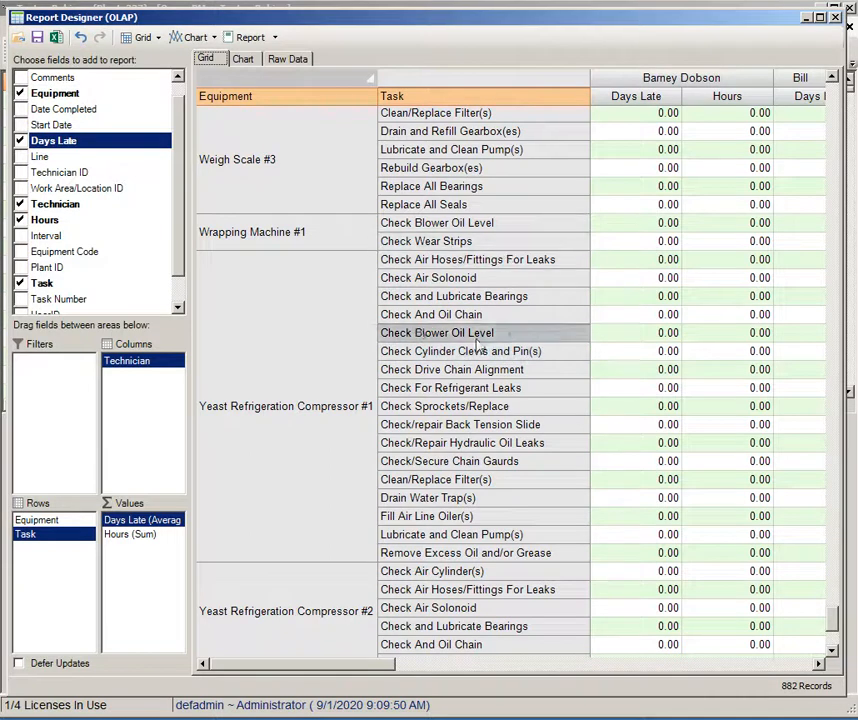
{"action": "mouse_move", "coordinate": [456, 276]}
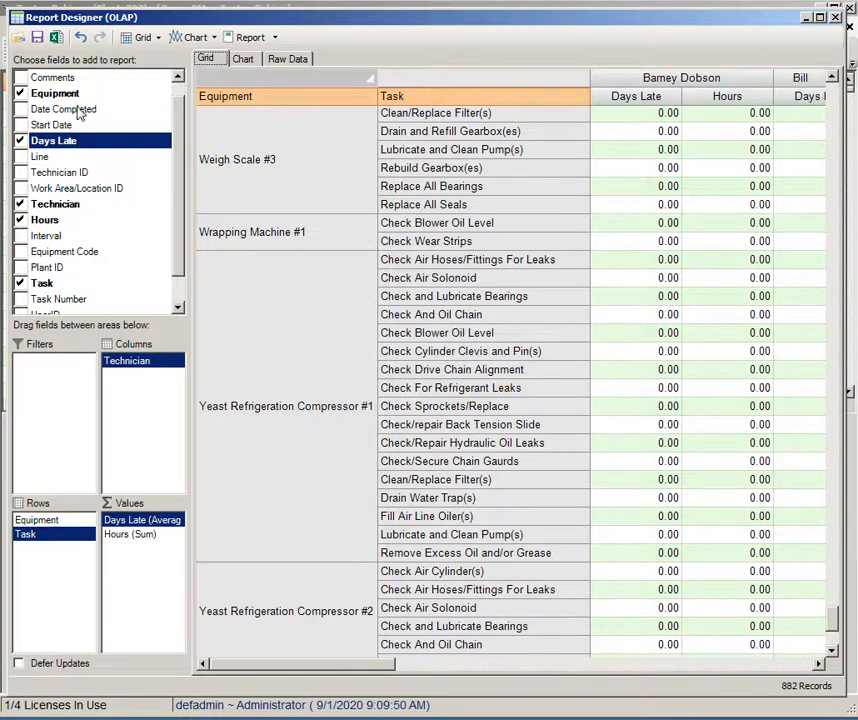
Place Date Completed in the Filters area, trying it in Rows before moving it back.
{"action": "left_click_drag", "start_coordinate": [64, 108], "coordinate": [68, 376]}
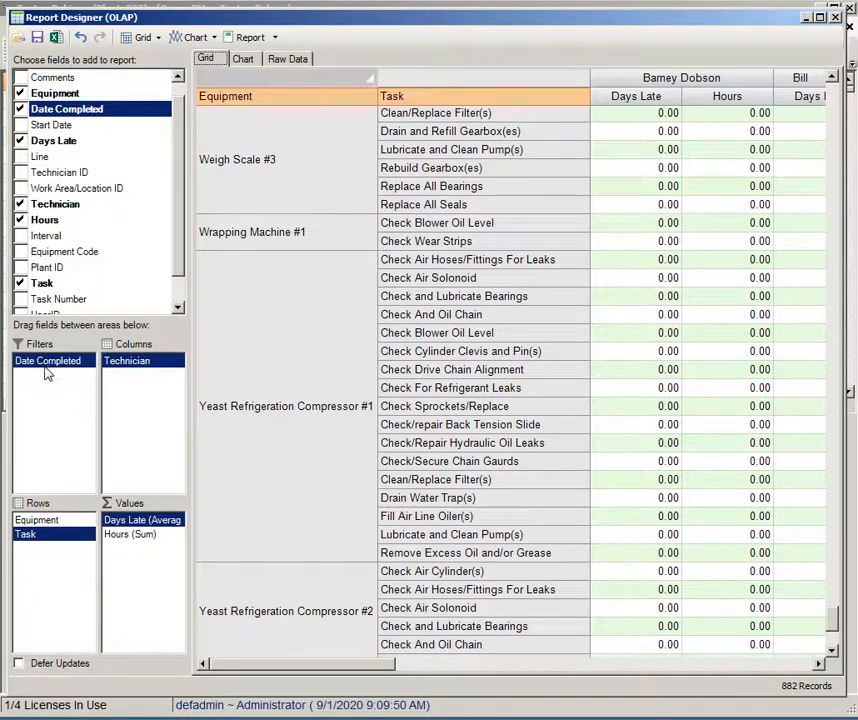
{"action": "mouse_move", "coordinate": [598, 192]}
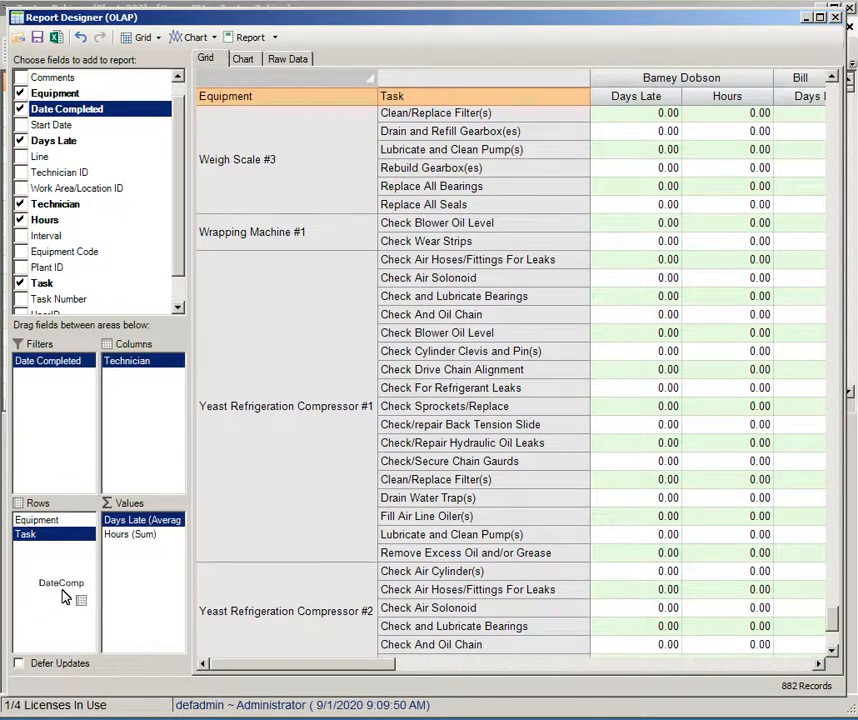
{"action": "left_click_drag", "start_coordinate": [48, 360], "coordinate": [48, 548]}
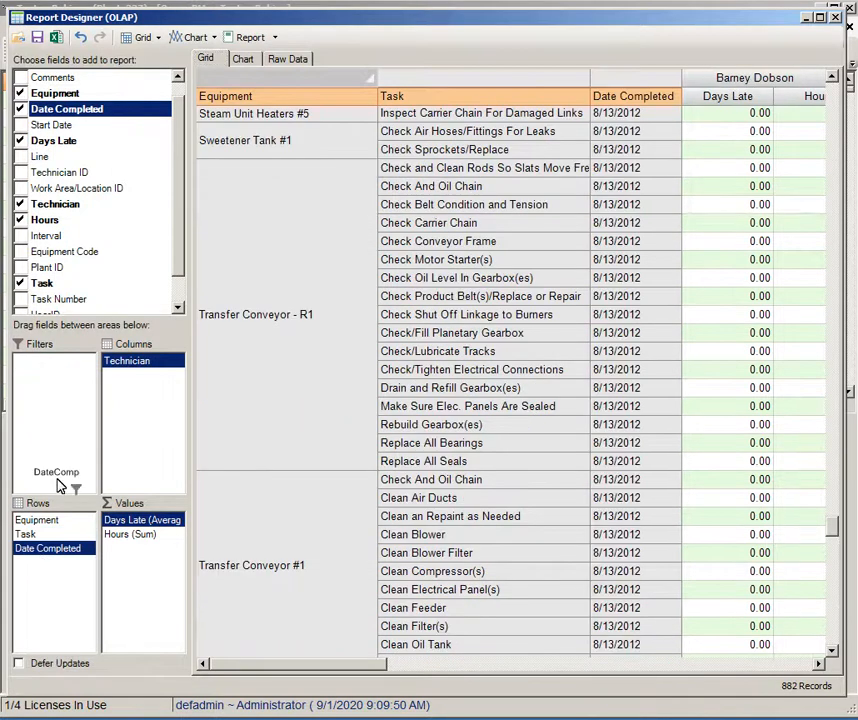
{"action": "left_click_drag", "start_coordinate": [48, 548], "coordinate": [48, 360]}
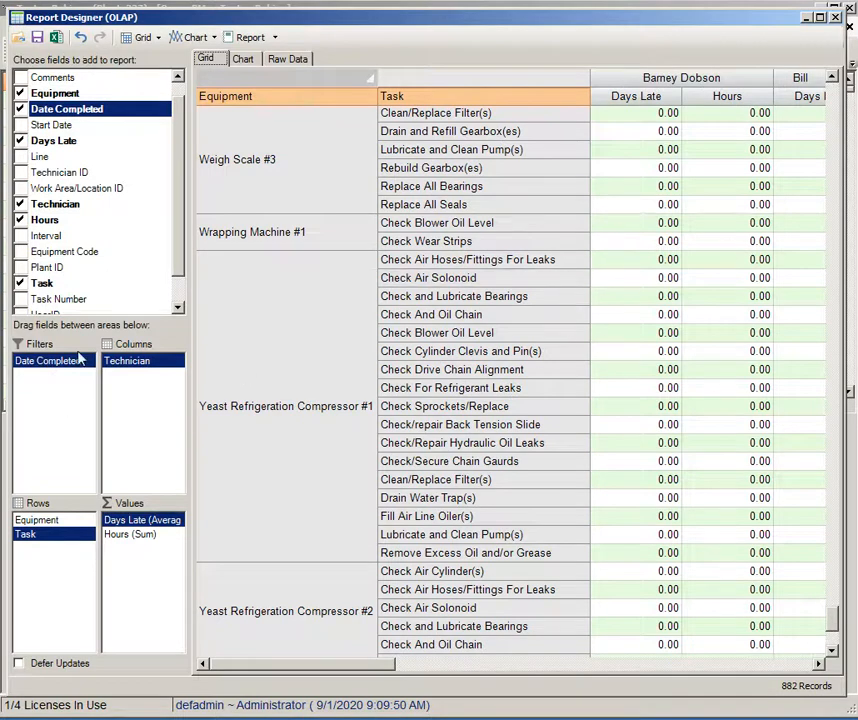
Choose a Between date/time filter in the Date Completed field settings.
{"action": "right_click", "coordinate": [48, 360]}
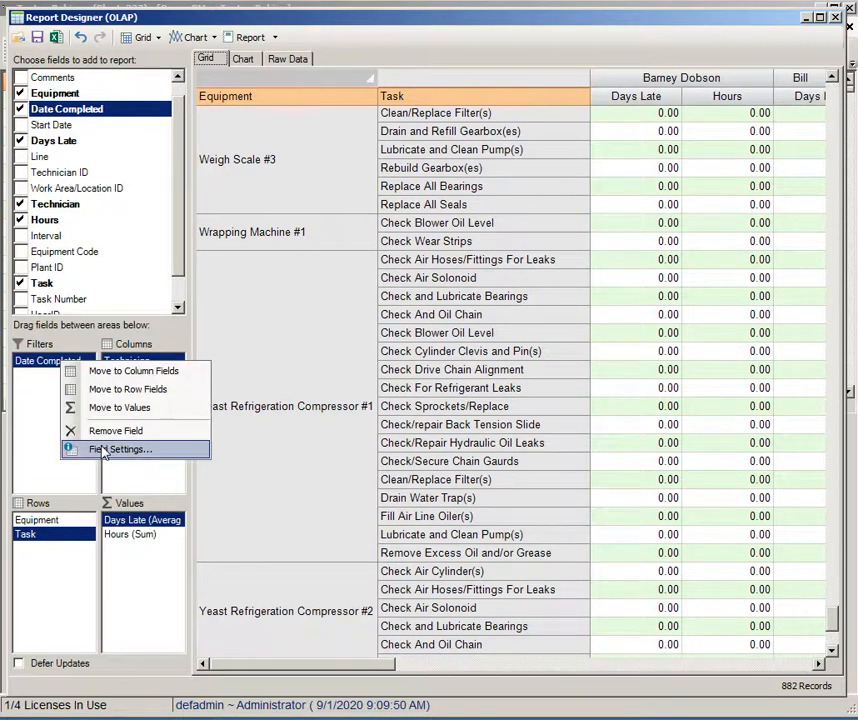
{"action": "left_click", "coordinate": [124, 448]}
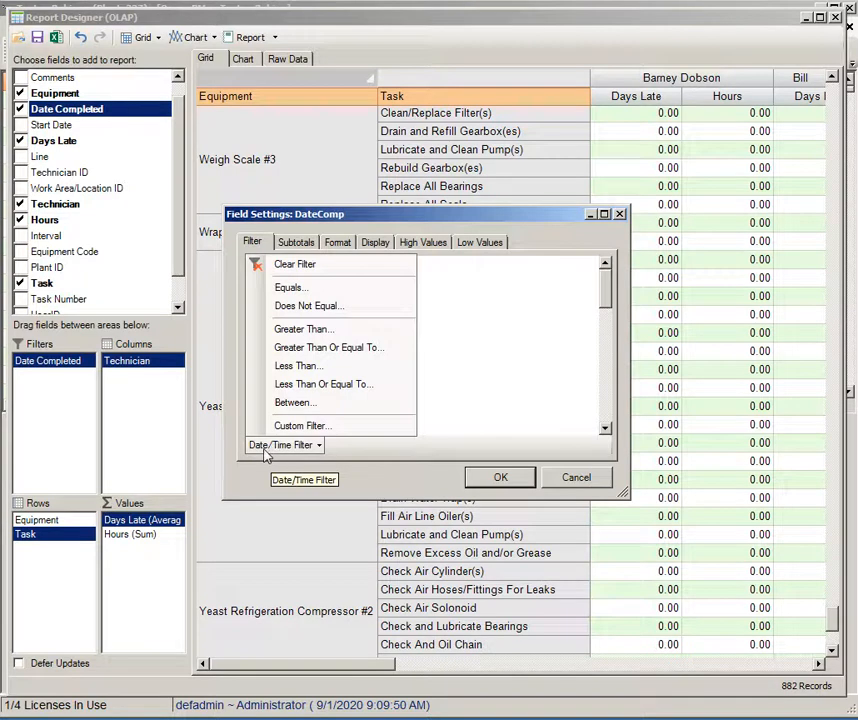
{"action": "mouse_move", "coordinate": [316, 456]}
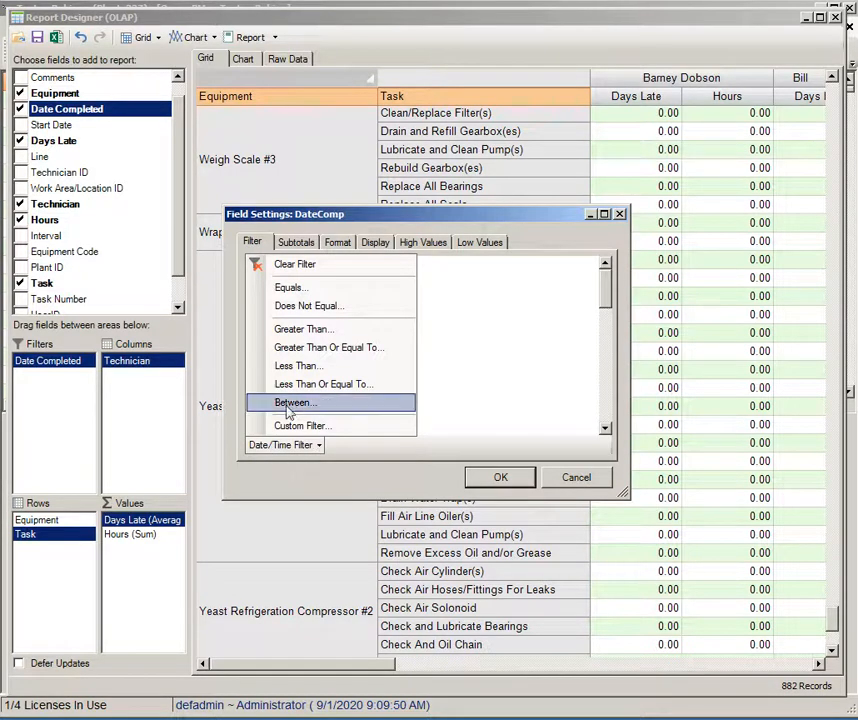
{"action": "left_click", "coordinate": [292, 402]}
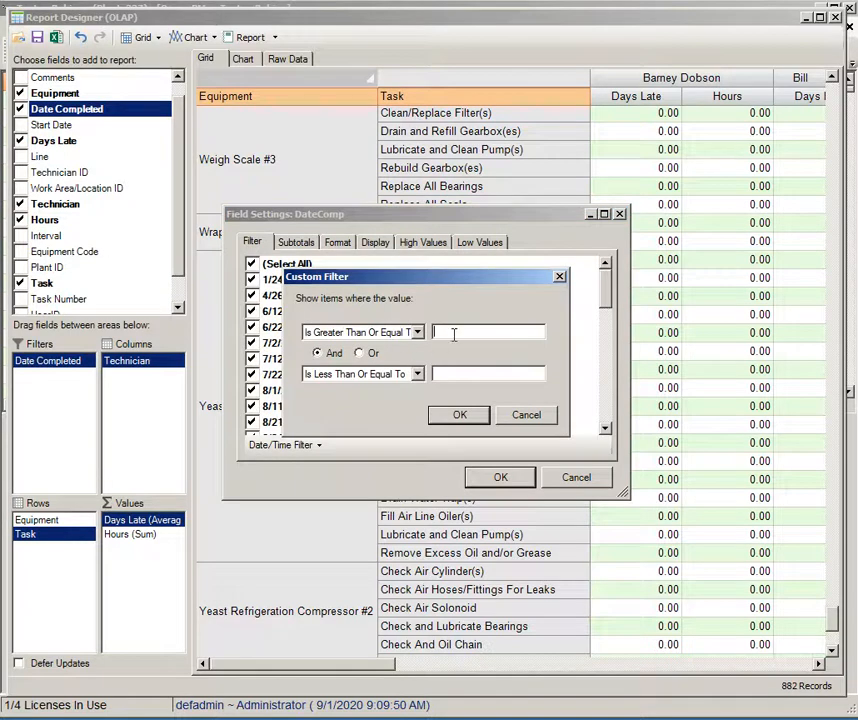
Enter the range 1/1/2018 to 8/1/2020 and apply the filter.
{"action": "type", "text": "1/1"}
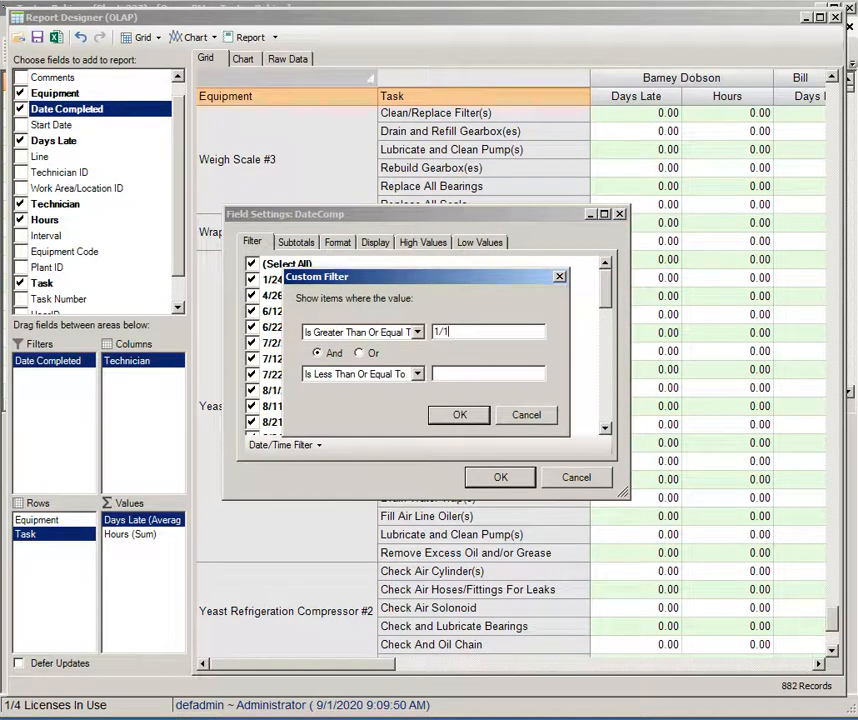
{"action": "type", "text": "/1"}
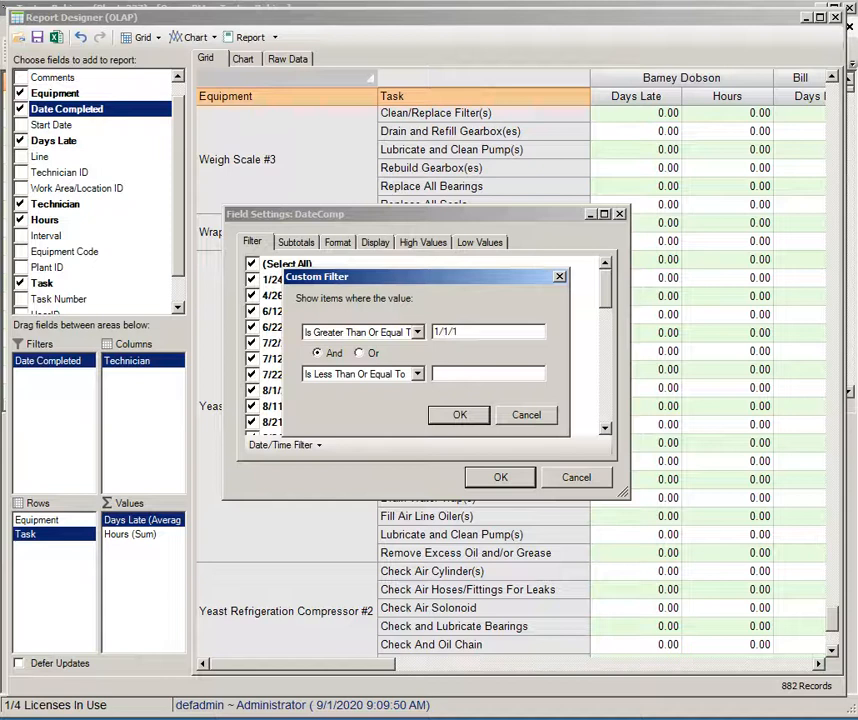
{"action": "type", "text": "2018"}
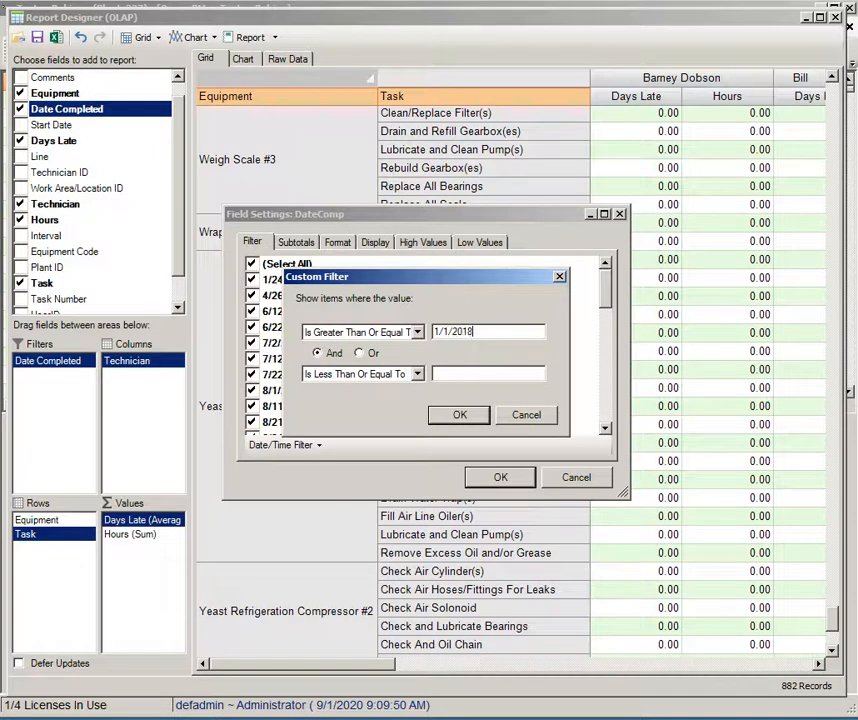
{"action": "mouse_move", "coordinate": [446, 368]}
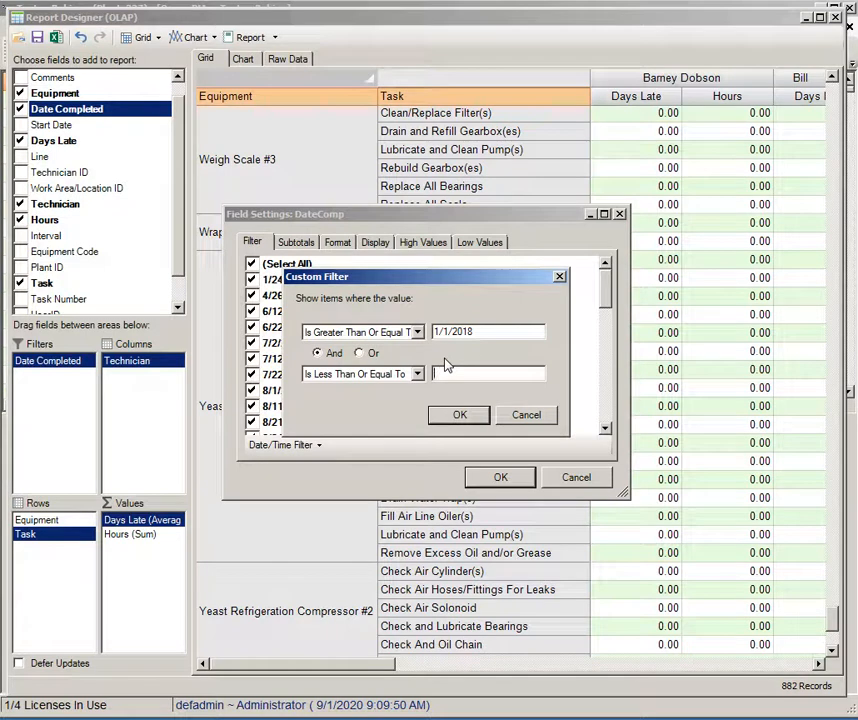
{"action": "type", "text": "8/1/"}
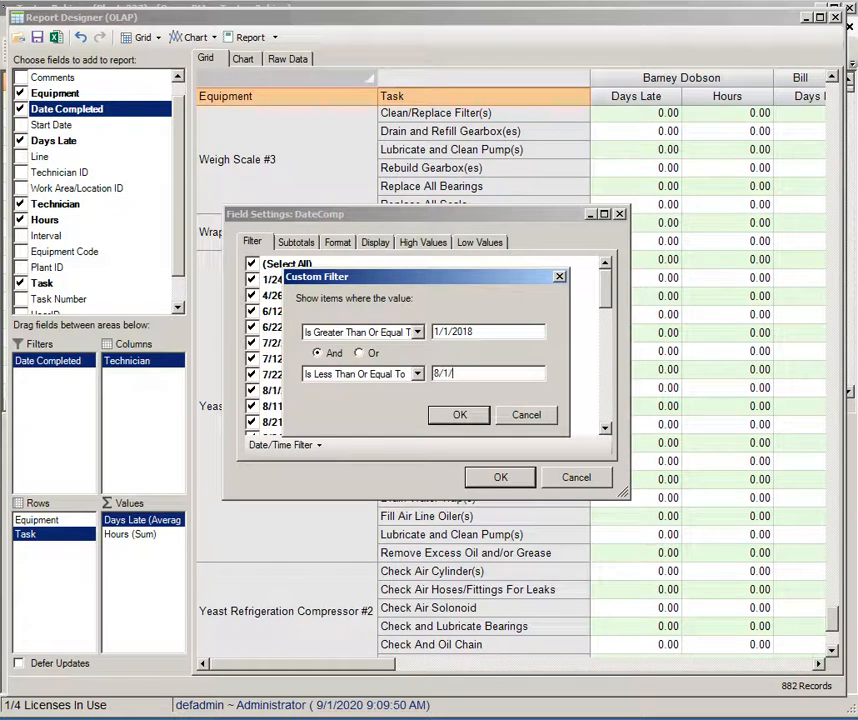
{"action": "type", "text": "2020"}
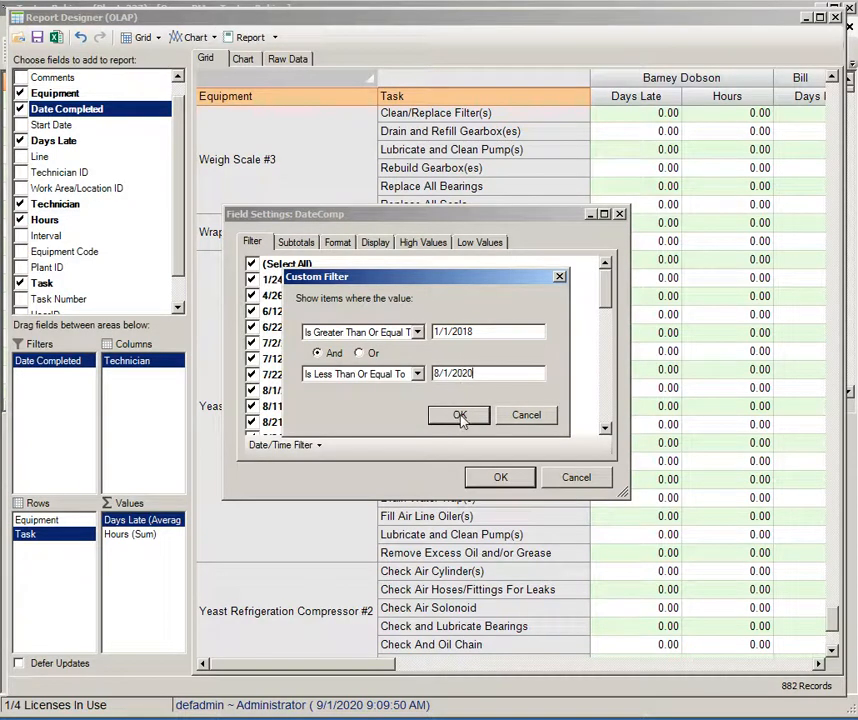
{"action": "left_click", "coordinate": [460, 414]}
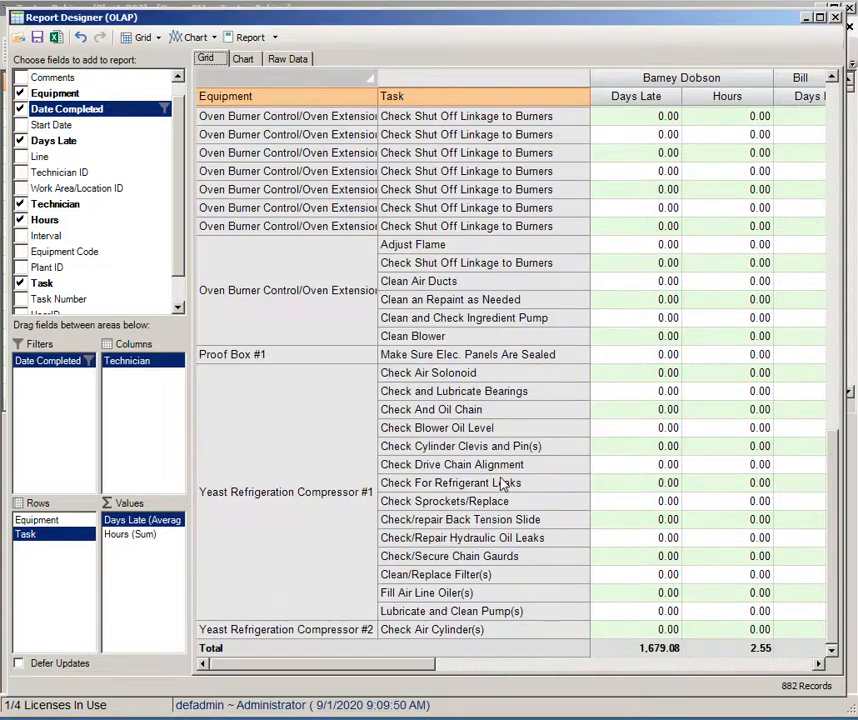
{"action": "mouse_move", "coordinate": [758, 684]}
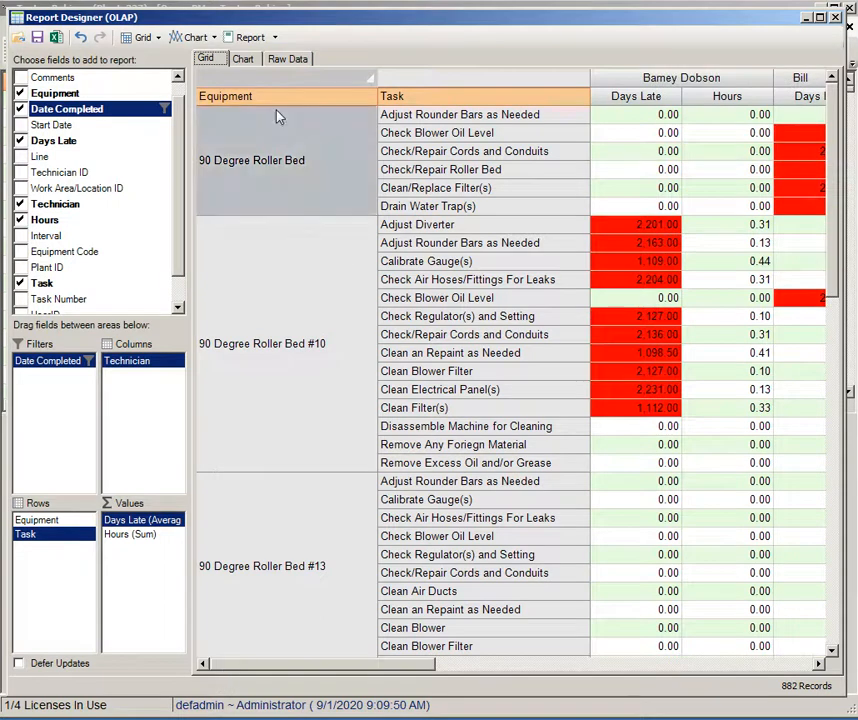
Remove Equipment from the rows so only Technician groups the days-late and hours figures.
{"action": "left_click", "coordinate": [244, 58]}
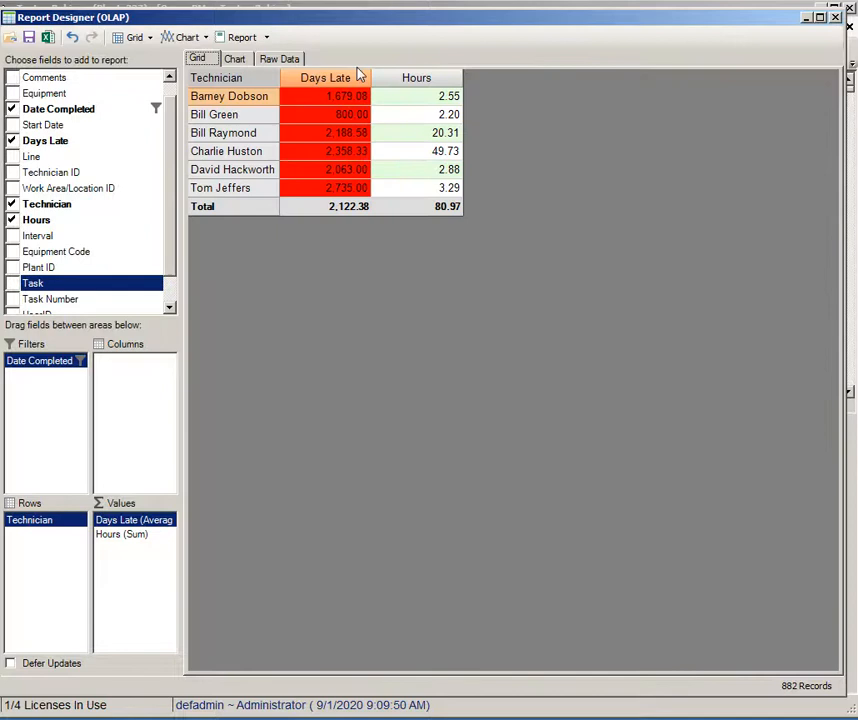
View the technician results as a chart, then keep Date Completed as a filter rather than a row.
{"action": "left_click", "coordinate": [236, 58]}
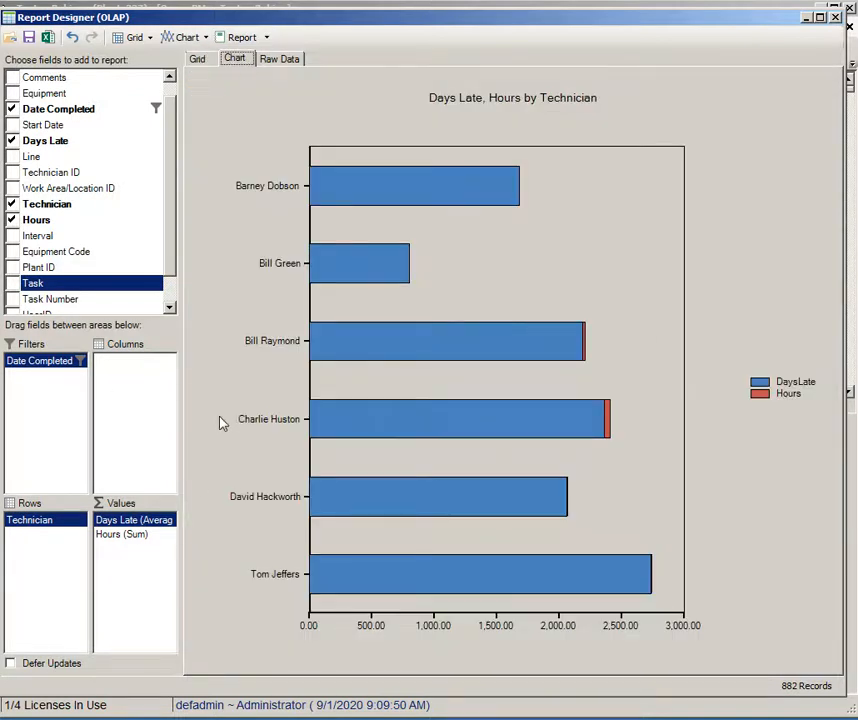
{"action": "left_click_drag", "start_coordinate": [40, 360], "coordinate": [40, 534]}
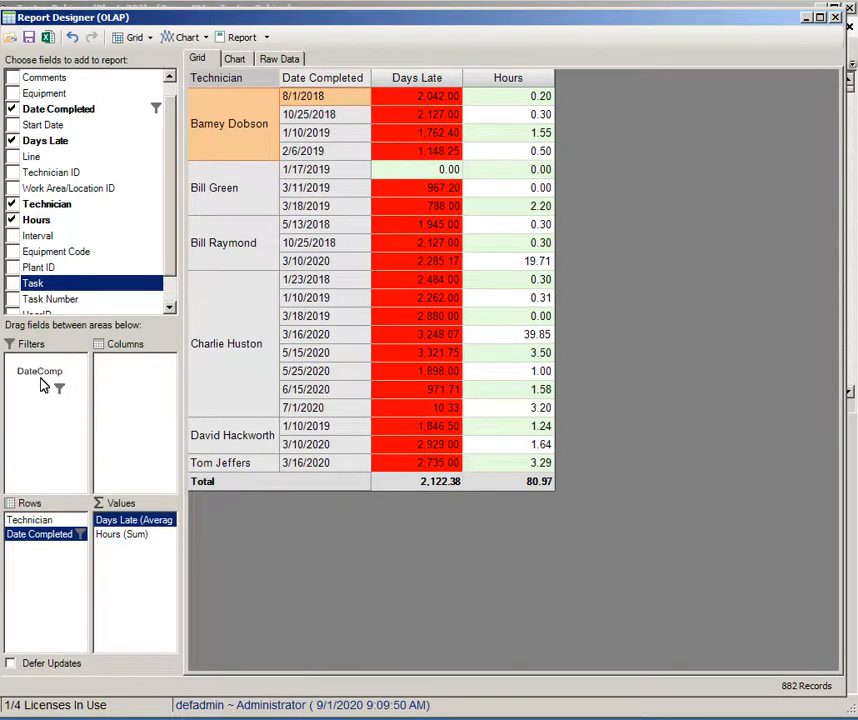
{"action": "left_click_drag", "start_coordinate": [40, 532], "coordinate": [40, 360]}
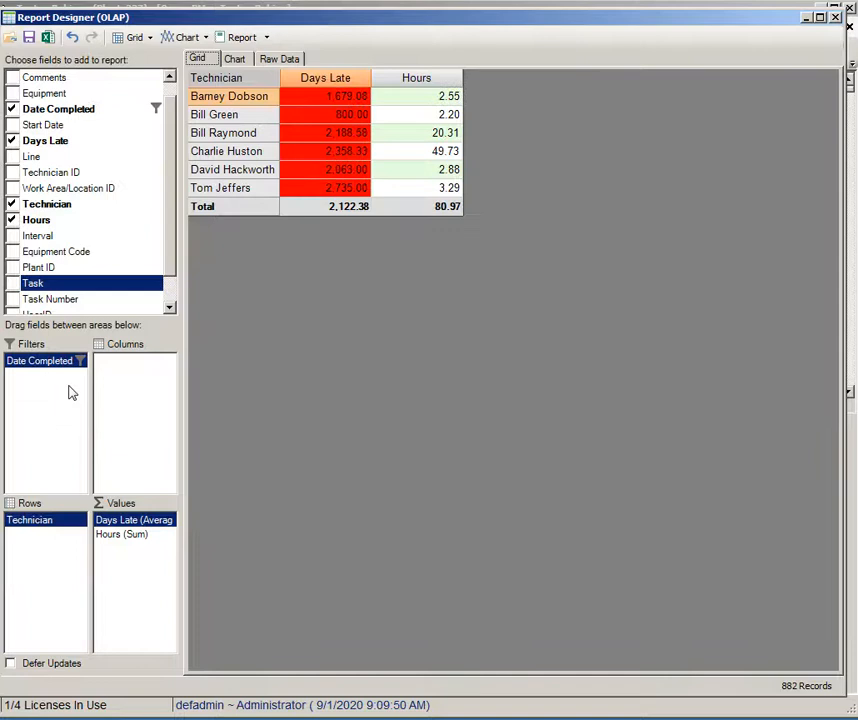
{"action": "mouse_move", "coordinate": [364, 296]}
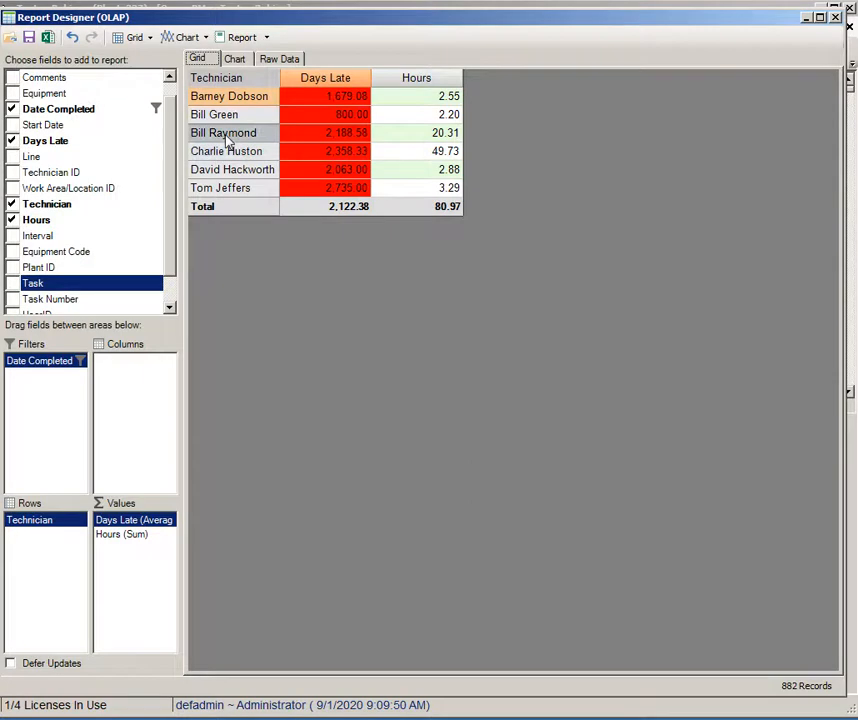
{"action": "mouse_move", "coordinate": [224, 140]}
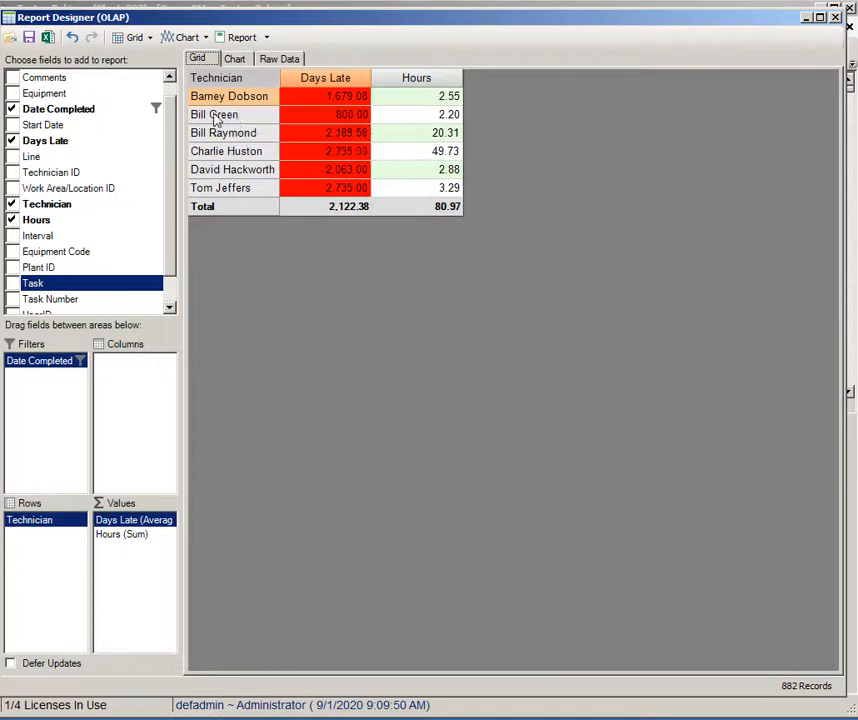
{"action": "mouse_move", "coordinate": [258, 130]}
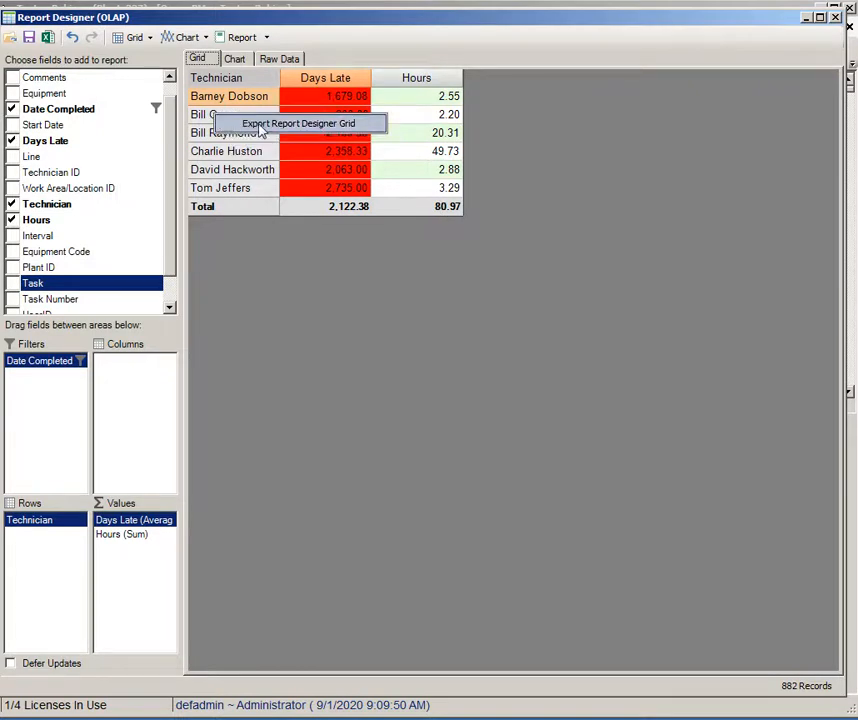
Export the grid to Report Designer Data.xls, replacing the existing file.
{"action": "left_click", "coordinate": [300, 124]}
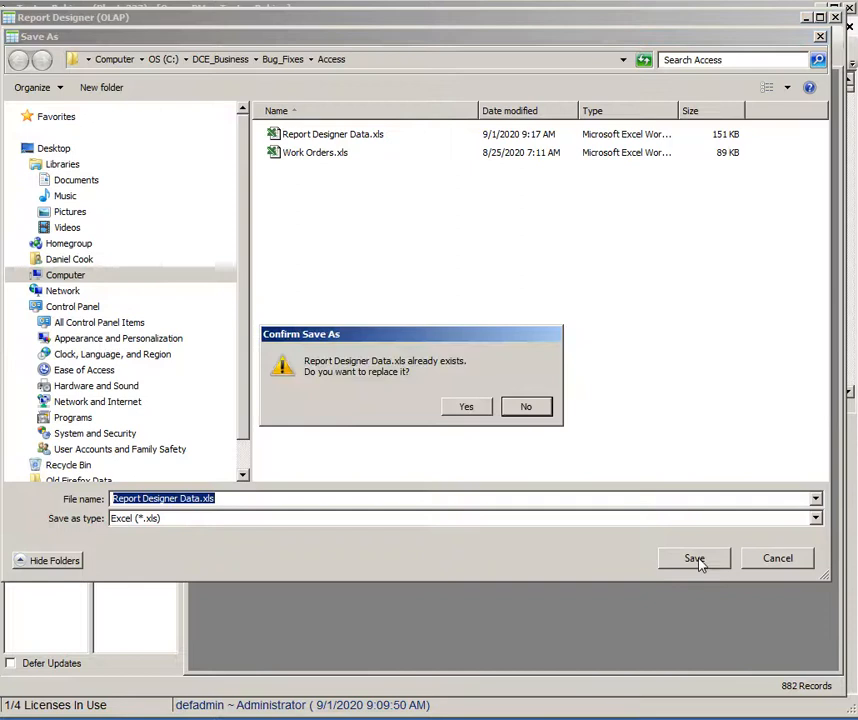
{"action": "left_click", "coordinate": [466, 406]}
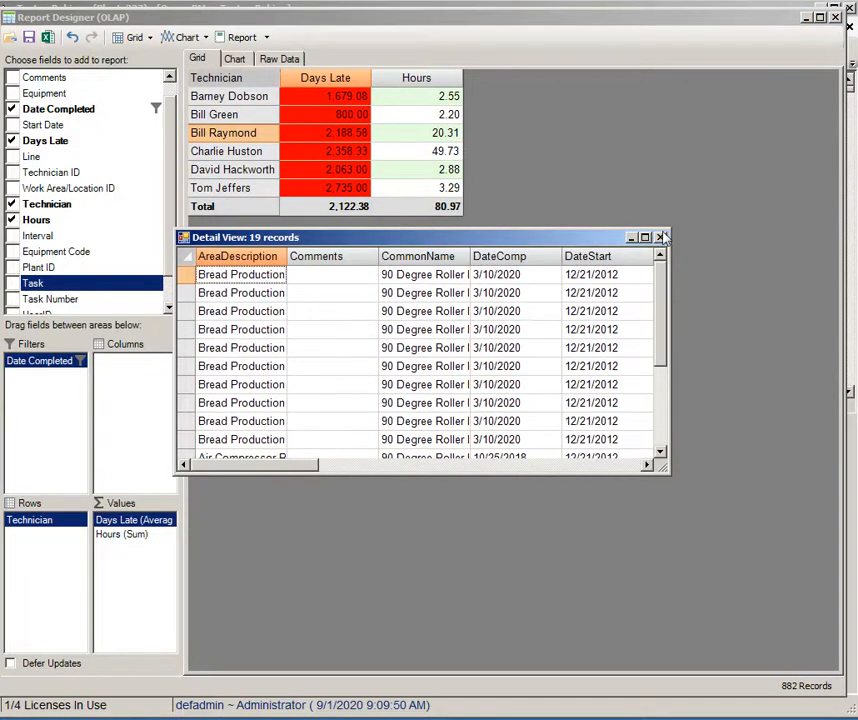
Close the 19-record detail view to return to the per-technician grid.
{"action": "left_click", "coordinate": [662, 236]}
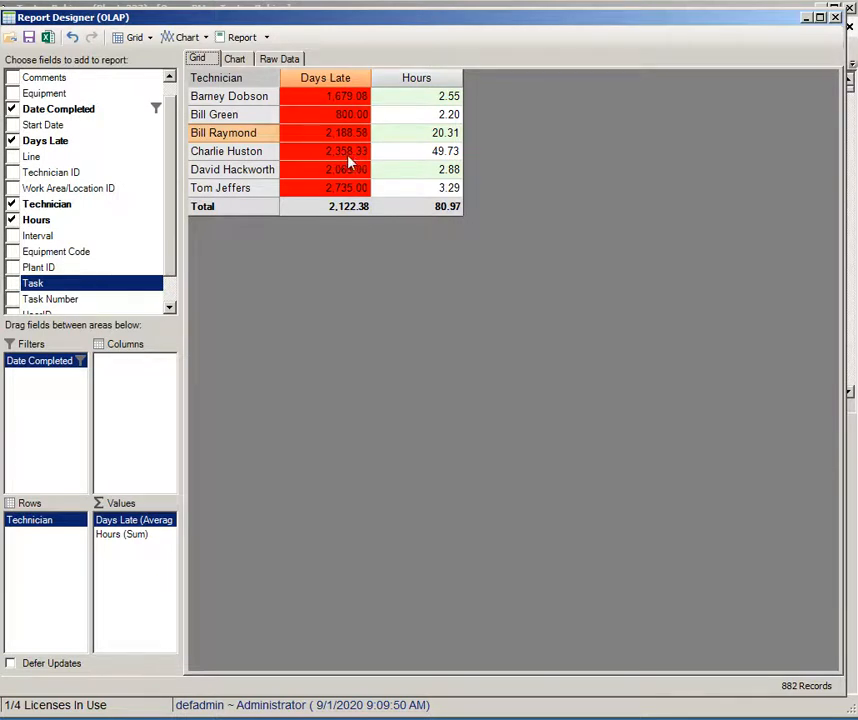
{"action": "mouse_move", "coordinate": [336, 156]}
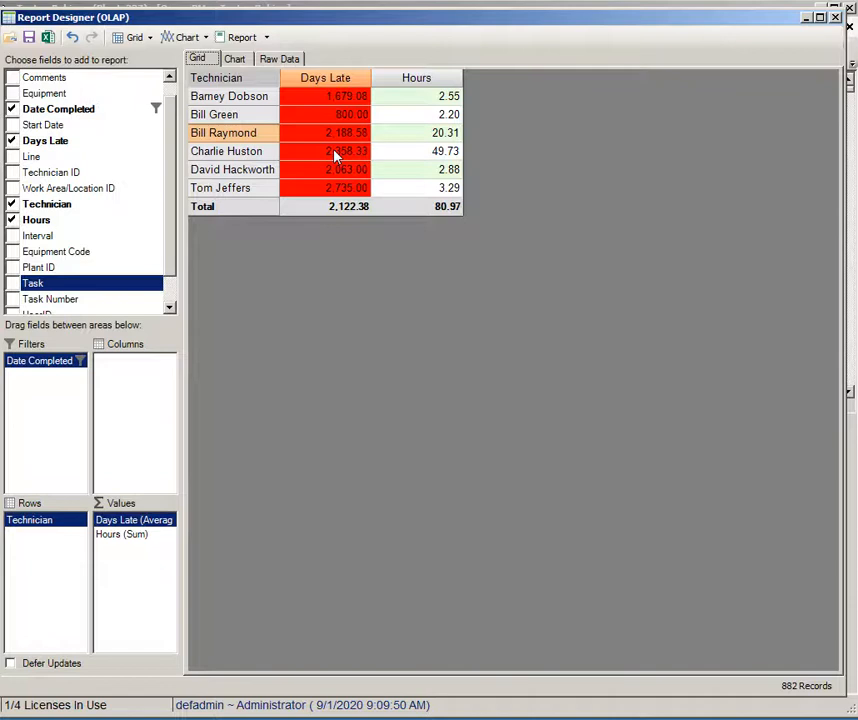
{"action": "mouse_move", "coordinate": [336, 156]}
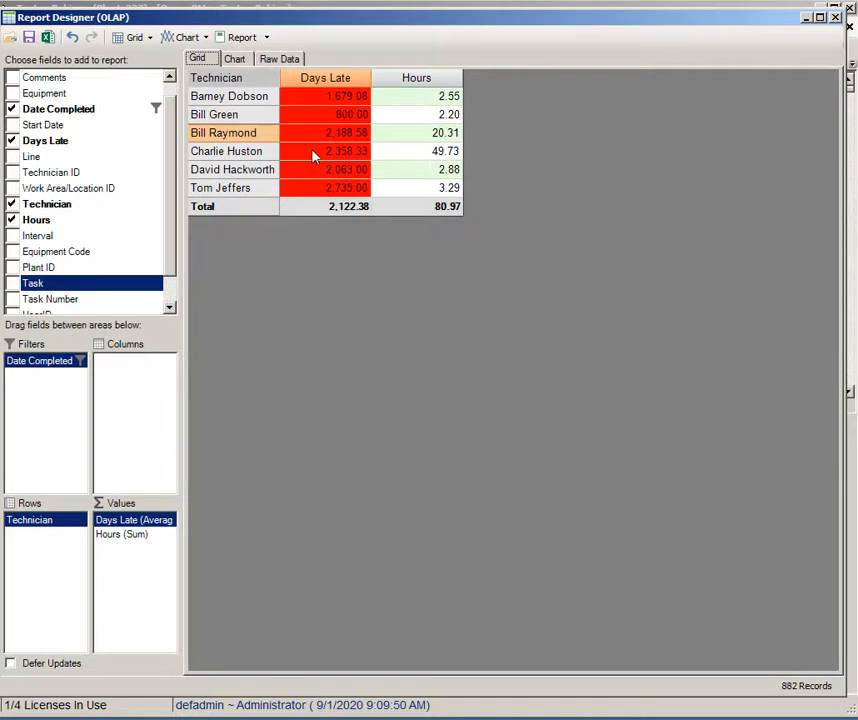
{"action": "mouse_move", "coordinate": [448, 168]}
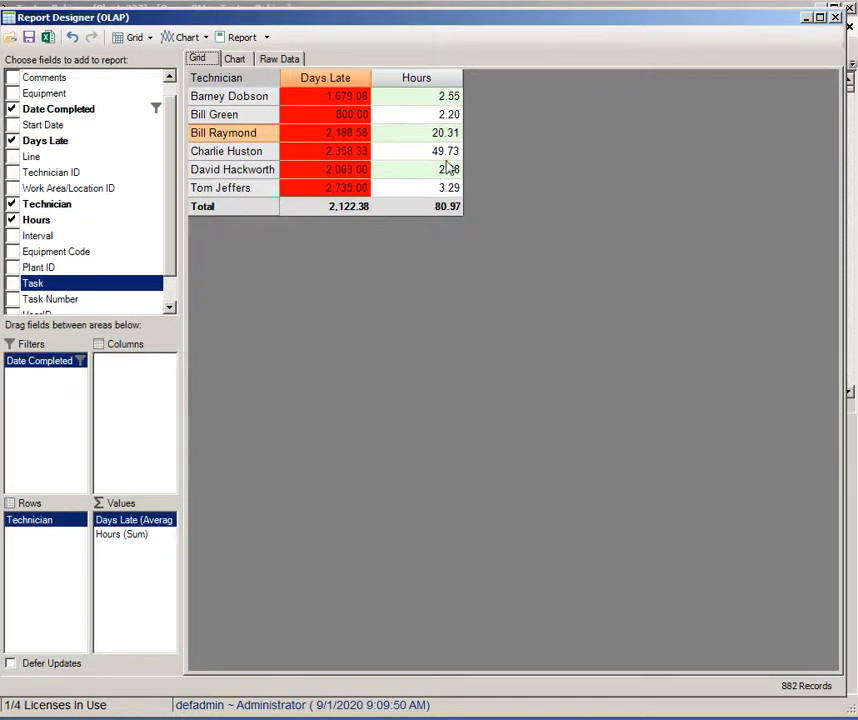
{"action": "mouse_move", "coordinate": [436, 164]}
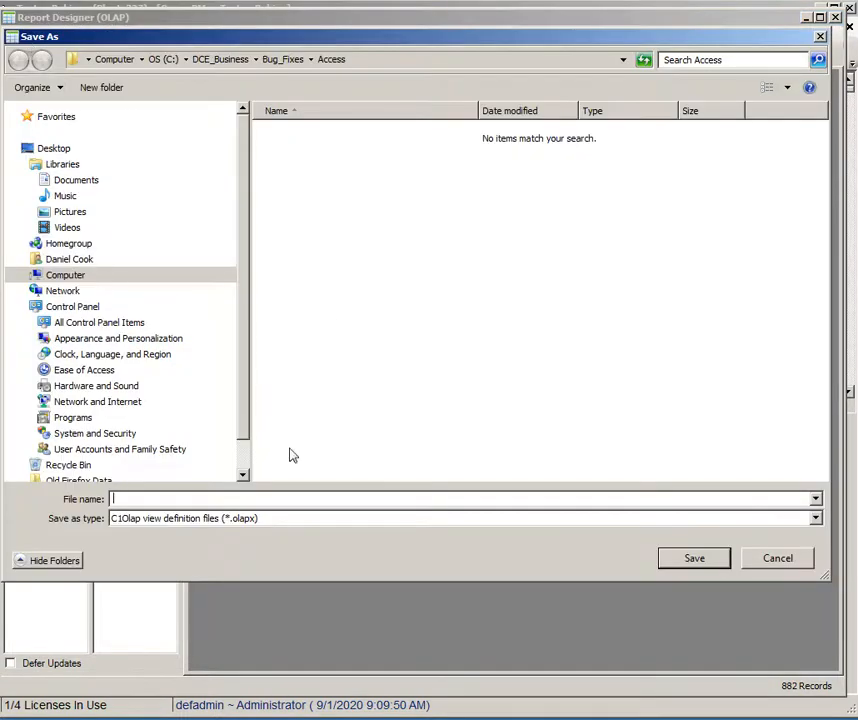
{"action": "mouse_move", "coordinate": [234, 530]}
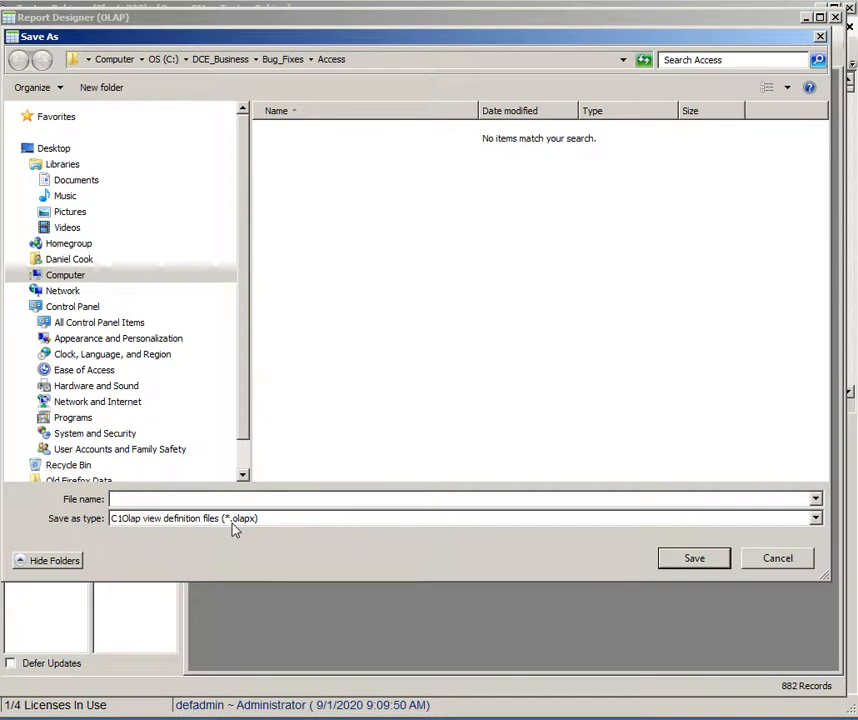
{"action": "mouse_move", "coordinate": [250, 532]}
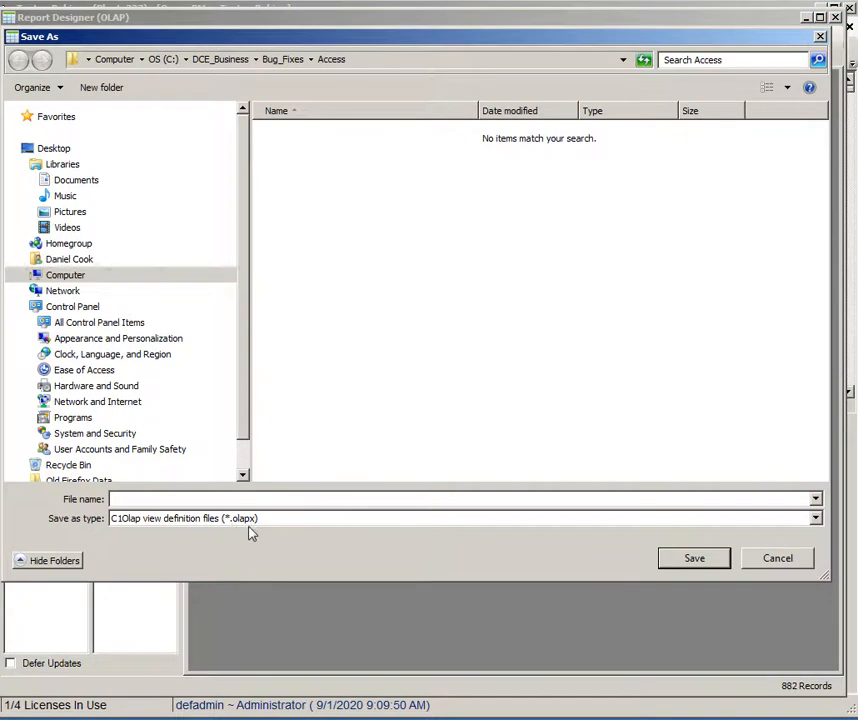
{"action": "mouse_move", "coordinate": [214, 532]}
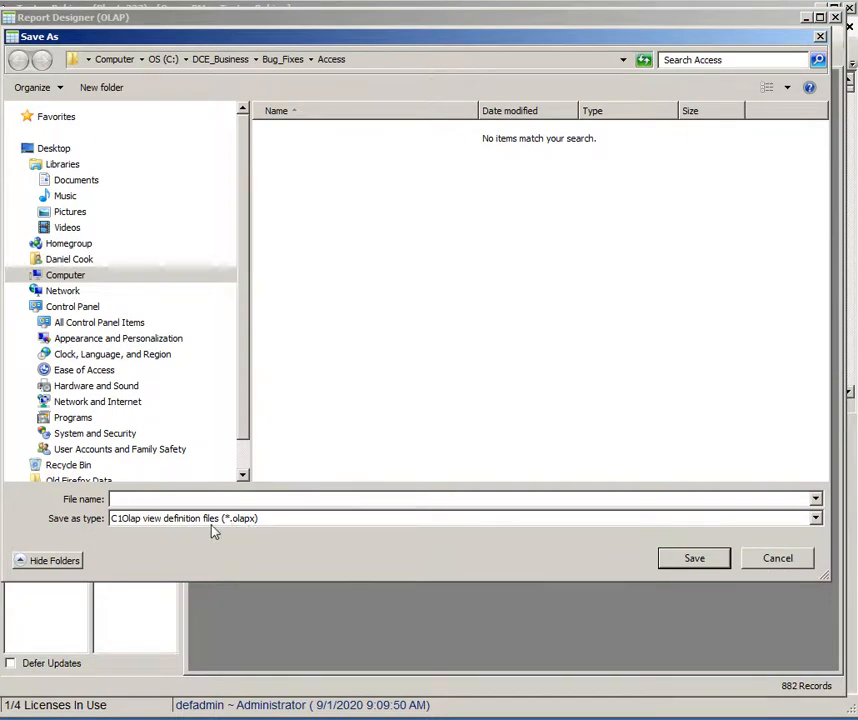
Save the layout as the OLAP view file pm.olapx and close the Report Designer.
{"action": "type", "text": "pms"}
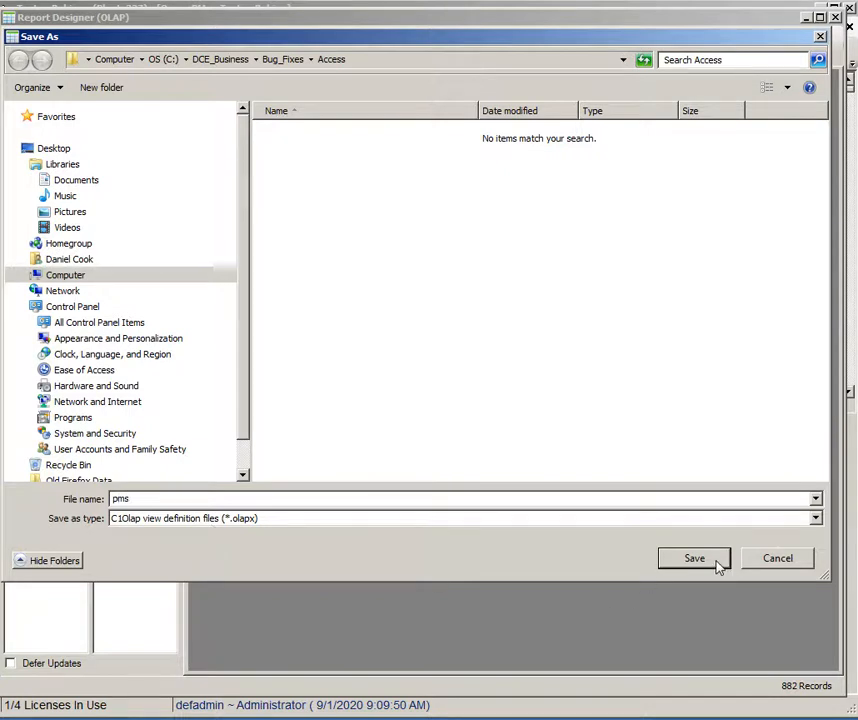
{"action": "left_click", "coordinate": [694, 558]}
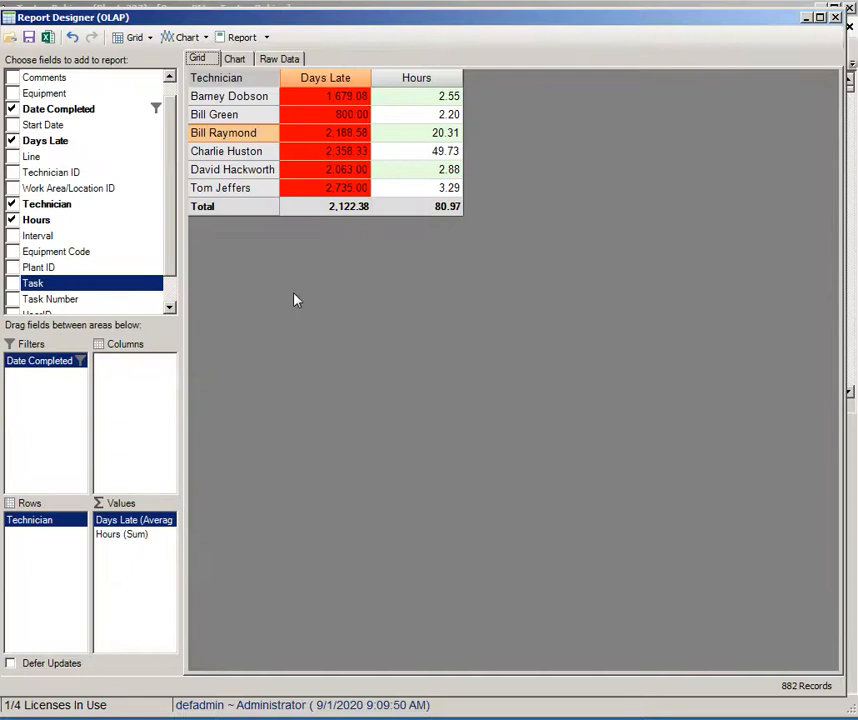
{"action": "mouse_move", "coordinate": [350, 216]}
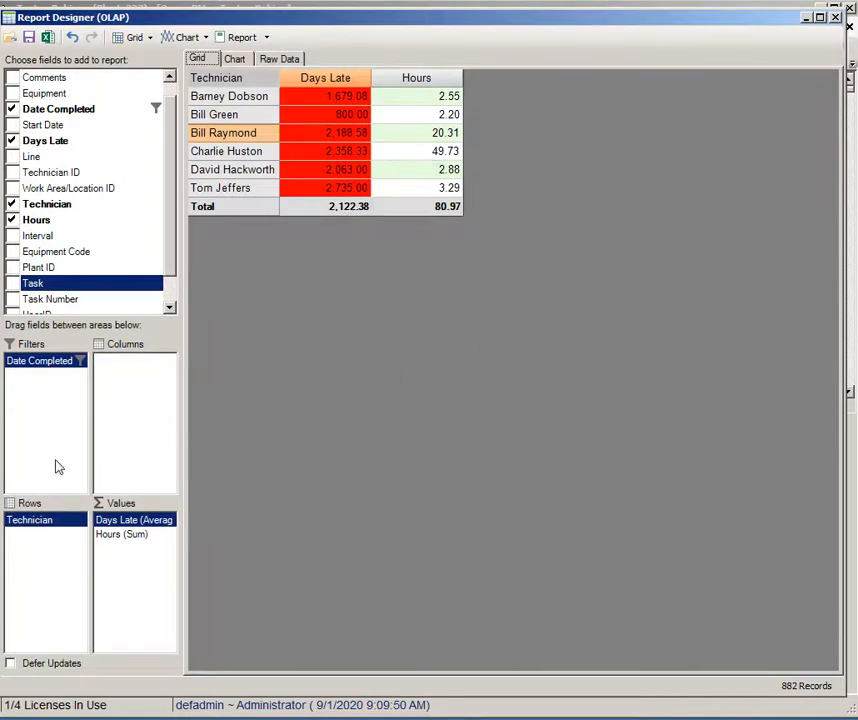
{"action": "mouse_move", "coordinate": [52, 376]}
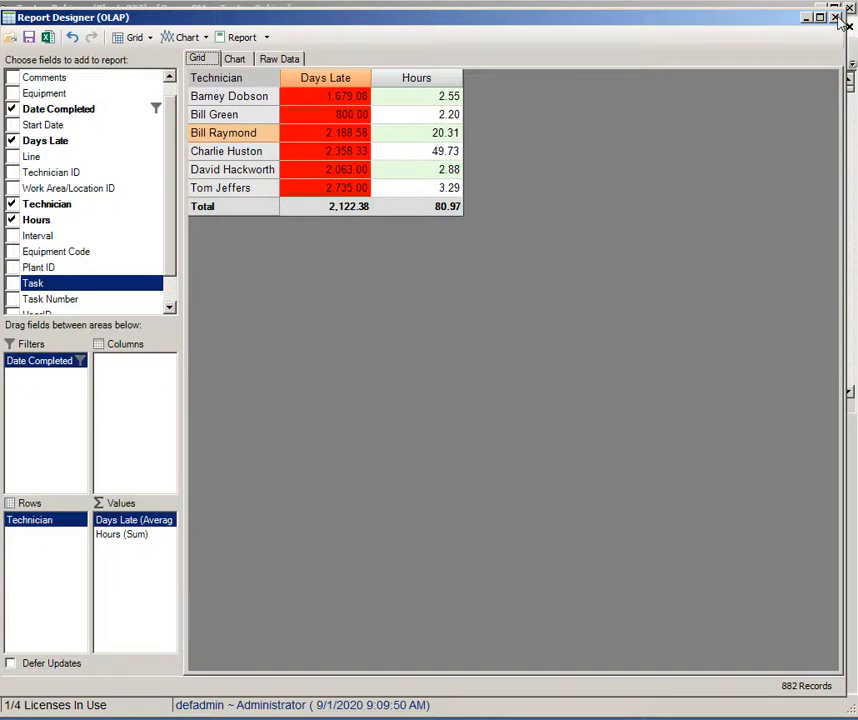
{"action": "left_click", "coordinate": [838, 16]}
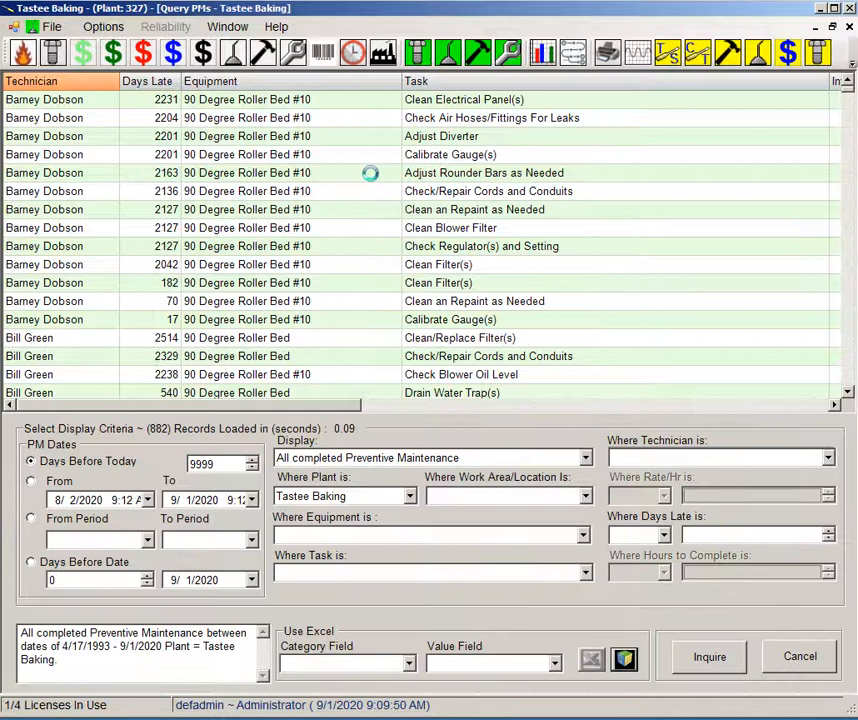
Pick a canned display query from the list, percentage of tasks completed on time by equipment.
{"action": "left_click", "coordinate": [708, 656]}
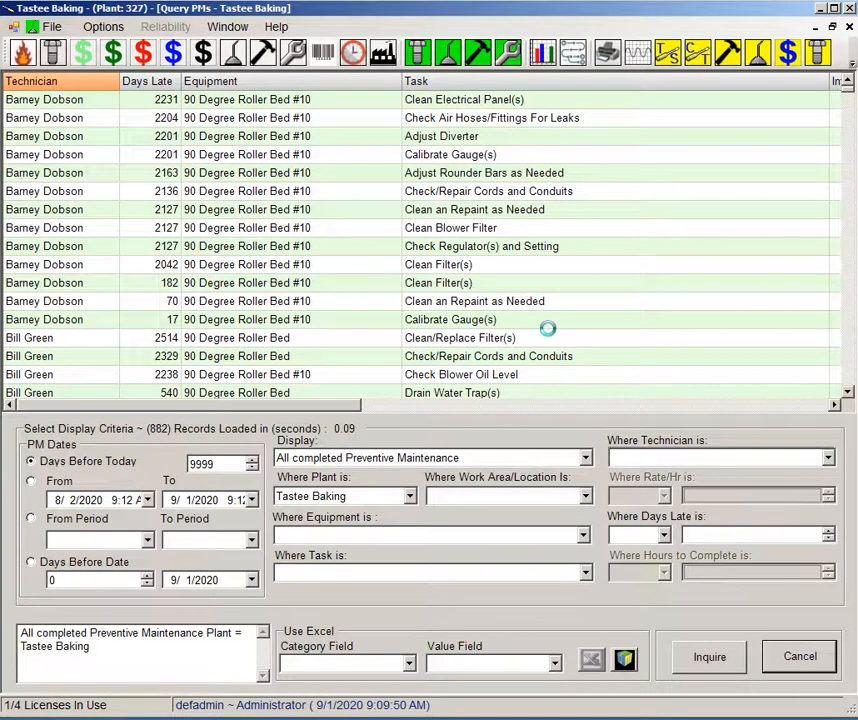
{"action": "mouse_move", "coordinate": [596, 464]}
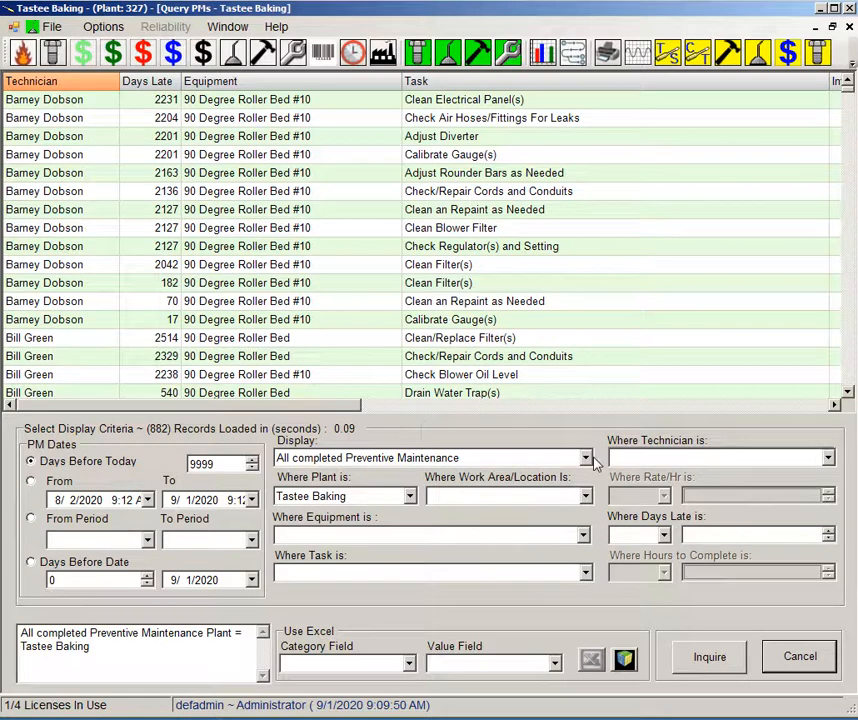
{"action": "left_click", "coordinate": [584, 458]}
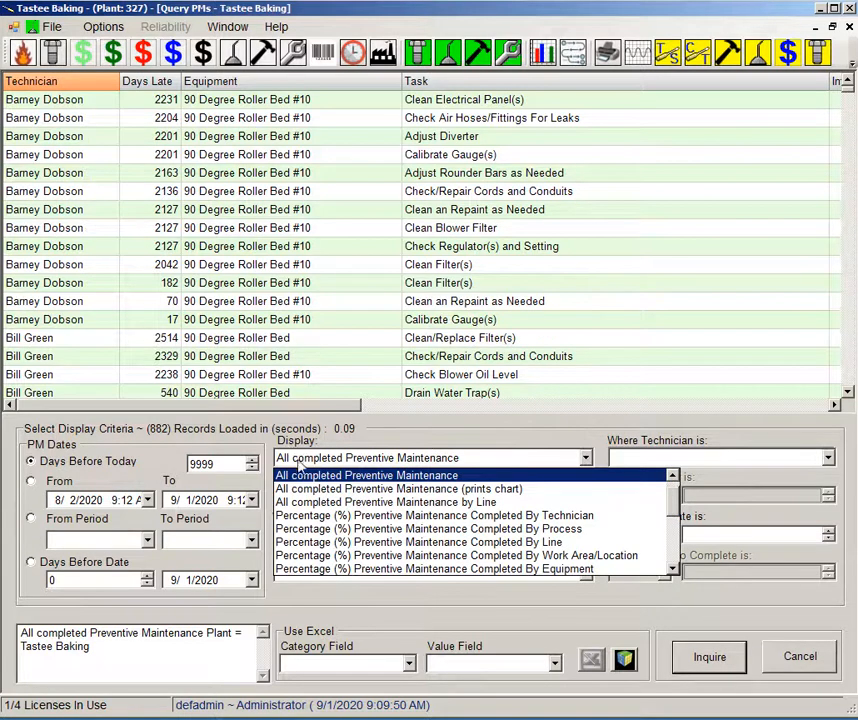
{"action": "scroll", "scroll_direction": "down", "scroll_amount": 3}
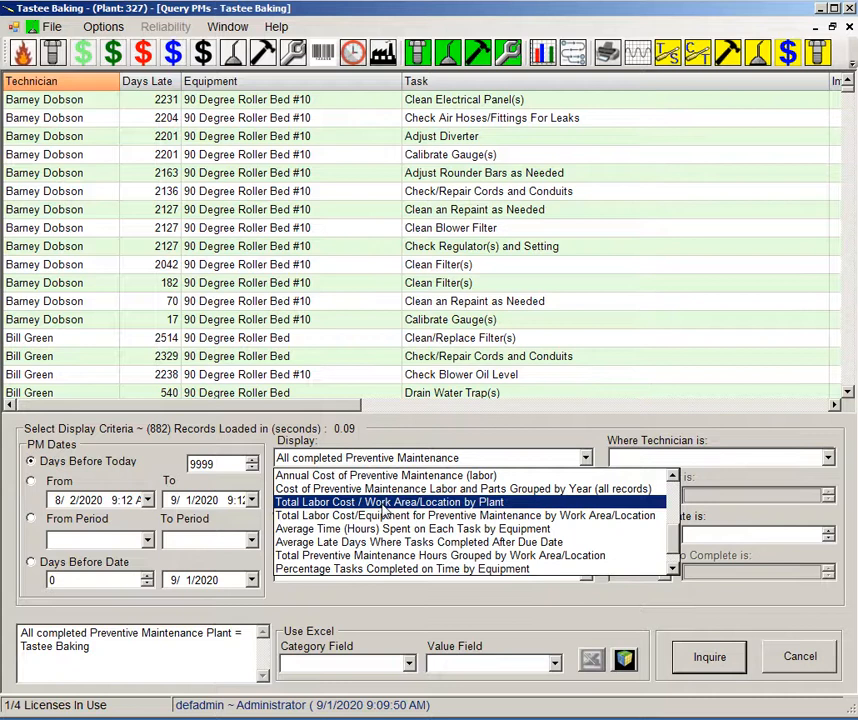
{"action": "left_click", "coordinate": [402, 568]}
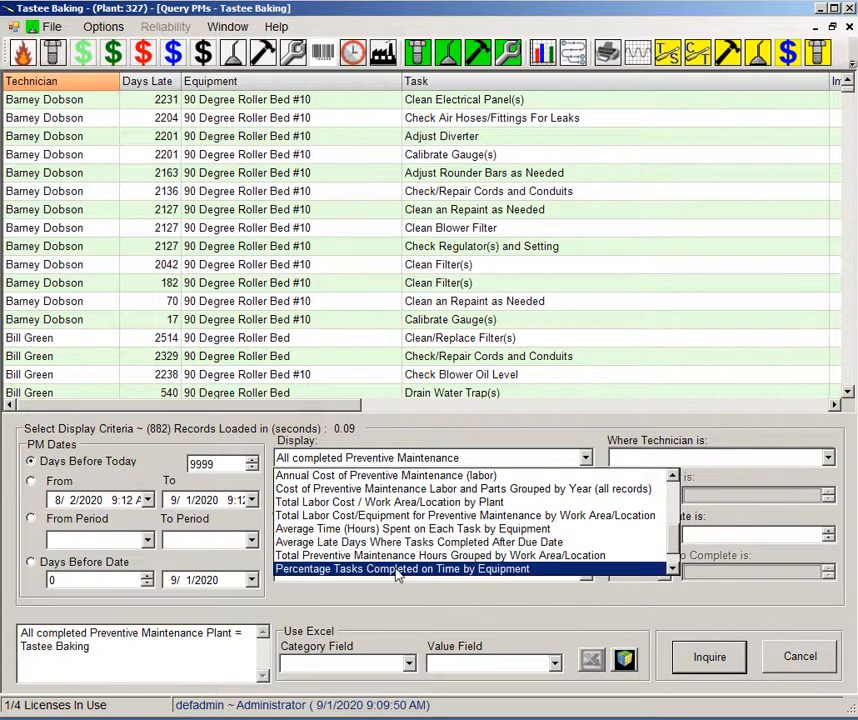
{"action": "left_click", "coordinate": [402, 568]}
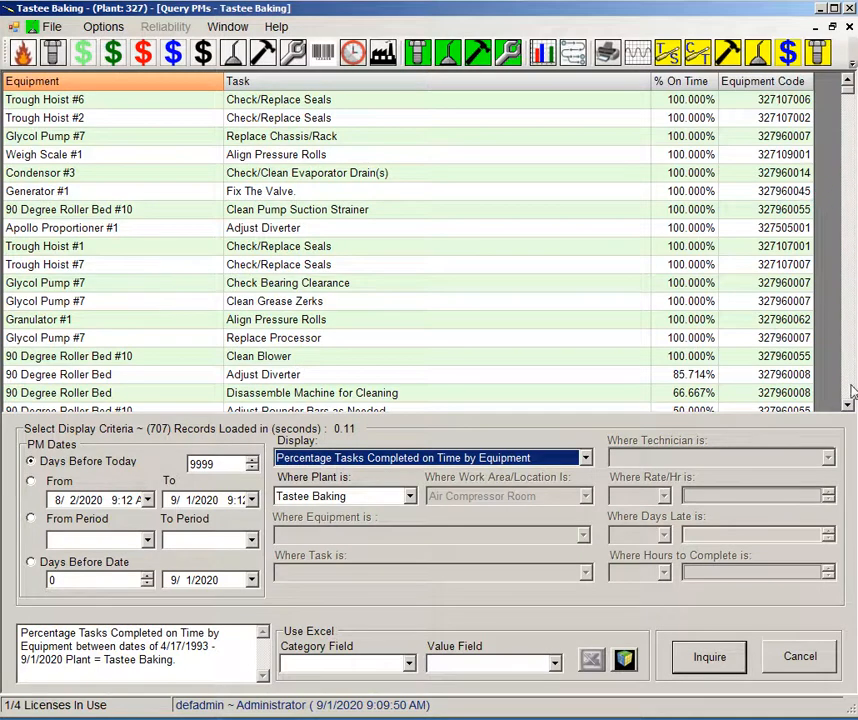
Load the completed PM records by line for Tastee Baking and look through the plant and data options.
{"action": "scroll", "scroll_direction": "down", "scroll_amount": 3}
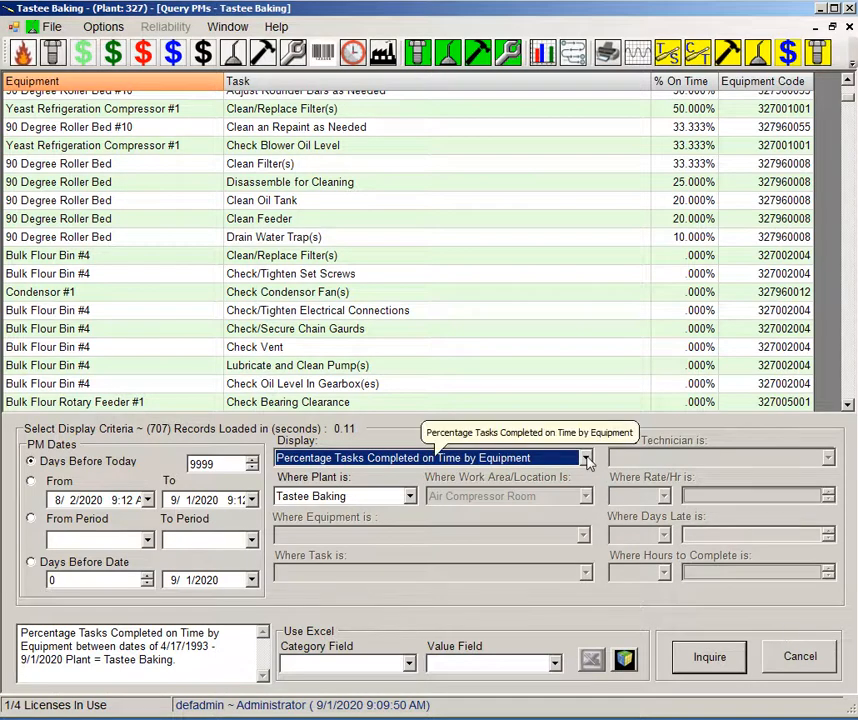
{"action": "left_click", "coordinate": [584, 456]}
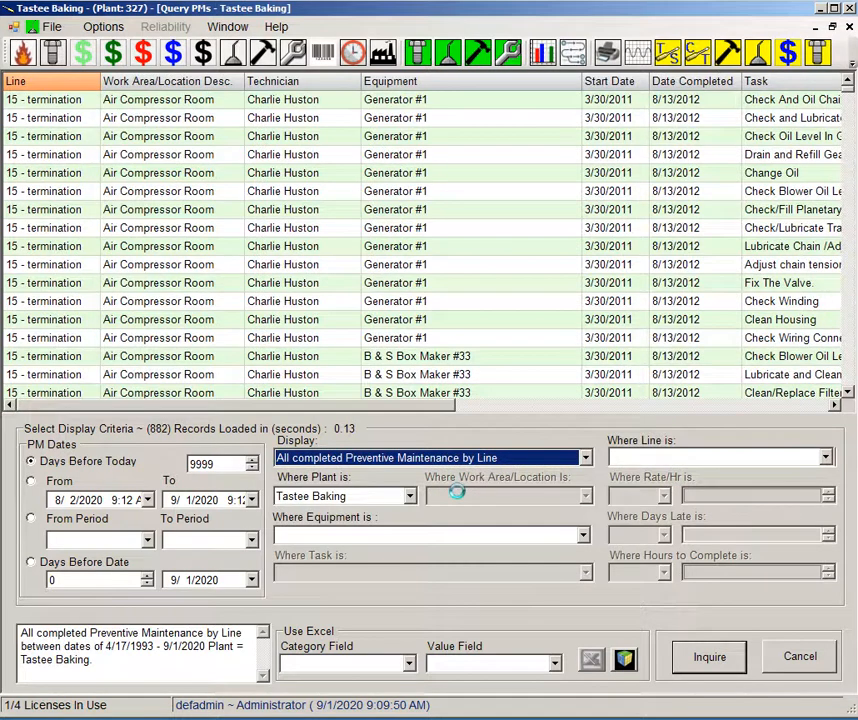
{"action": "mouse_move", "coordinate": [490, 476]}
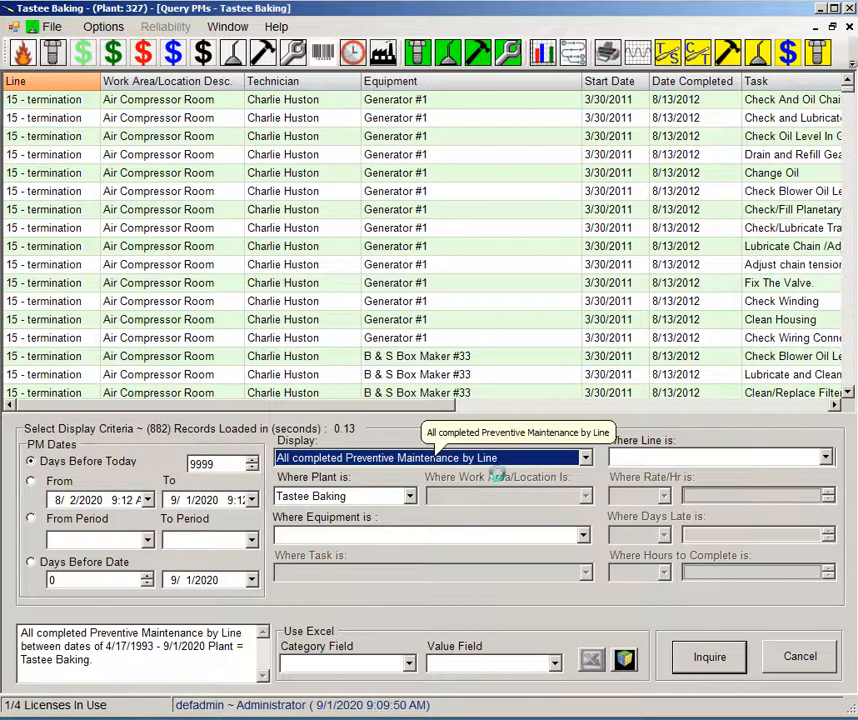
{"action": "mouse_move", "coordinate": [364, 252]}
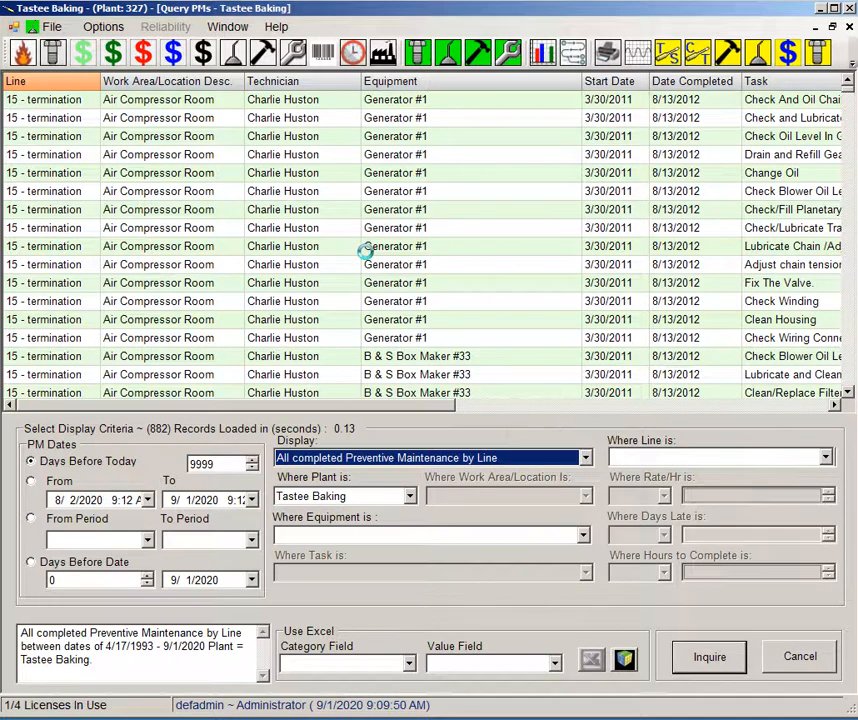
{"action": "mouse_move", "coordinate": [104, 26]}
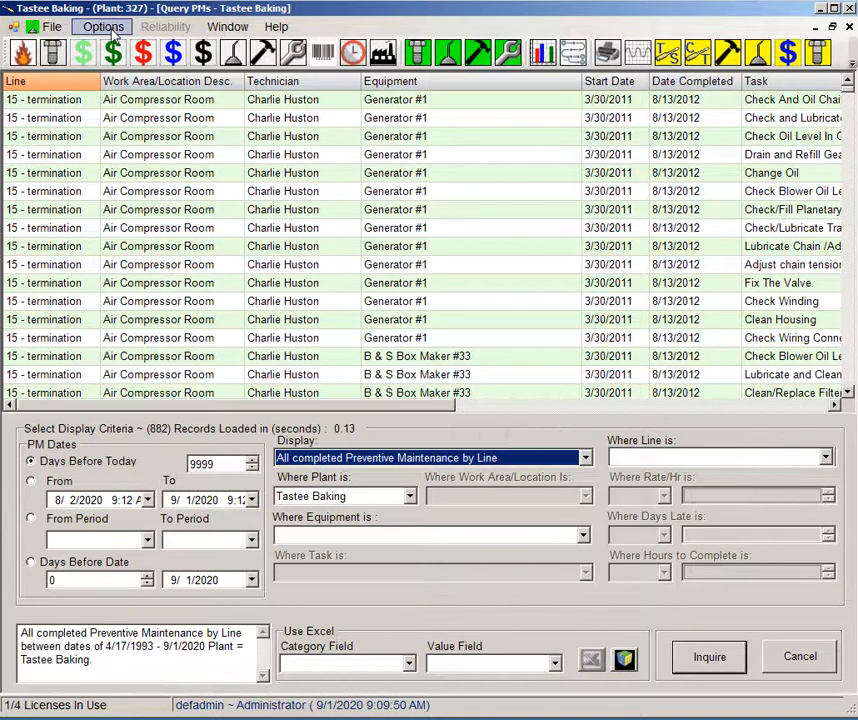
{"action": "left_click", "coordinate": [102, 26]}
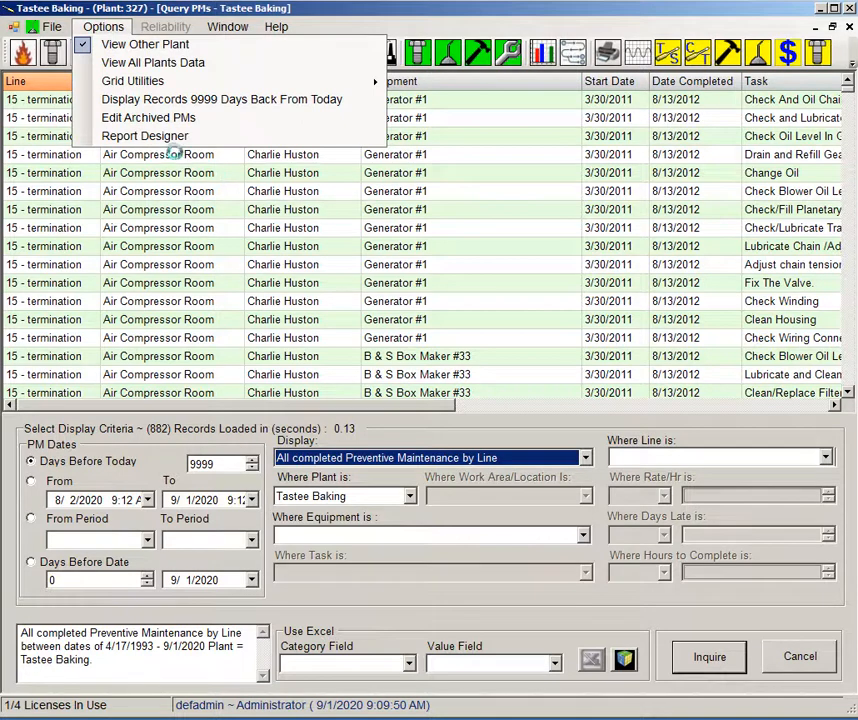
Print the Percent Complete by Work Area report with a column chart for 4/17/1993 to 9/1/2020.
{"action": "left_click", "coordinate": [52, 26]}
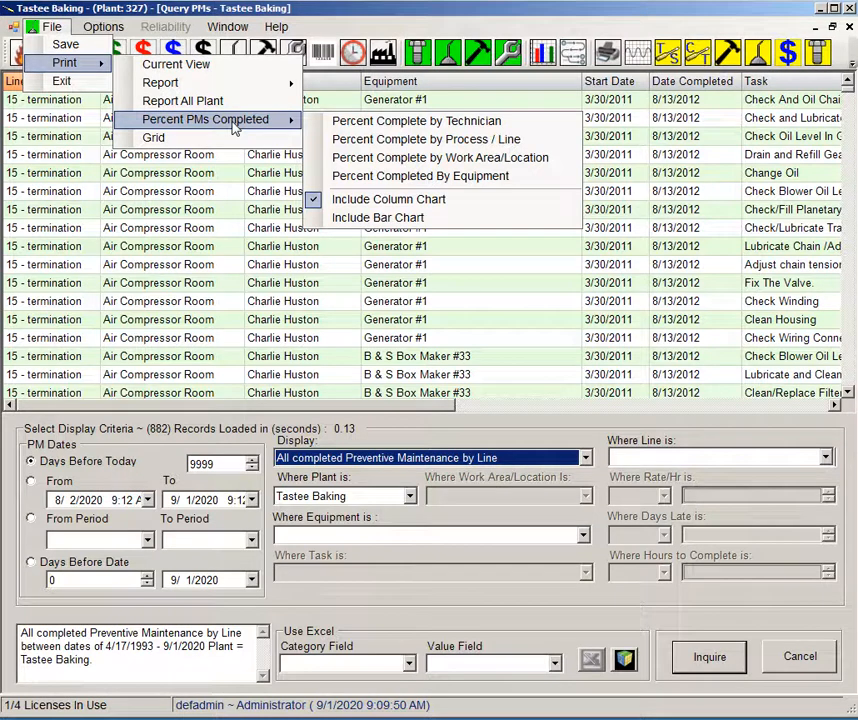
{"action": "mouse_move", "coordinate": [440, 156]}
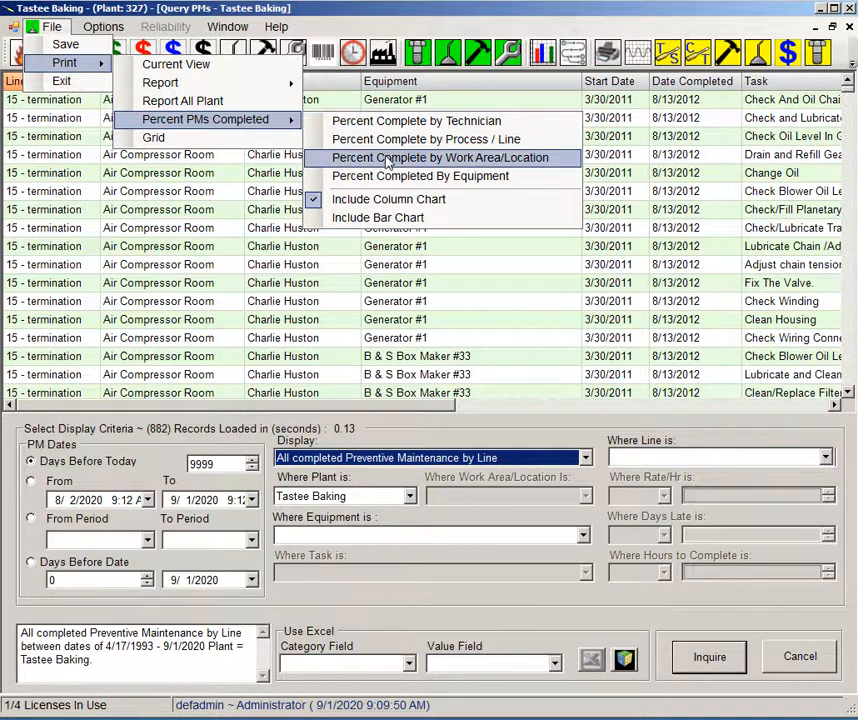
{"action": "mouse_move", "coordinate": [528, 168]}
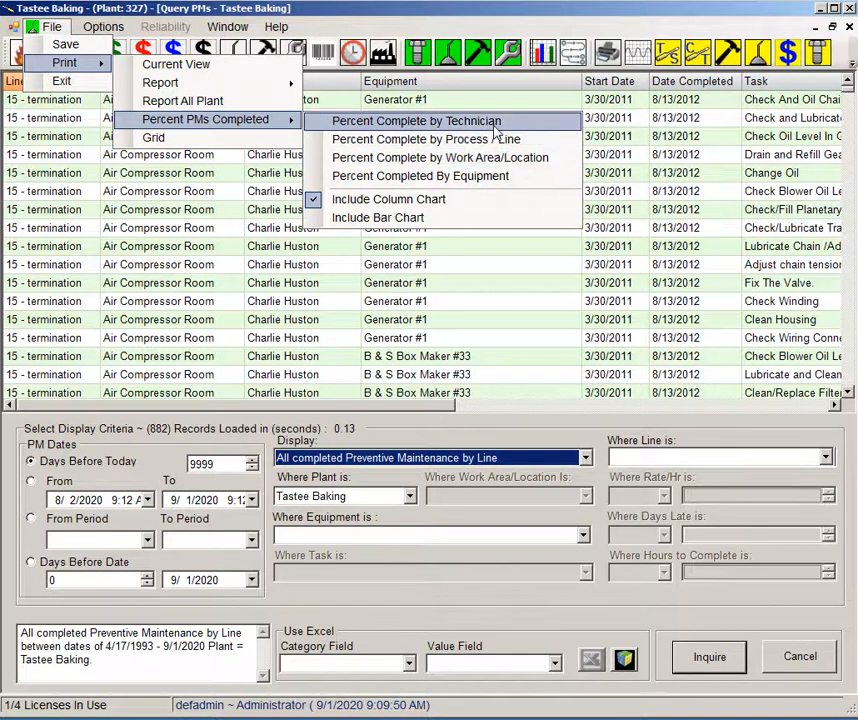
{"action": "mouse_move", "coordinate": [420, 176]}
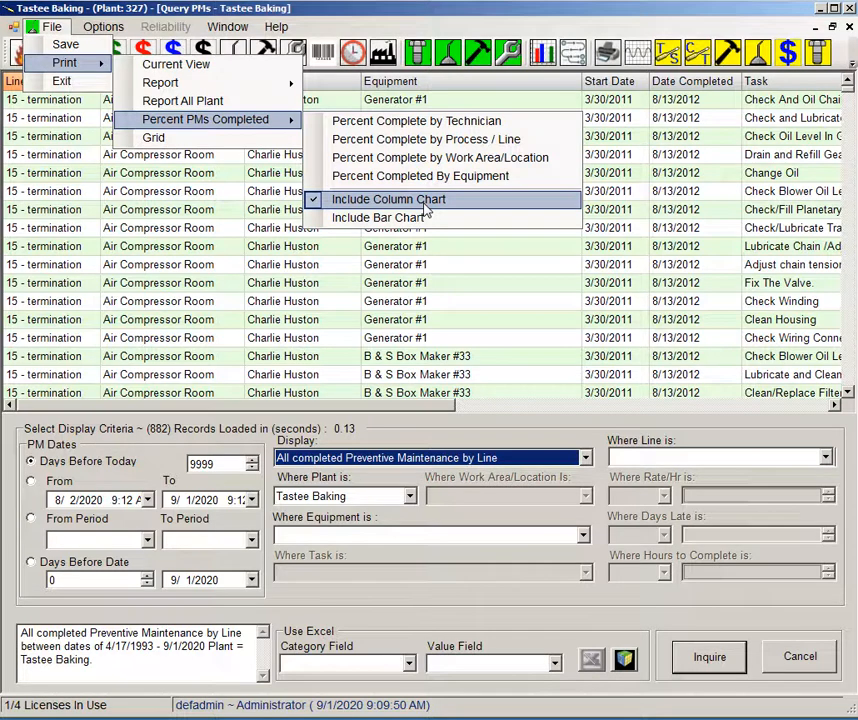
{"action": "mouse_move", "coordinate": [376, 216]}
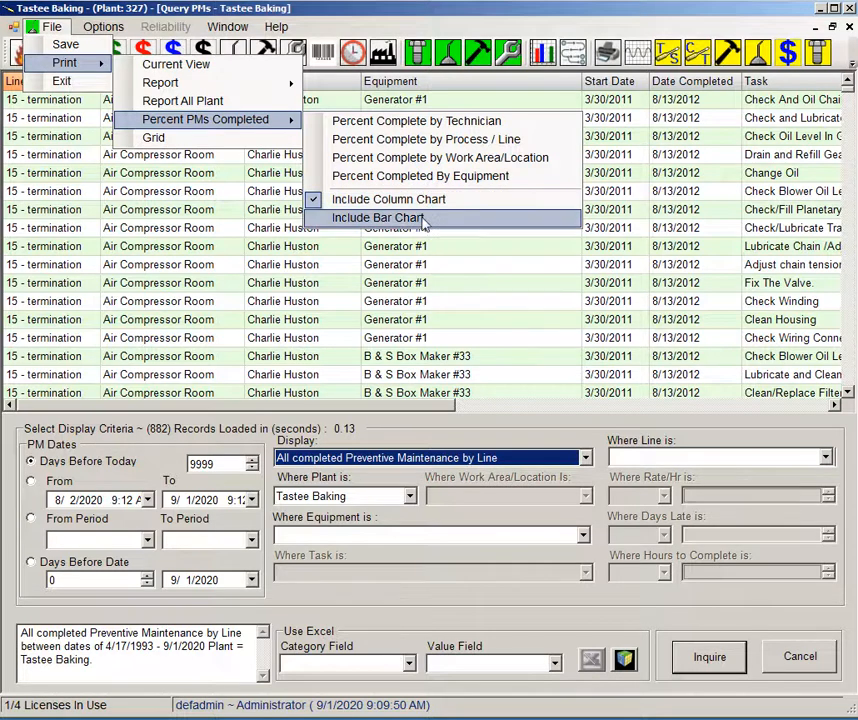
{"action": "mouse_move", "coordinate": [416, 120]}
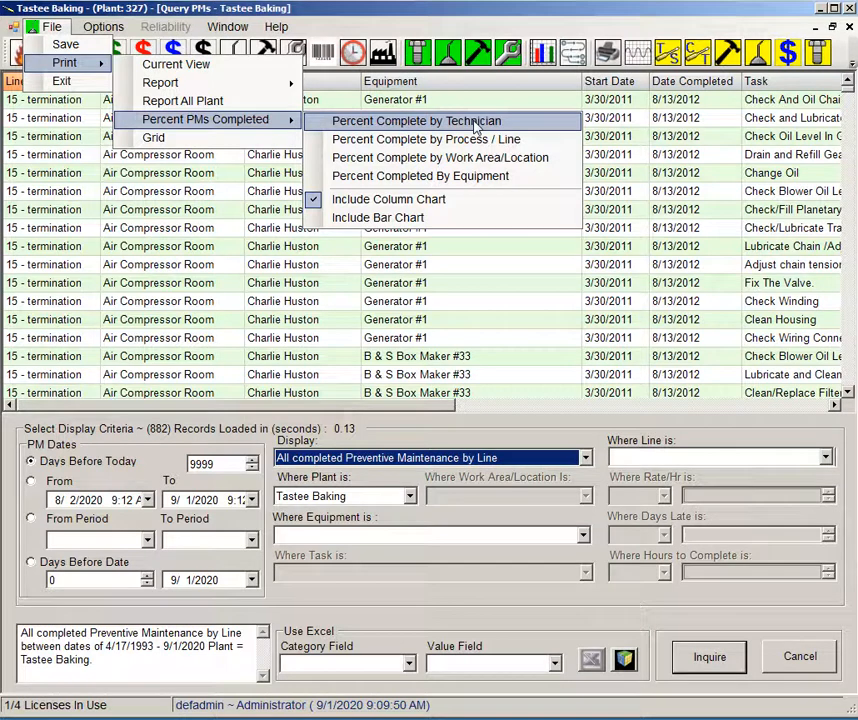
{"action": "left_click", "coordinate": [416, 122]}
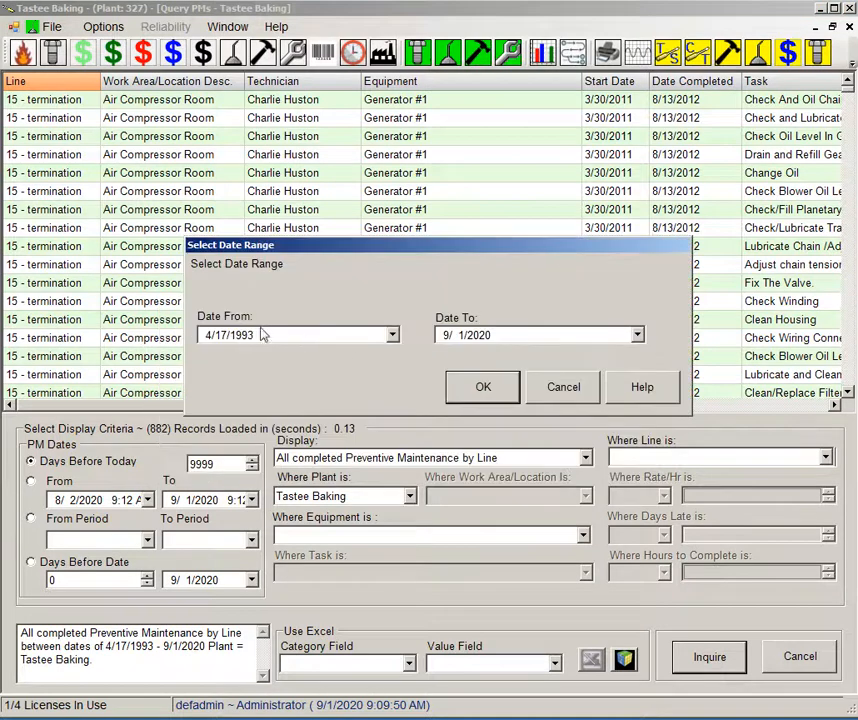
{"action": "mouse_move", "coordinate": [474, 428]}
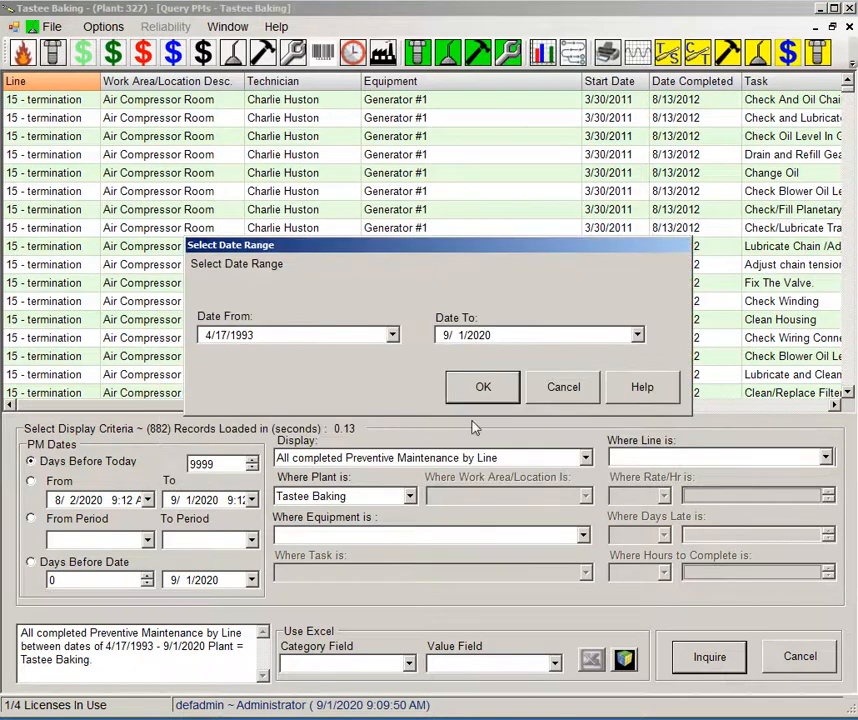
{"action": "left_click", "coordinate": [484, 388]}
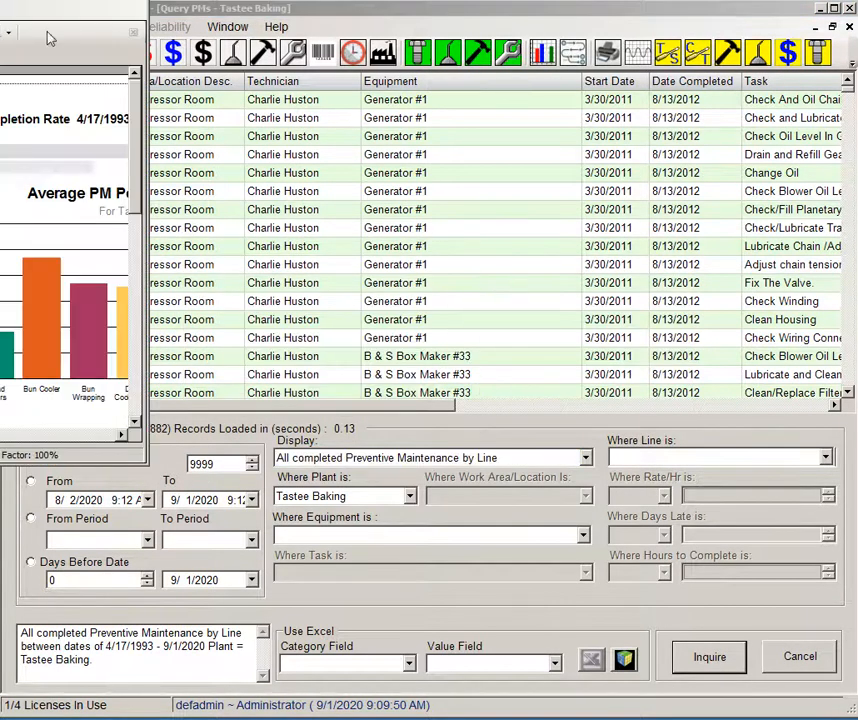
Maximize the completion rate preview and scroll through the column chart and per-area totals.
{"action": "left_click", "coordinate": [708, 656]}
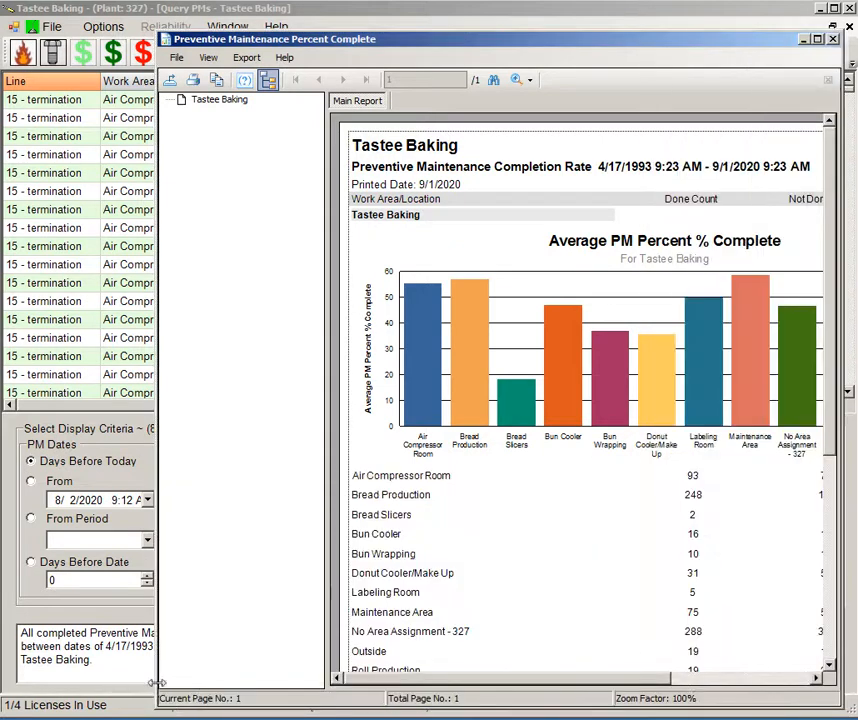
{"action": "left_click", "coordinate": [816, 38]}
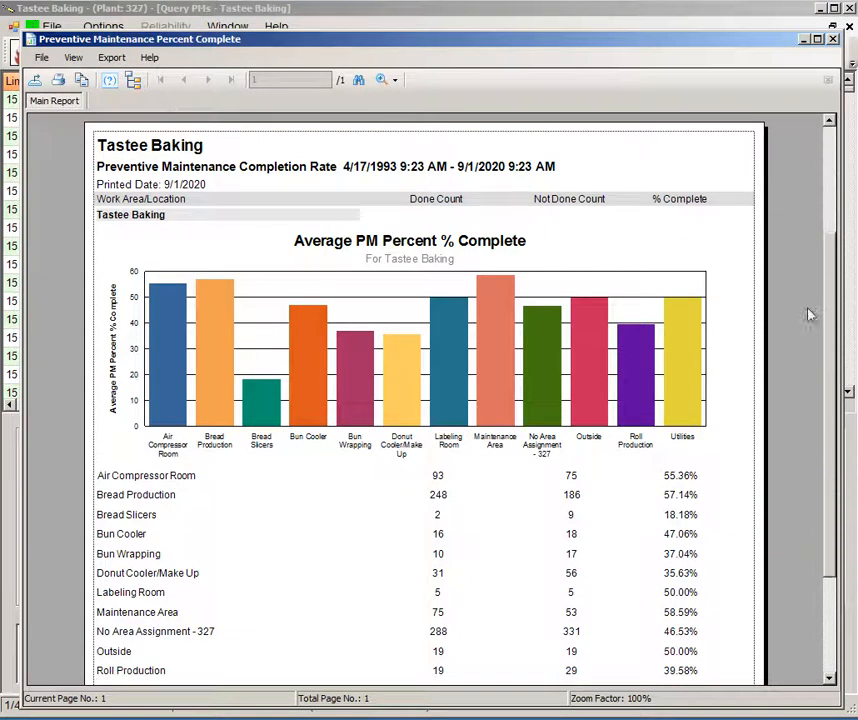
{"action": "scroll", "scroll_direction": "down", "scroll_amount": 3}
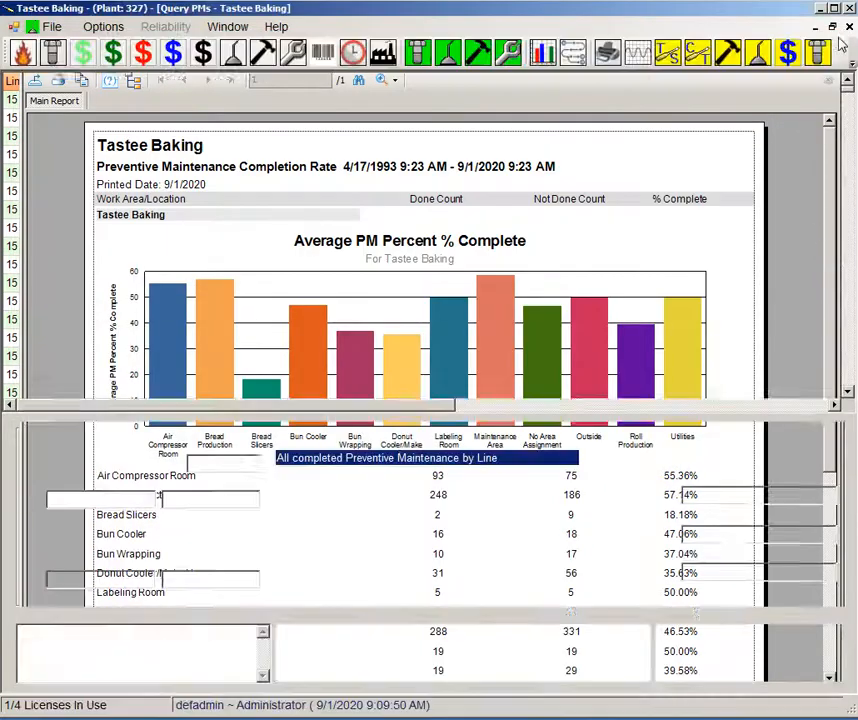
Print the Percent Complete by Technician bar-chart report, review it maximized (average 32.67%), and close the preview.
{"action": "left_click", "coordinate": [52, 26]}
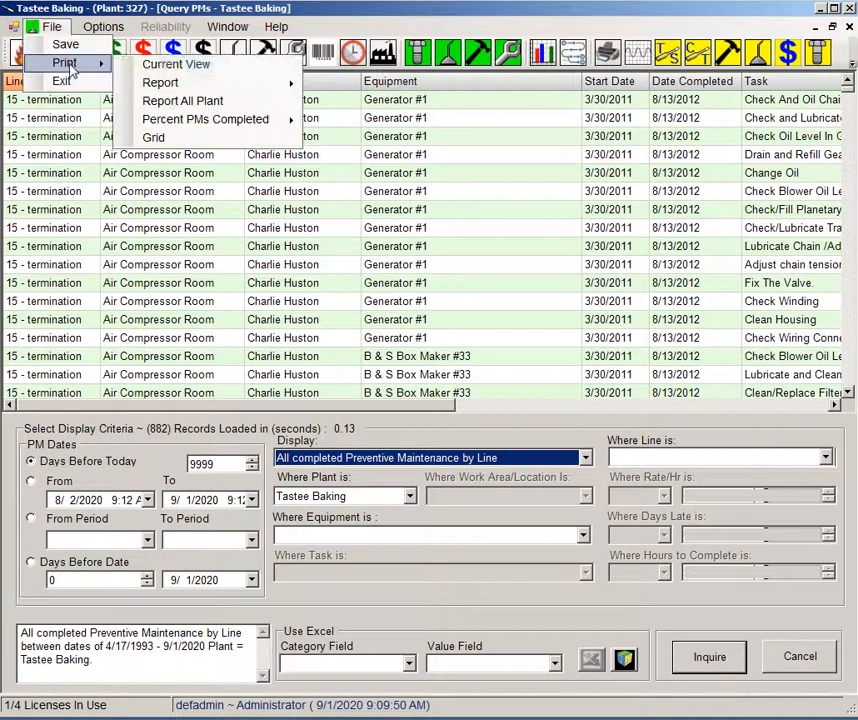
{"action": "mouse_move", "coordinate": [204, 120]}
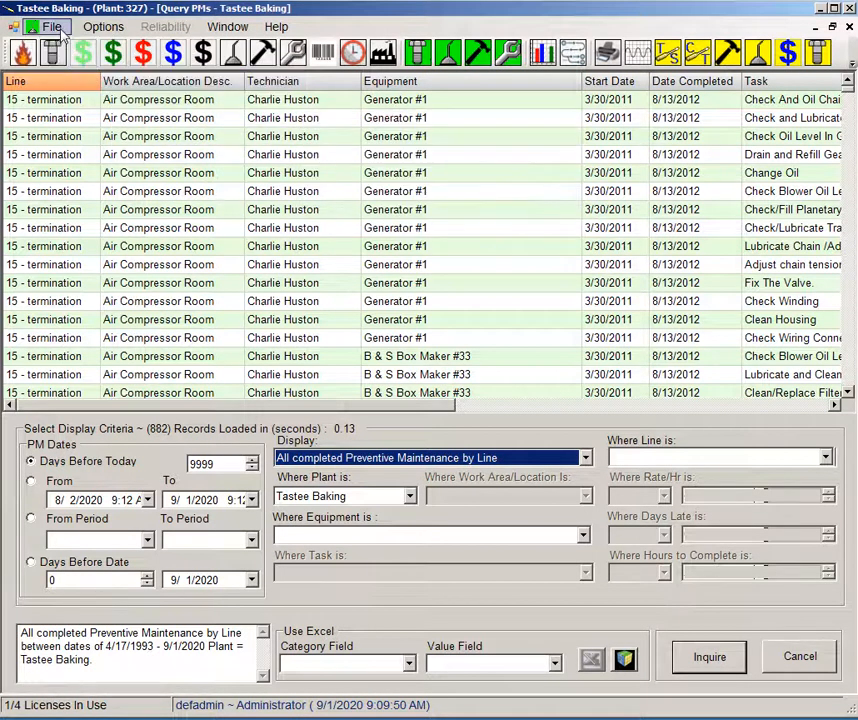
{"action": "left_click", "coordinate": [52, 26]}
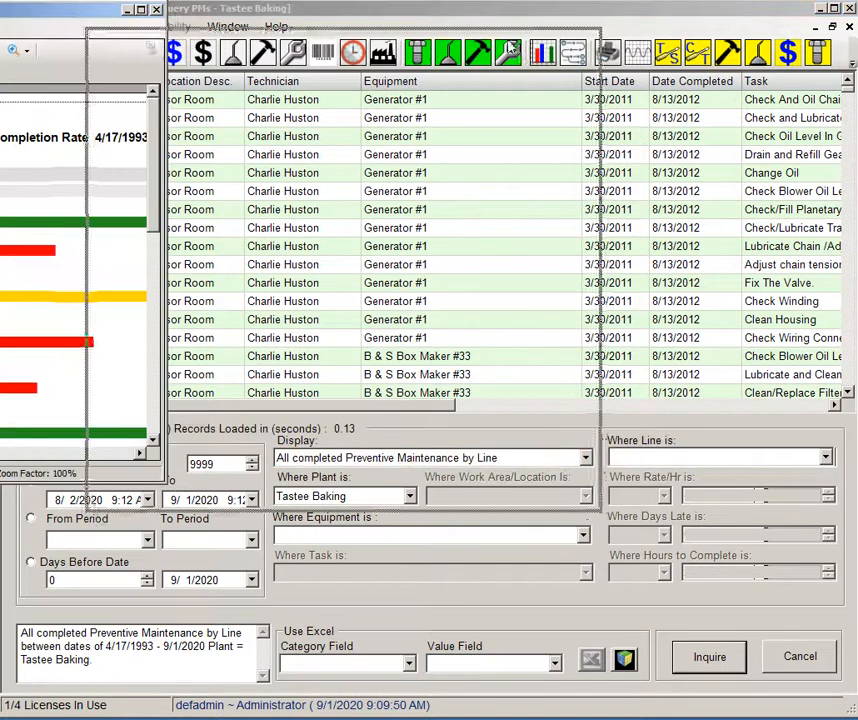
{"action": "left_click", "coordinate": [708, 656]}
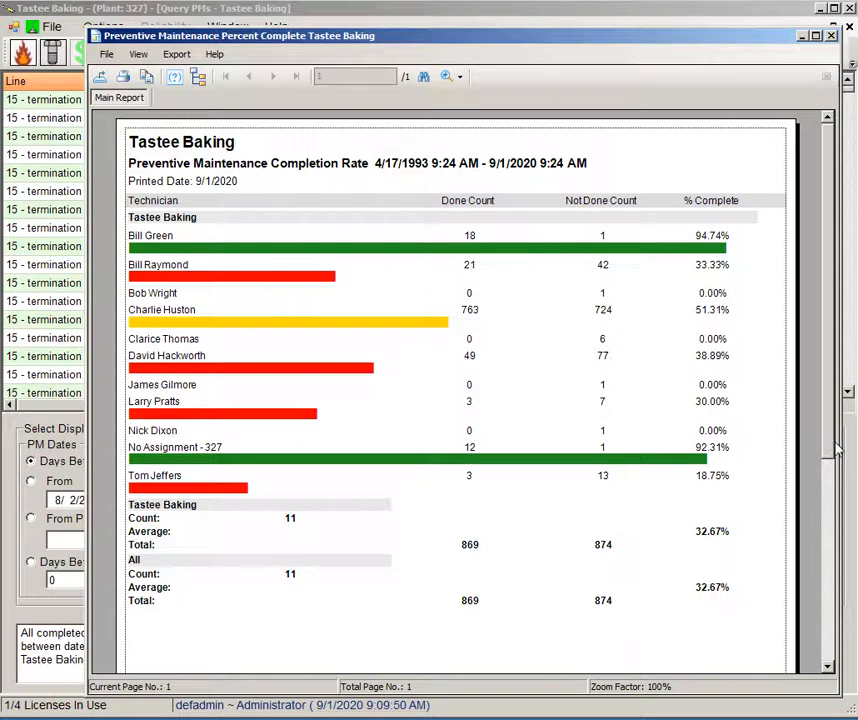
{"action": "scroll", "scroll_direction": "down", "scroll_amount": 3}
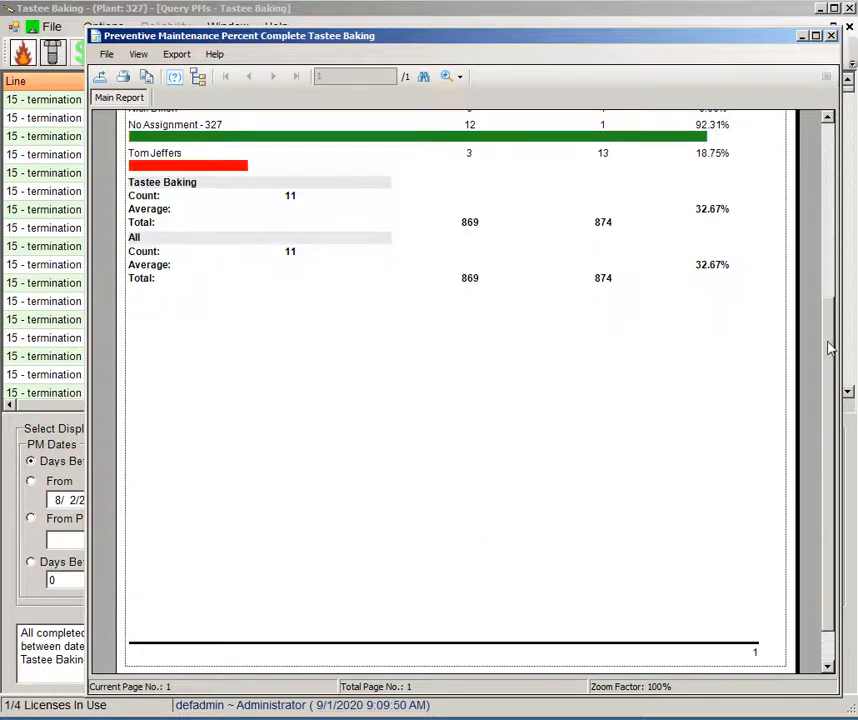
{"action": "scroll", "scroll_direction": "up", "scroll_amount": 3}
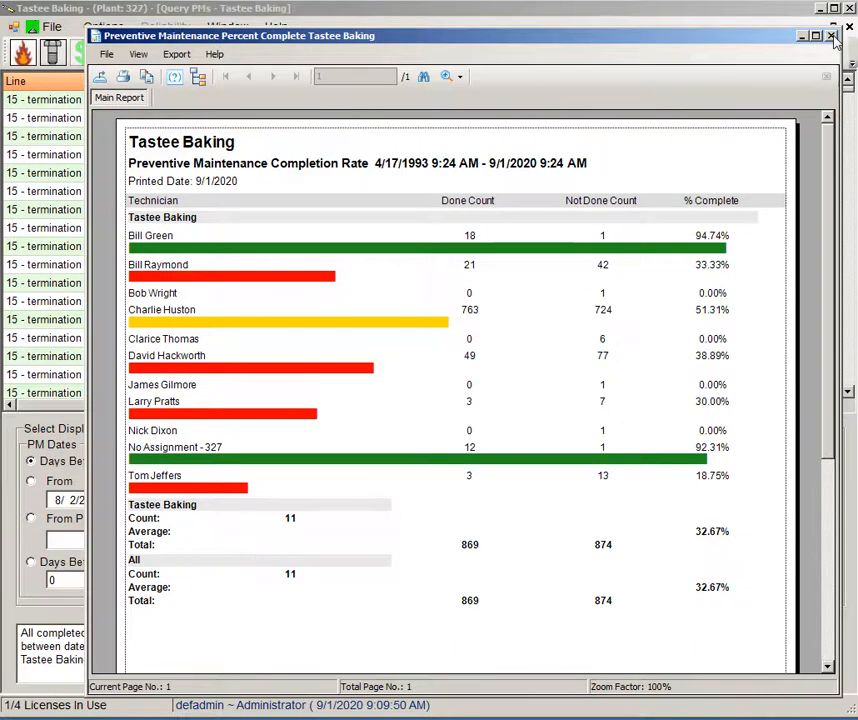
{"action": "left_click", "coordinate": [834, 36]}
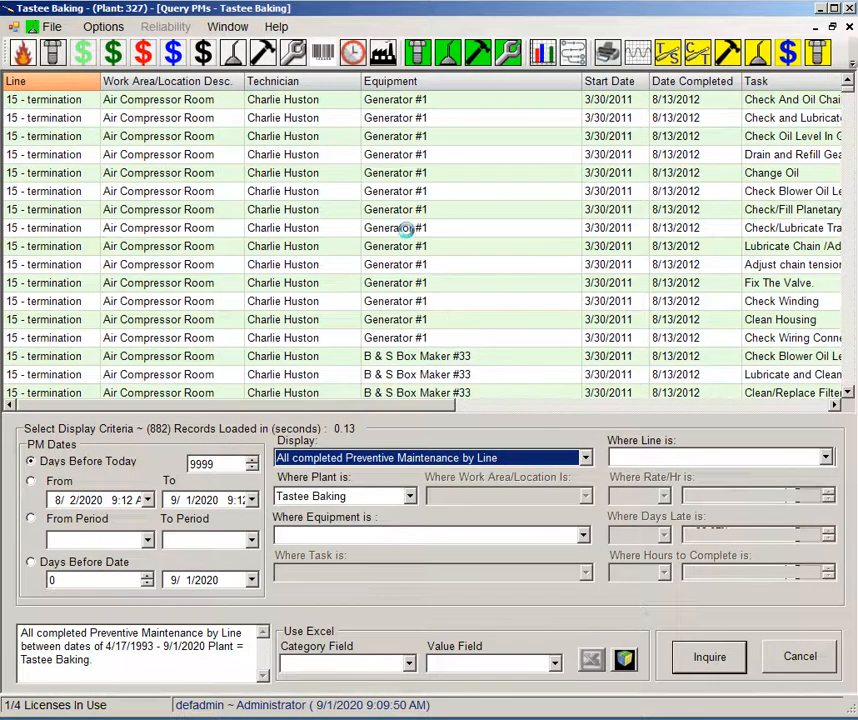
{"action": "mouse_move", "coordinate": [478, 278]}
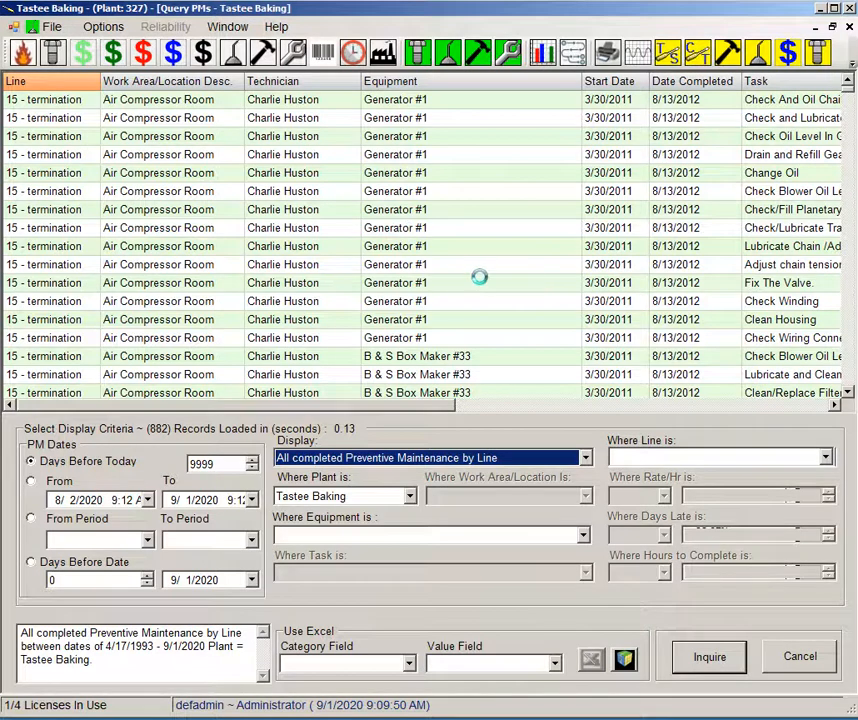
{"action": "mouse_move", "coordinate": [572, 356]}
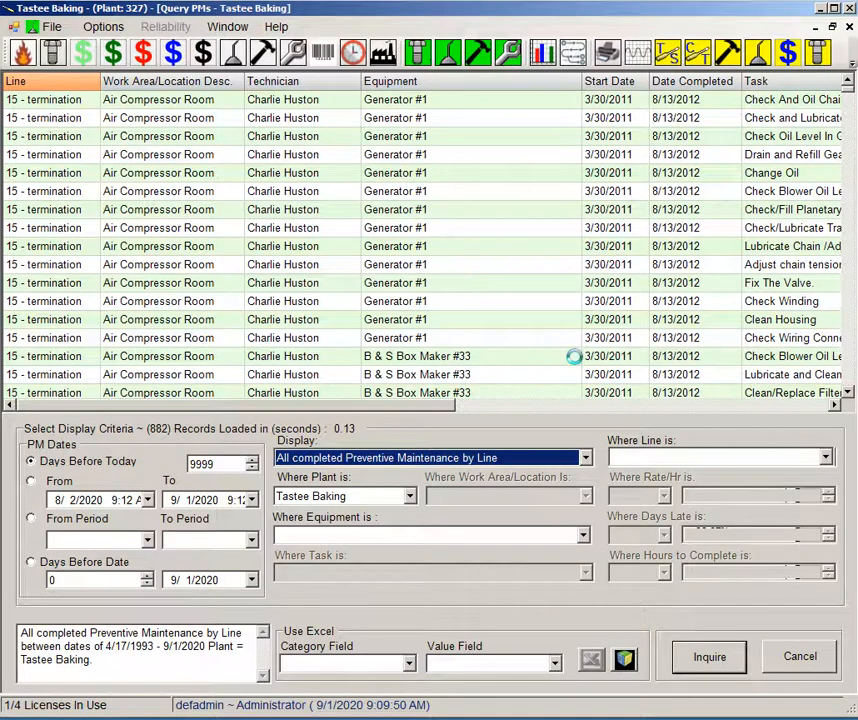